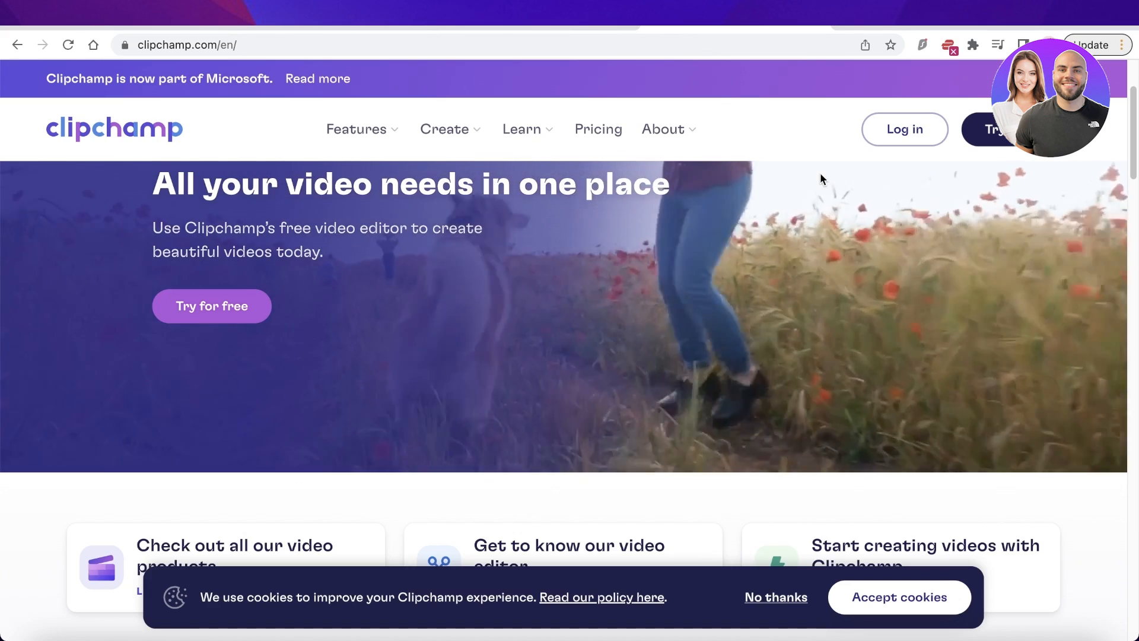
# - Browse the homepage and open Pricing to compare Free and Essentials (PKR 2,599.00) plans
pyautogui.scroll(-3)
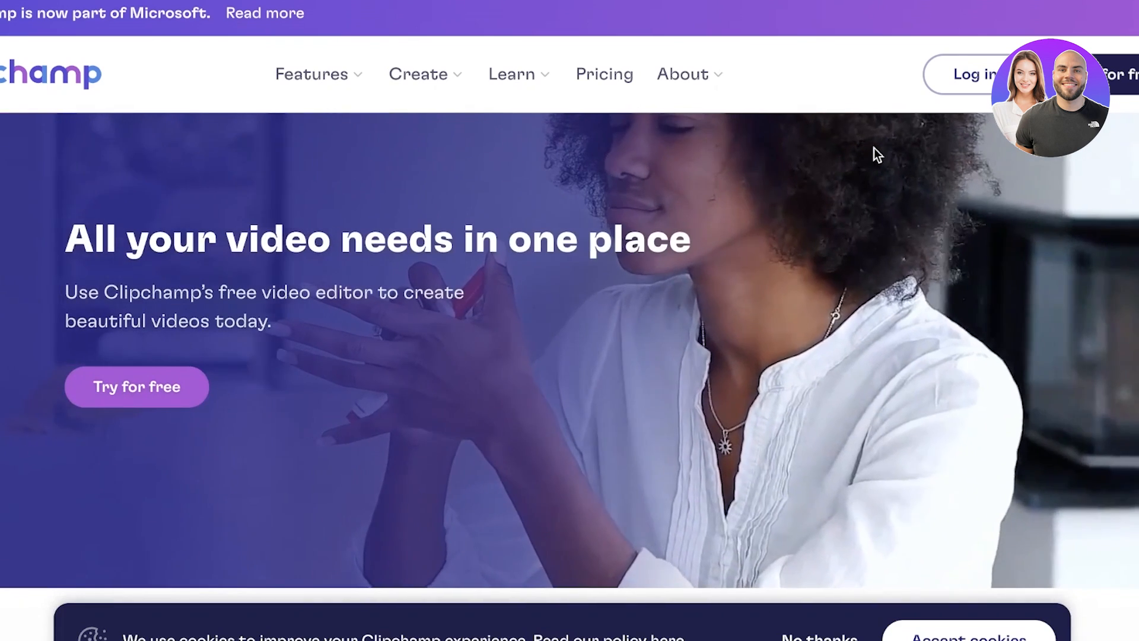
pyautogui.scroll(-3)
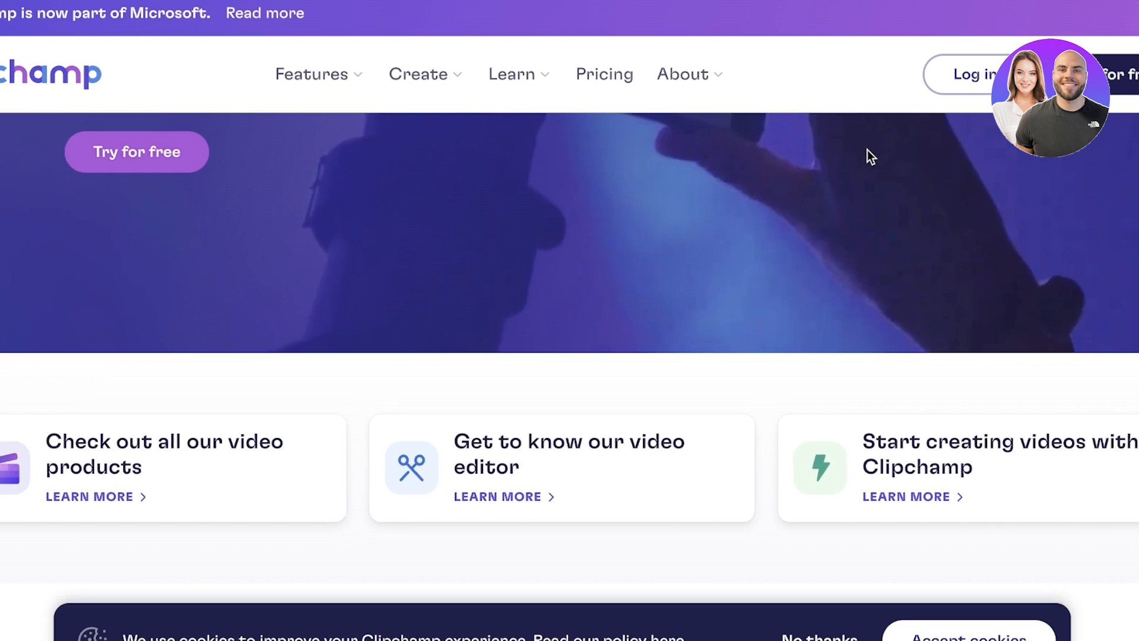
pyautogui.click(604, 73)
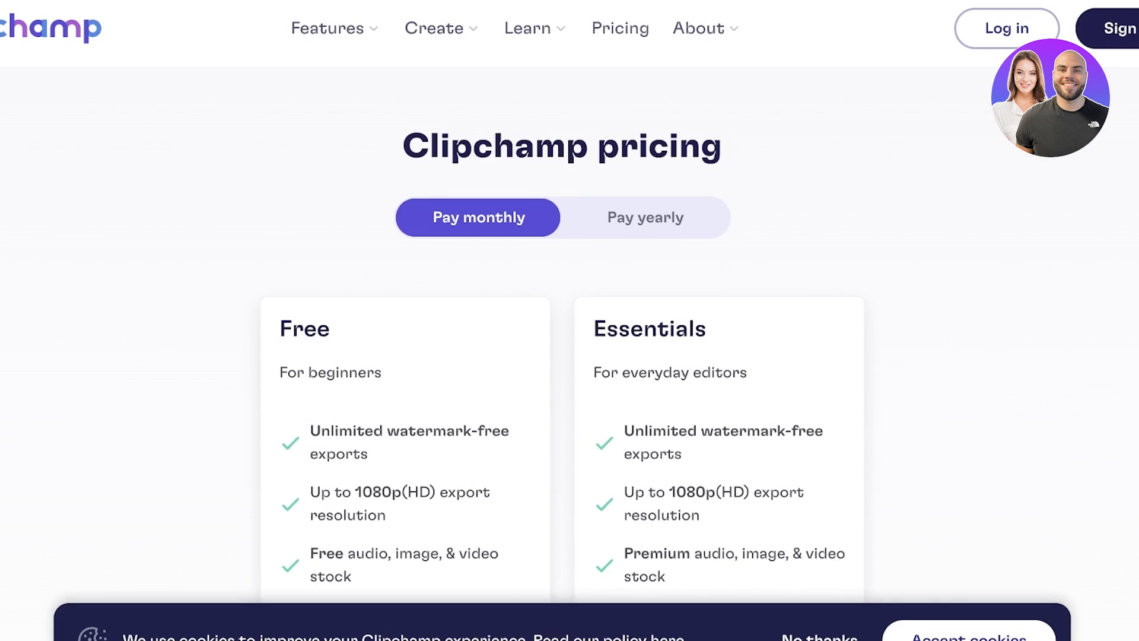
pyautogui.scroll(-3)
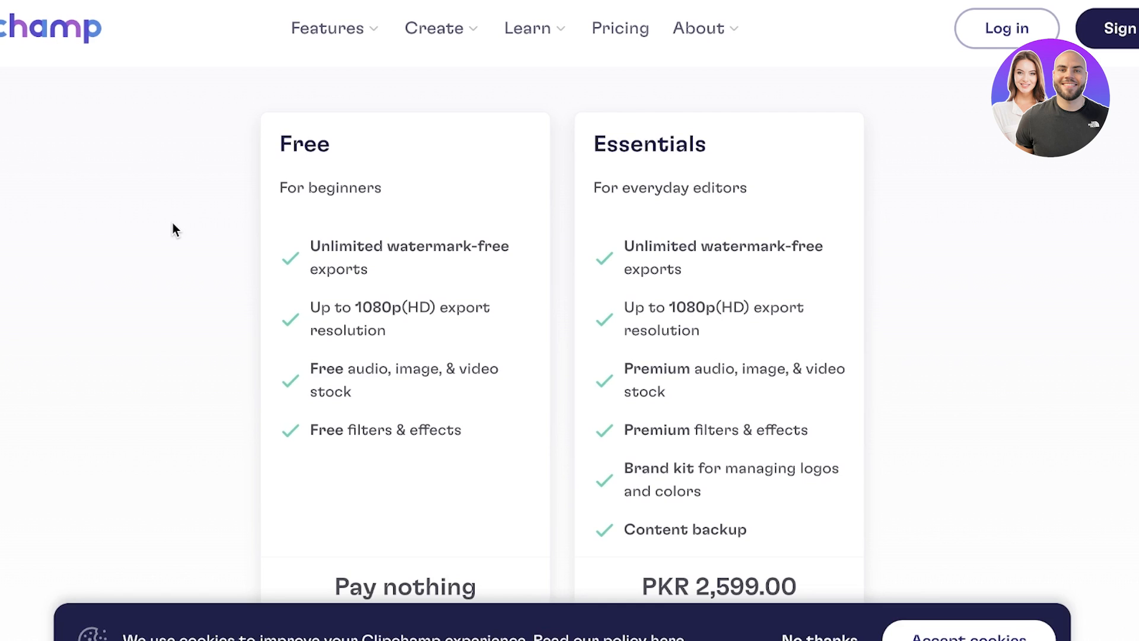
pyautogui.moveTo(179, 233)
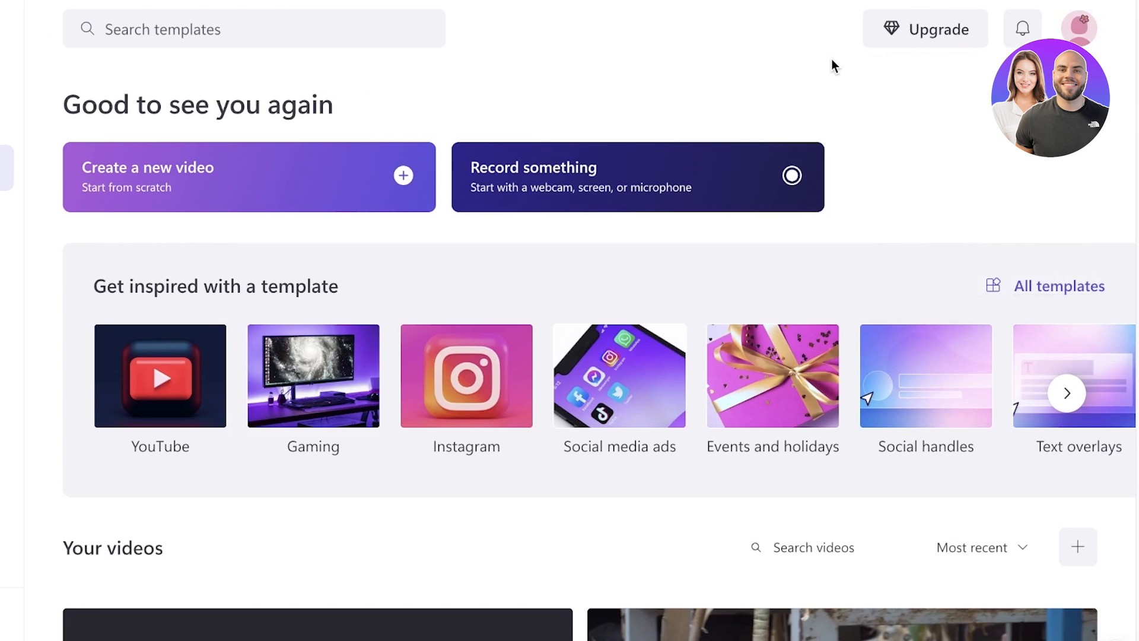
pyautogui.moveTo(365, 71)
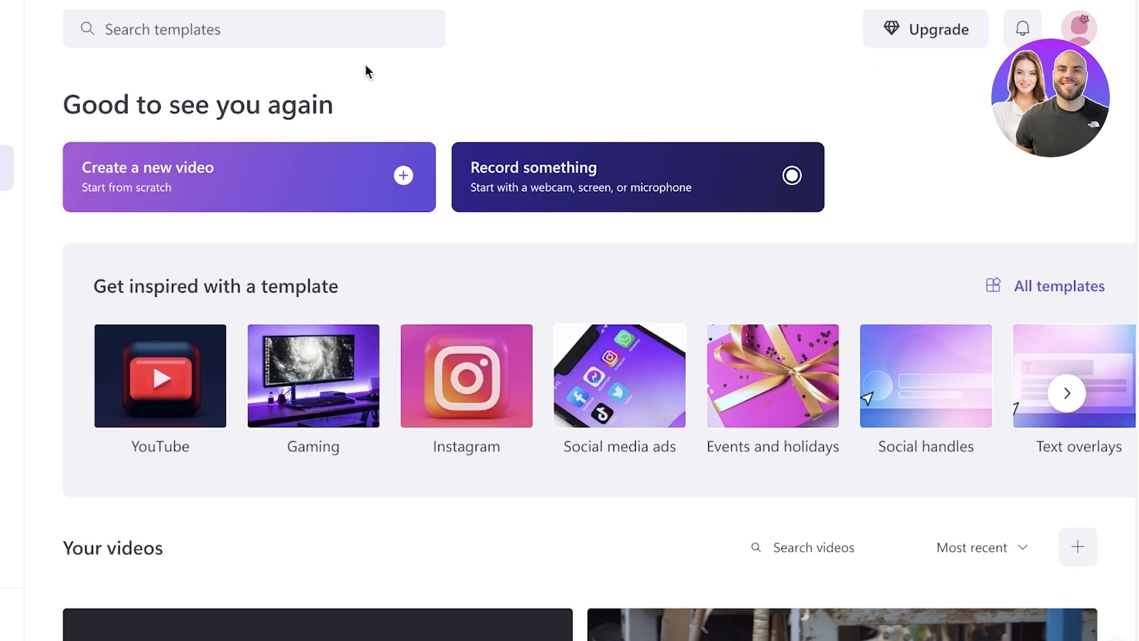
pyautogui.moveTo(352, 58)
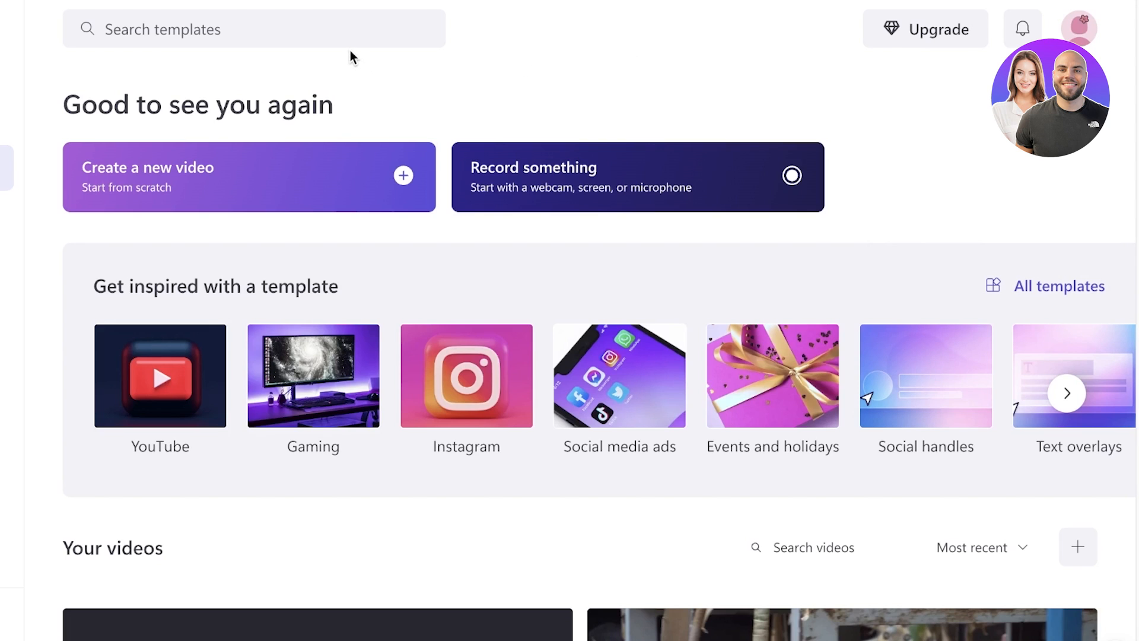
# - Browse more template categories, then start a new blank video project
pyautogui.scroll(-3)
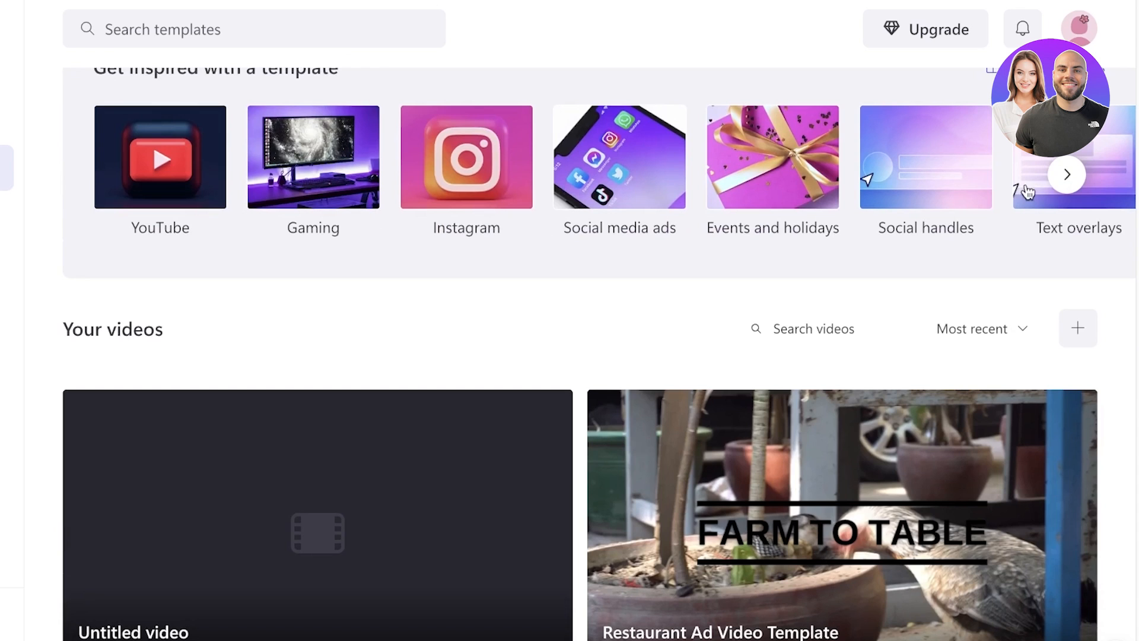
pyautogui.click(1068, 174)
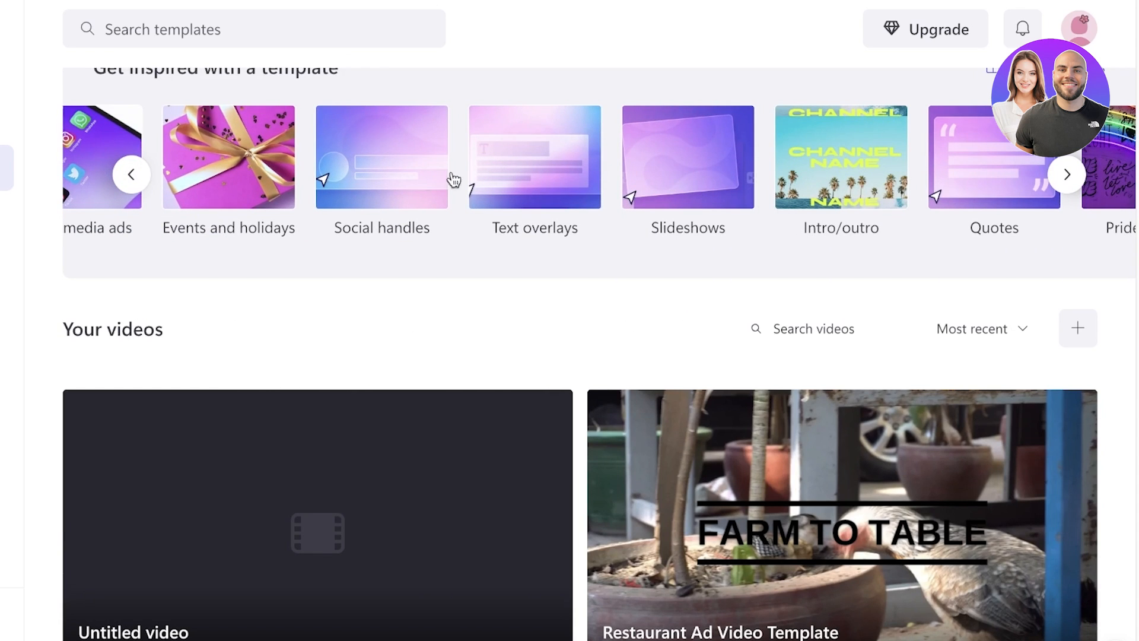
pyautogui.scroll(-3)
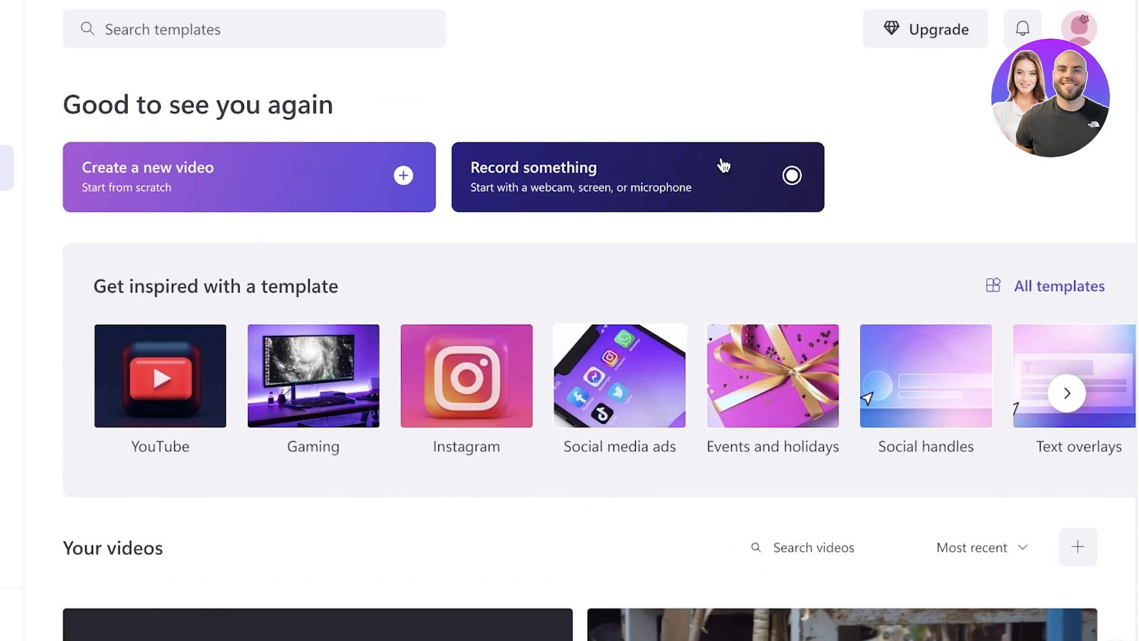
pyautogui.moveTo(449, 122)
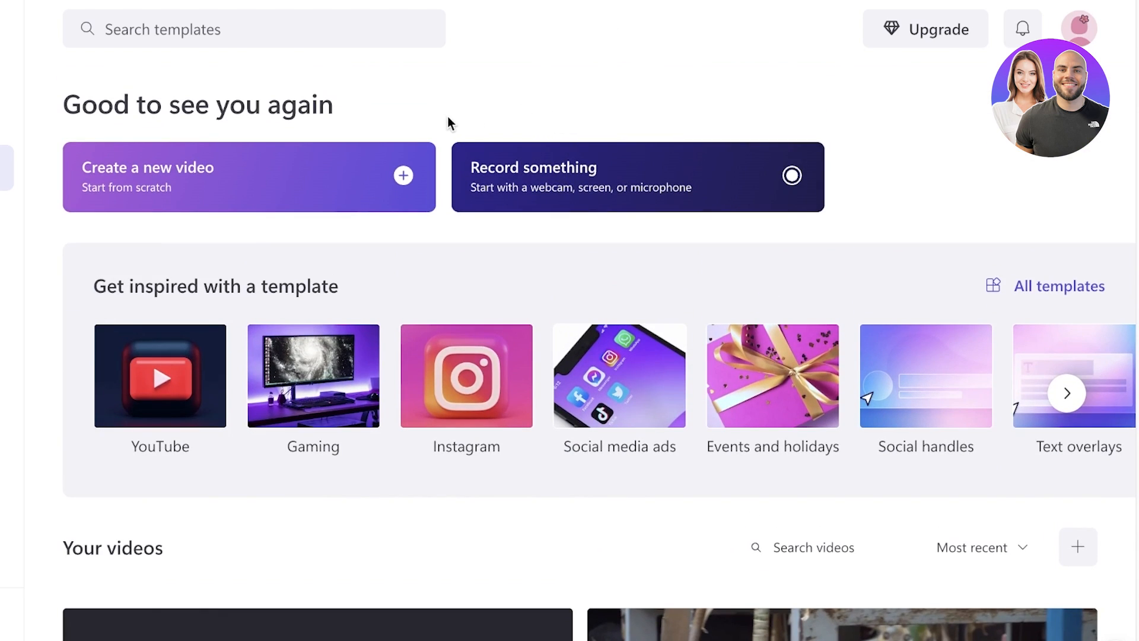
pyautogui.moveTo(210, 194)
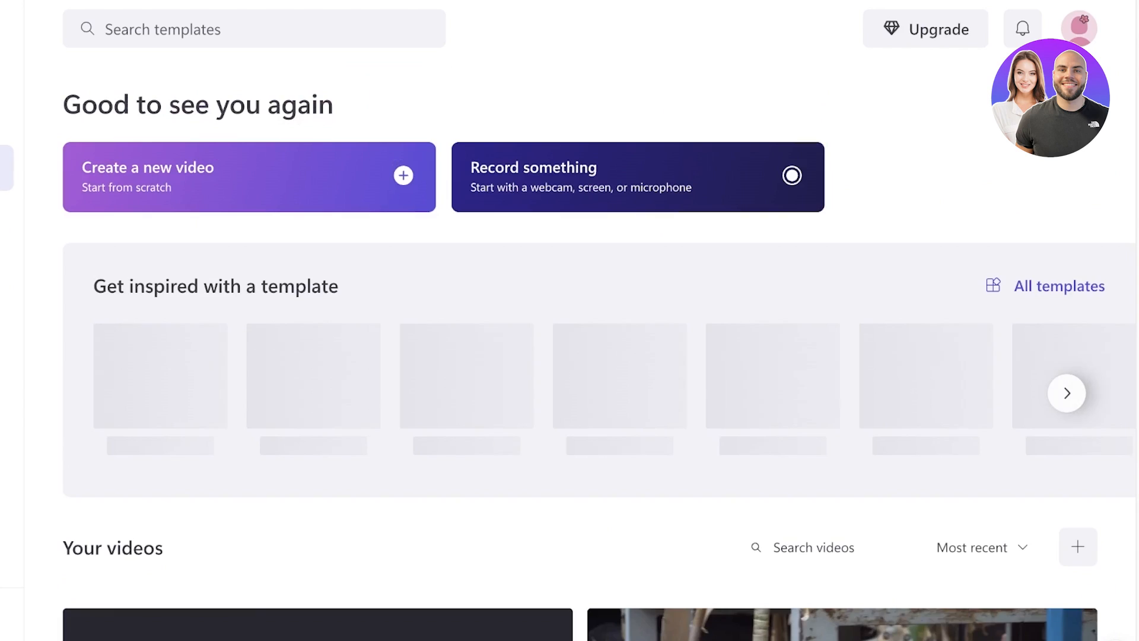
pyautogui.click(249, 177)
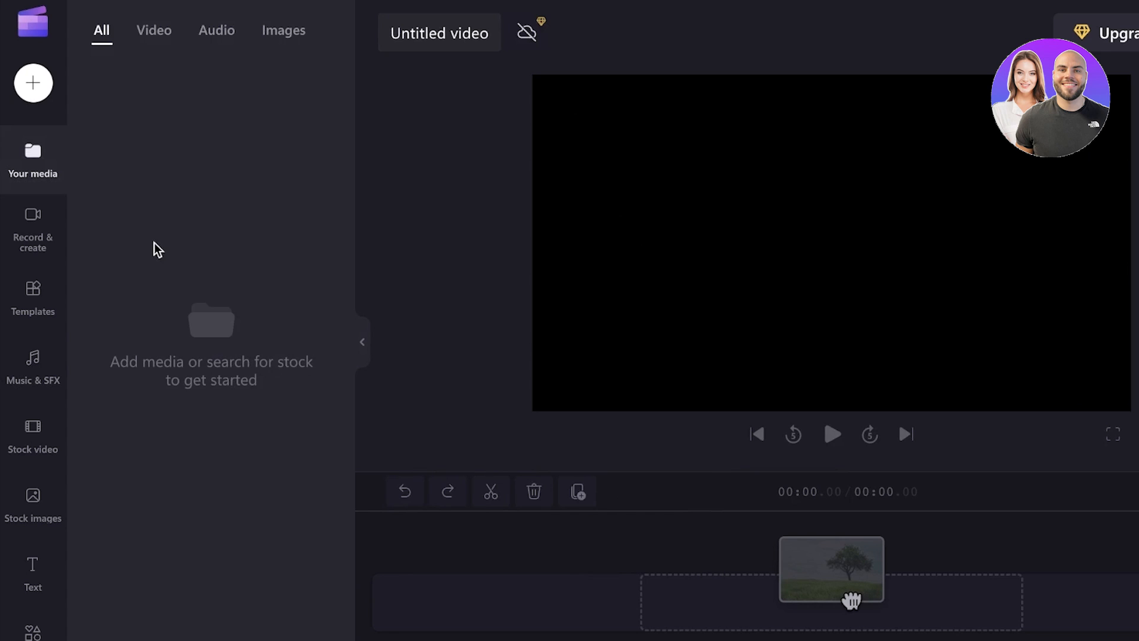
# - Filter media by Video and All, then browse the computer to import the bird clip
pyautogui.click(153, 31)
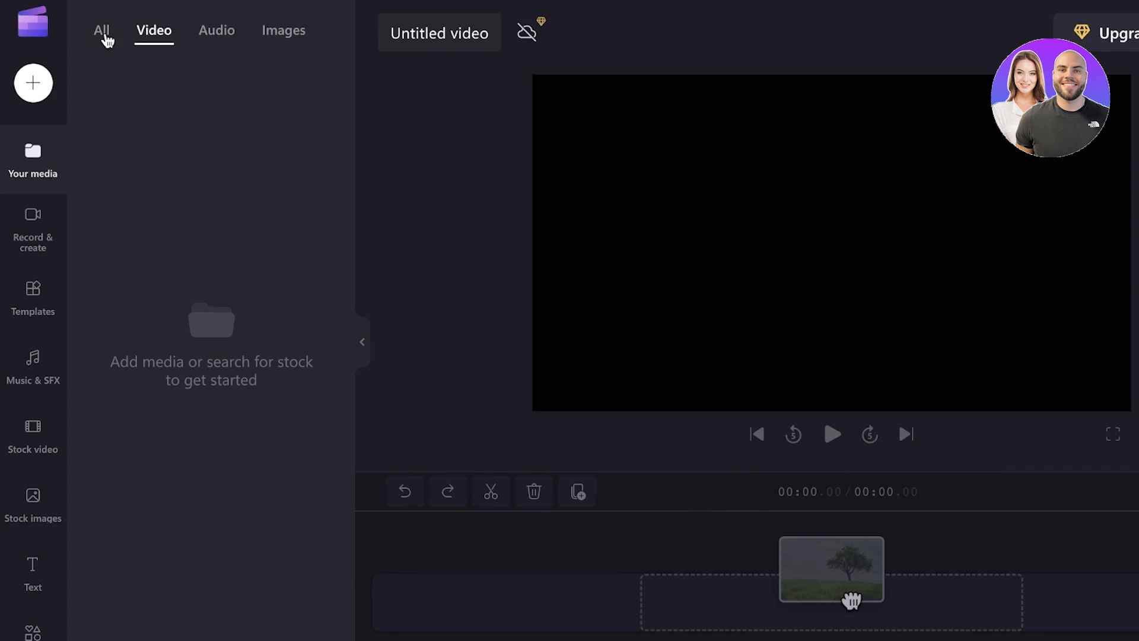
pyautogui.click(101, 30)
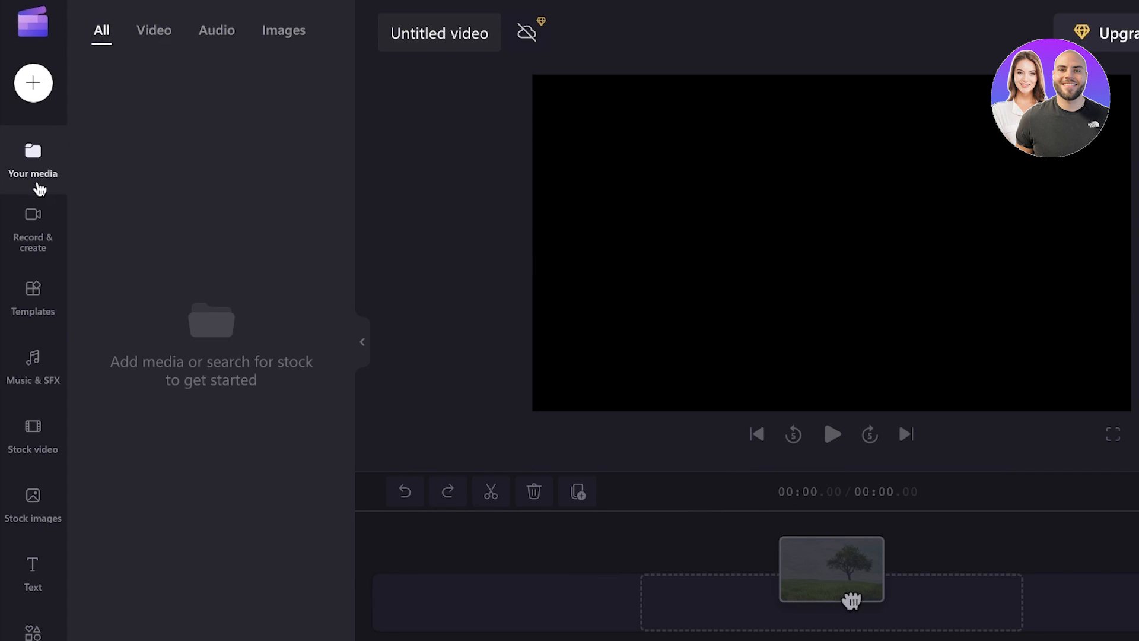
pyautogui.click(33, 83)
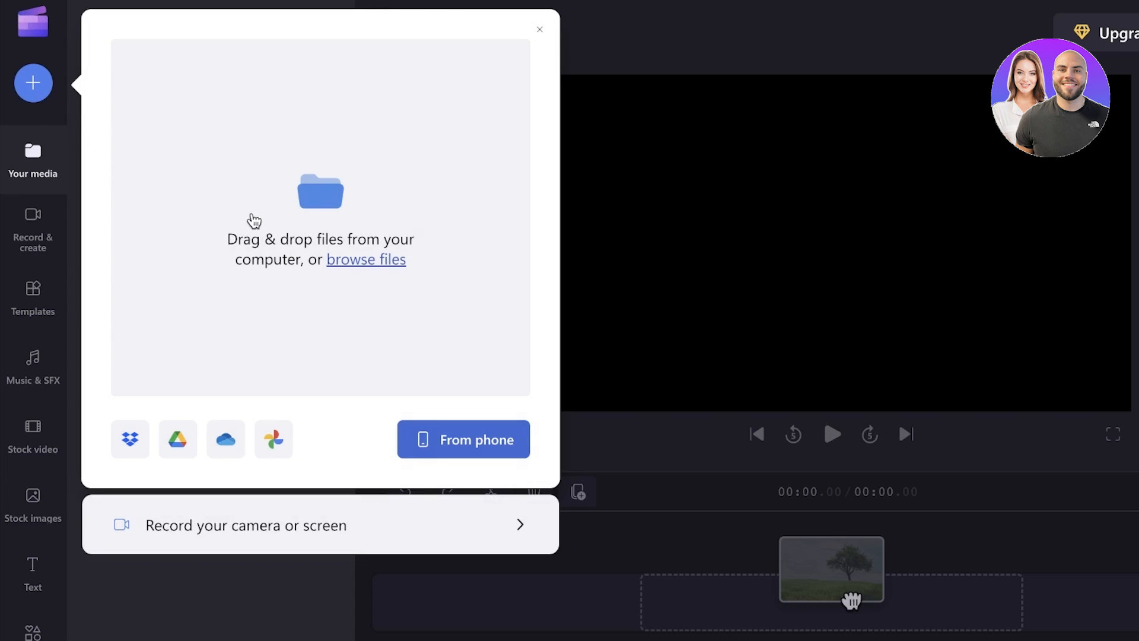
pyautogui.click(366, 259)
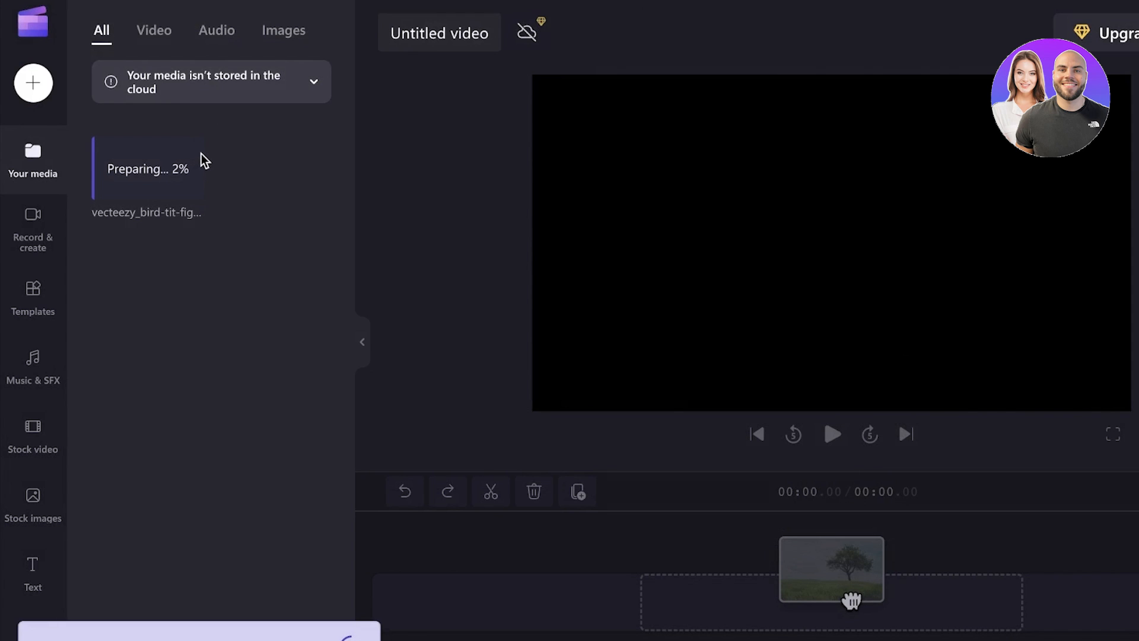
pyautogui.click(32, 229)
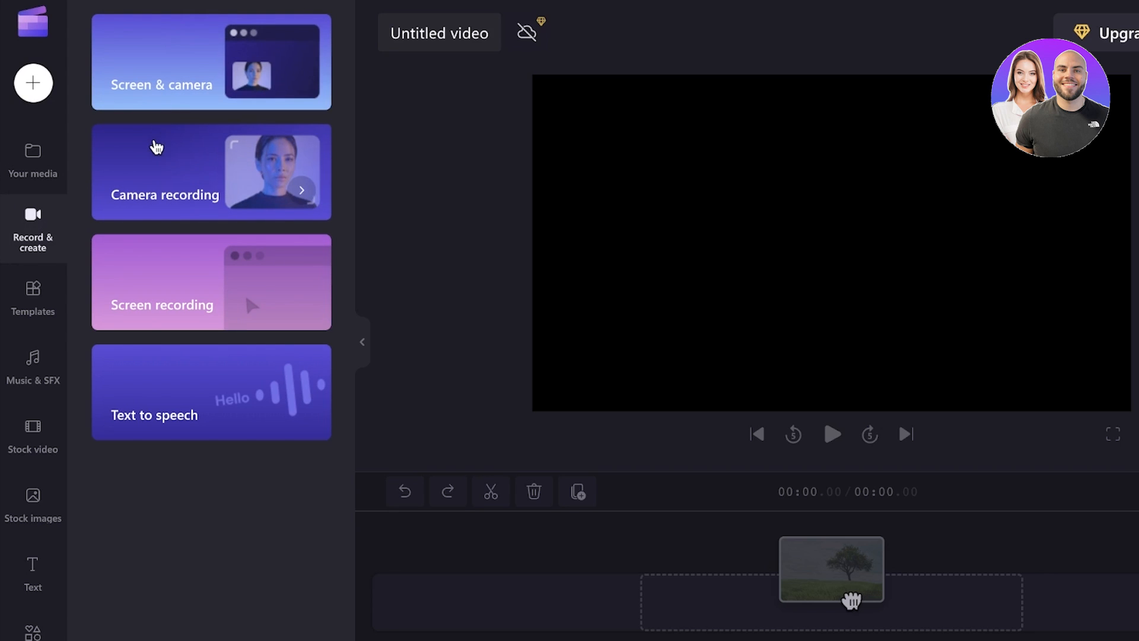
pyautogui.moveTo(146, 368)
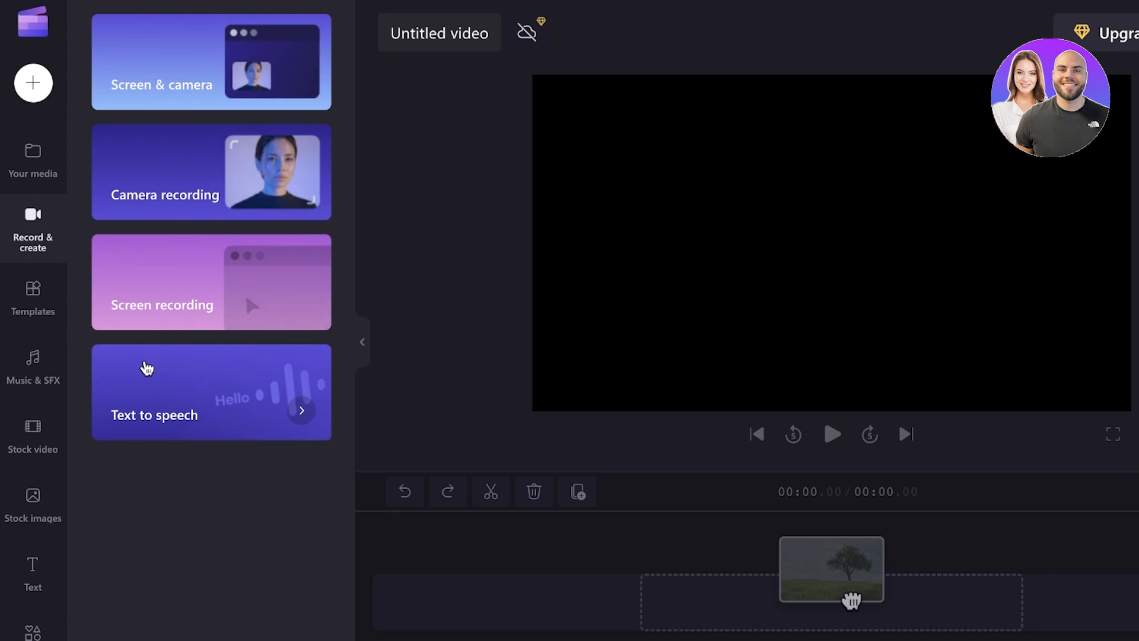
# - Browse template categories such as YouTube, Halloween, Christmas, Wedding and Travel
pyautogui.click(33, 298)
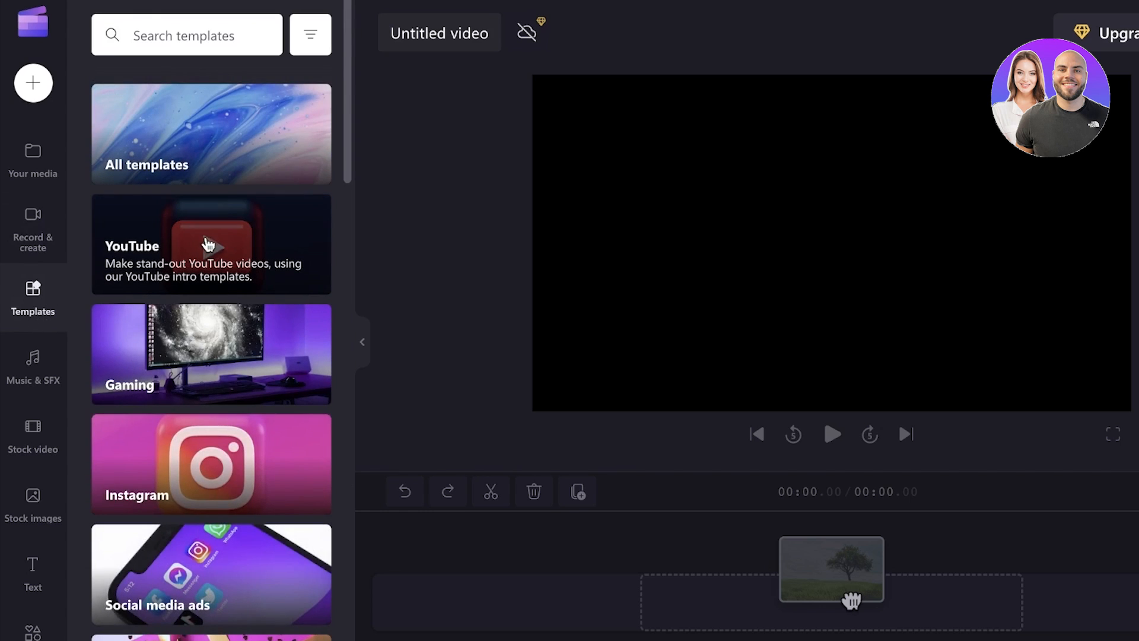
pyautogui.scroll(-3)
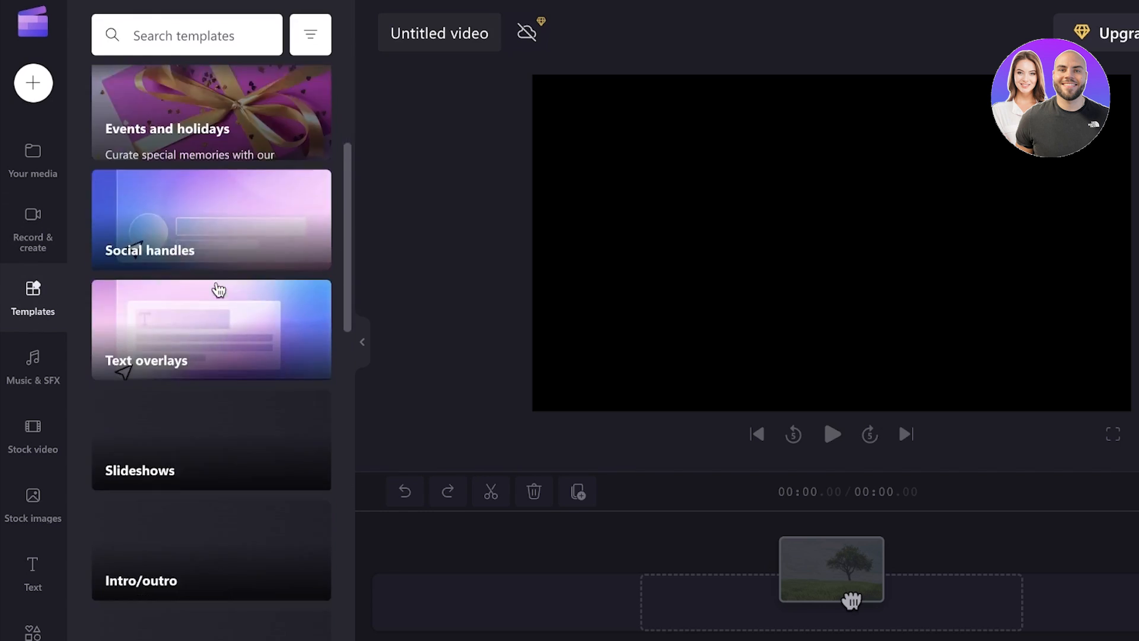
pyautogui.scroll(-3)
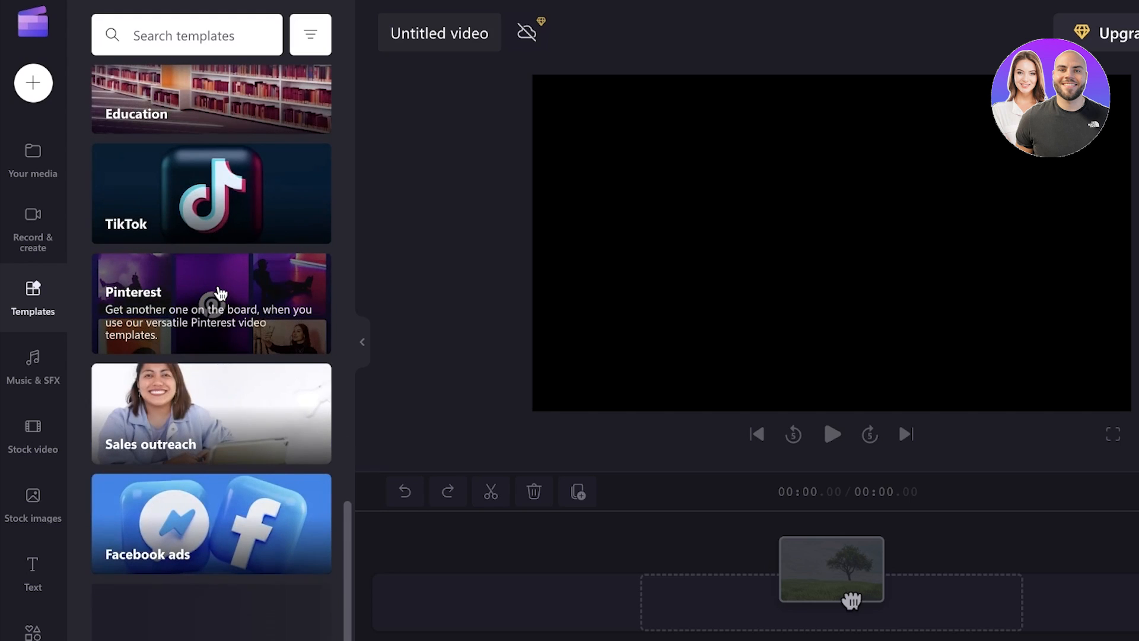
pyautogui.scroll(-3)
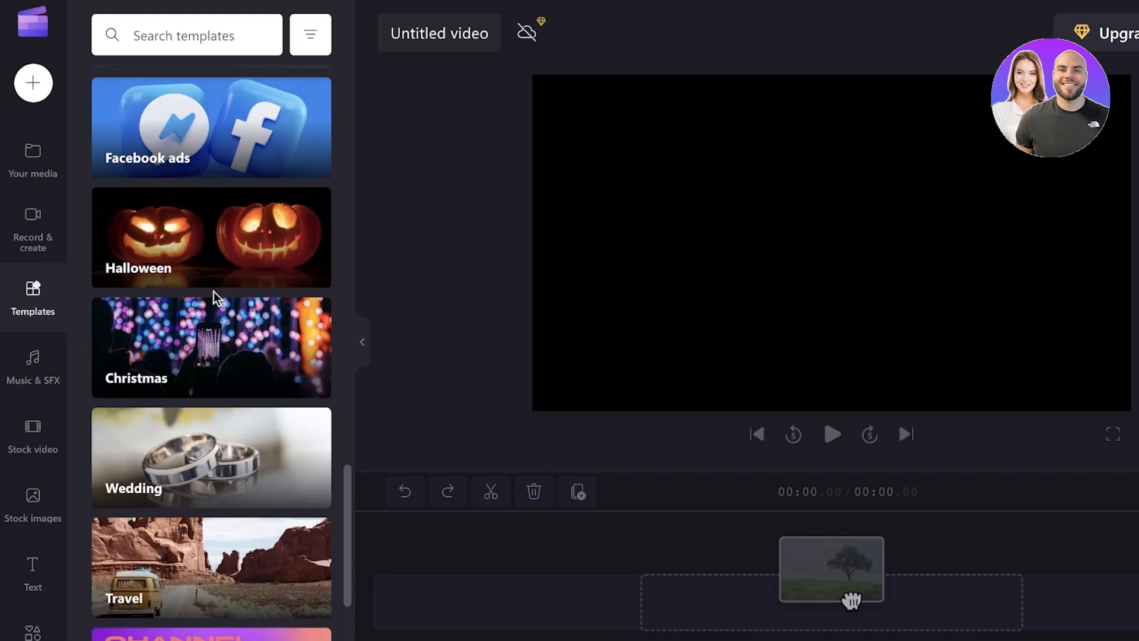
pyautogui.moveTo(211, 272)
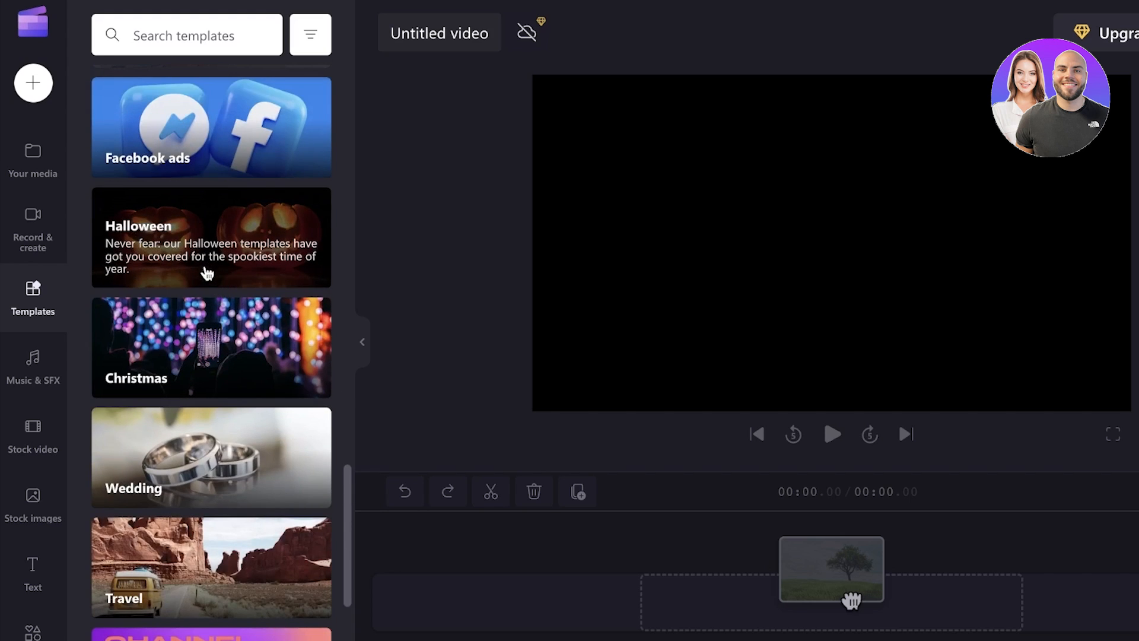
pyautogui.scroll(-3)
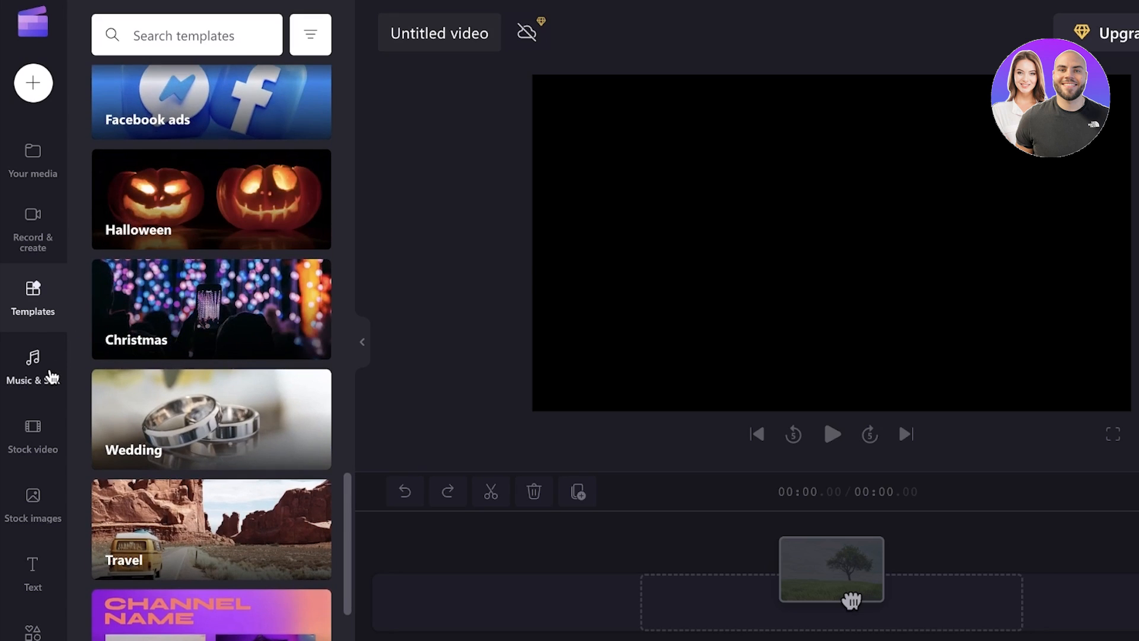
# - Look through the music, stock video, stock image, graphics and brand kit libraries
pyautogui.click(33, 367)
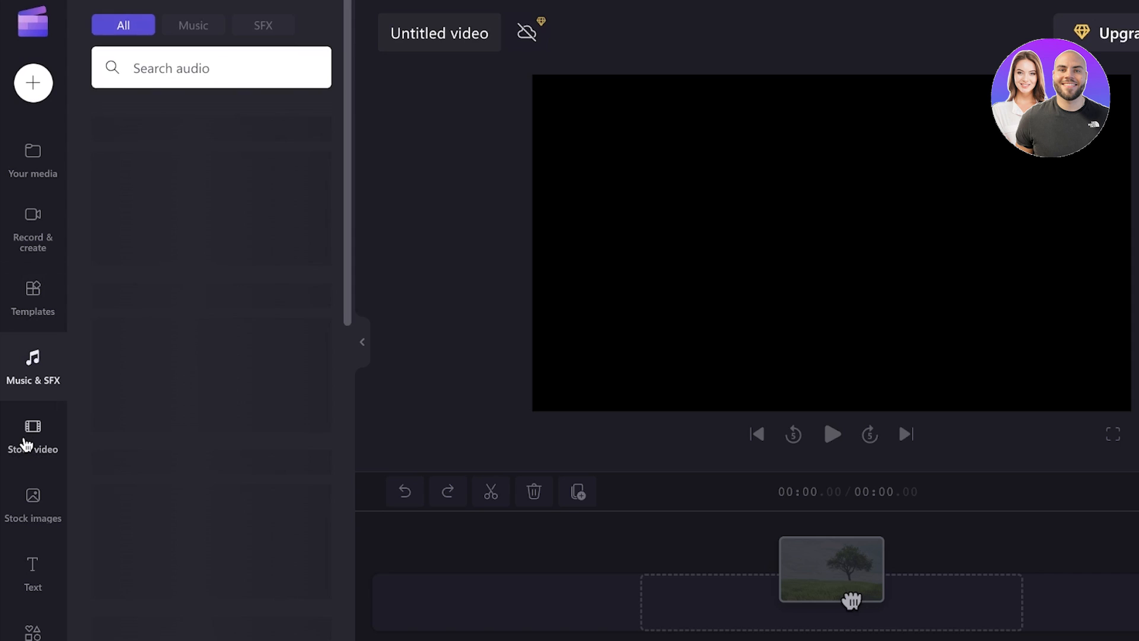
pyautogui.click(33, 436)
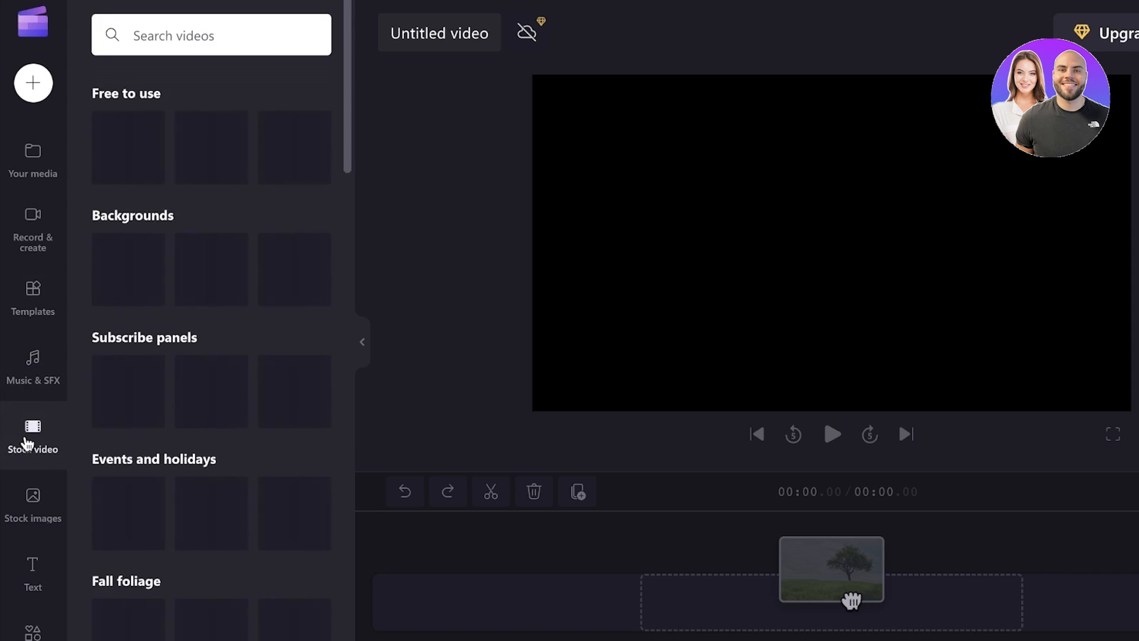
pyautogui.click(33, 436)
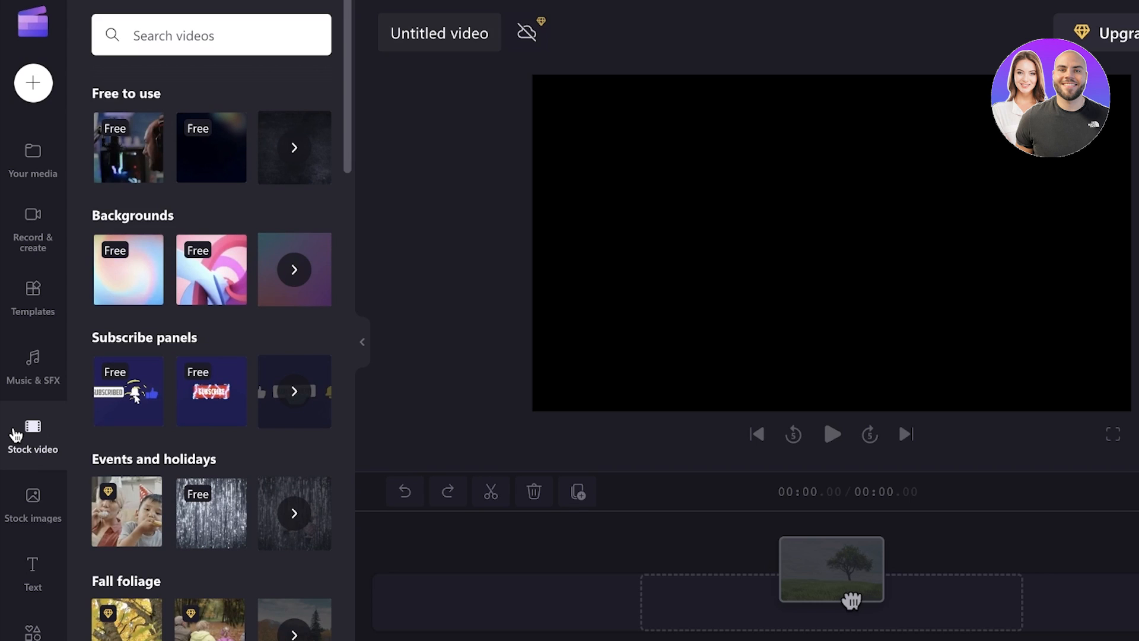
pyautogui.click(32, 385)
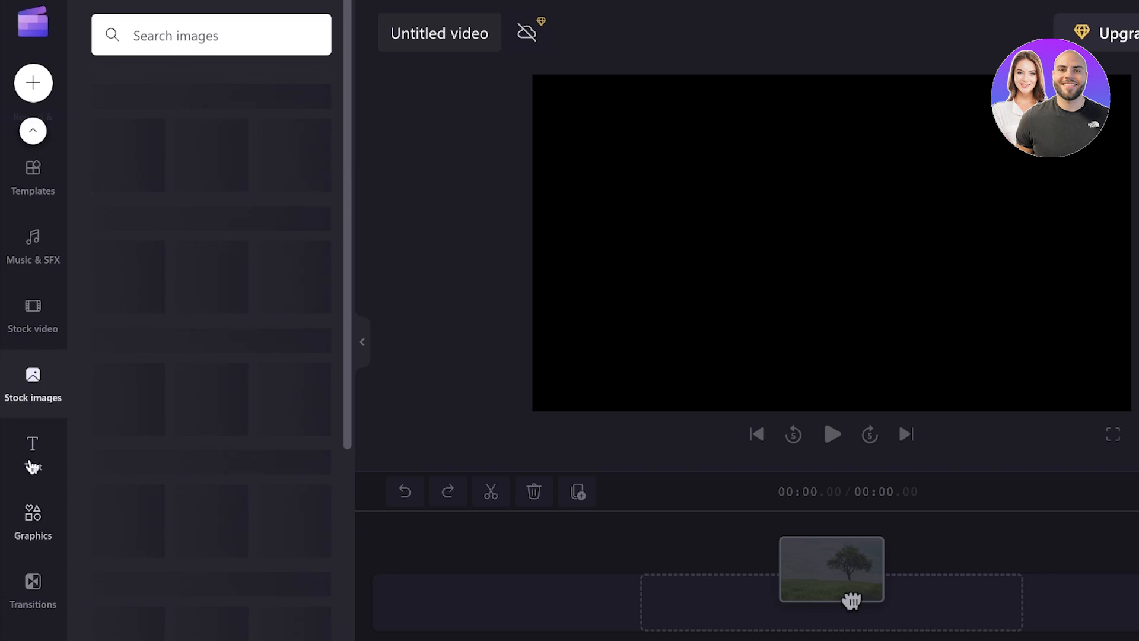
pyautogui.click(33, 520)
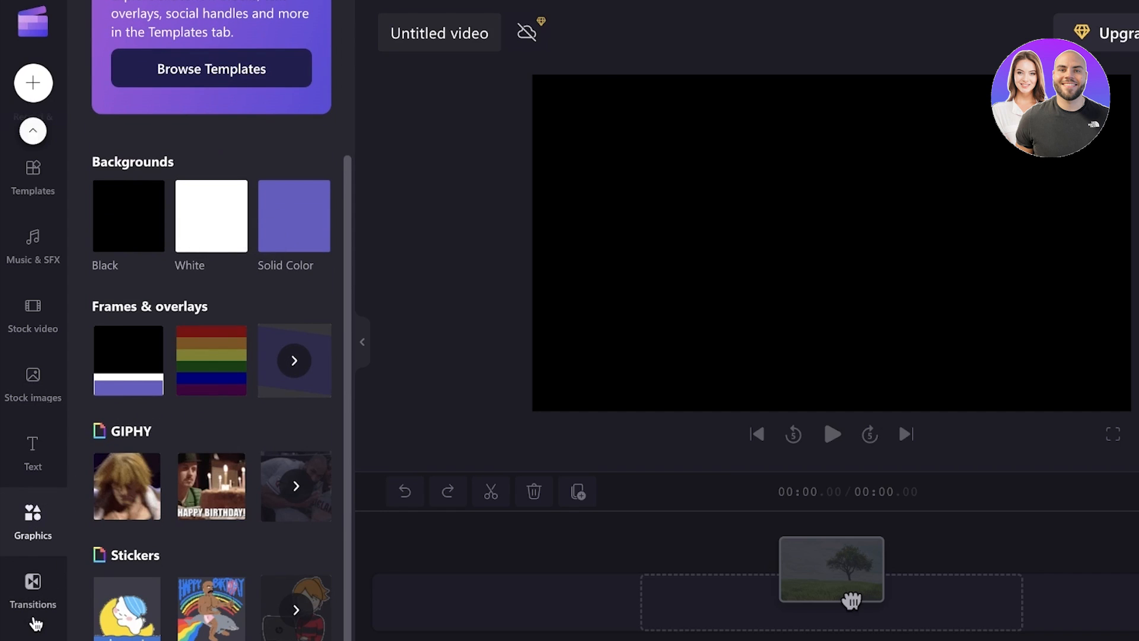
pyautogui.click(33, 593)
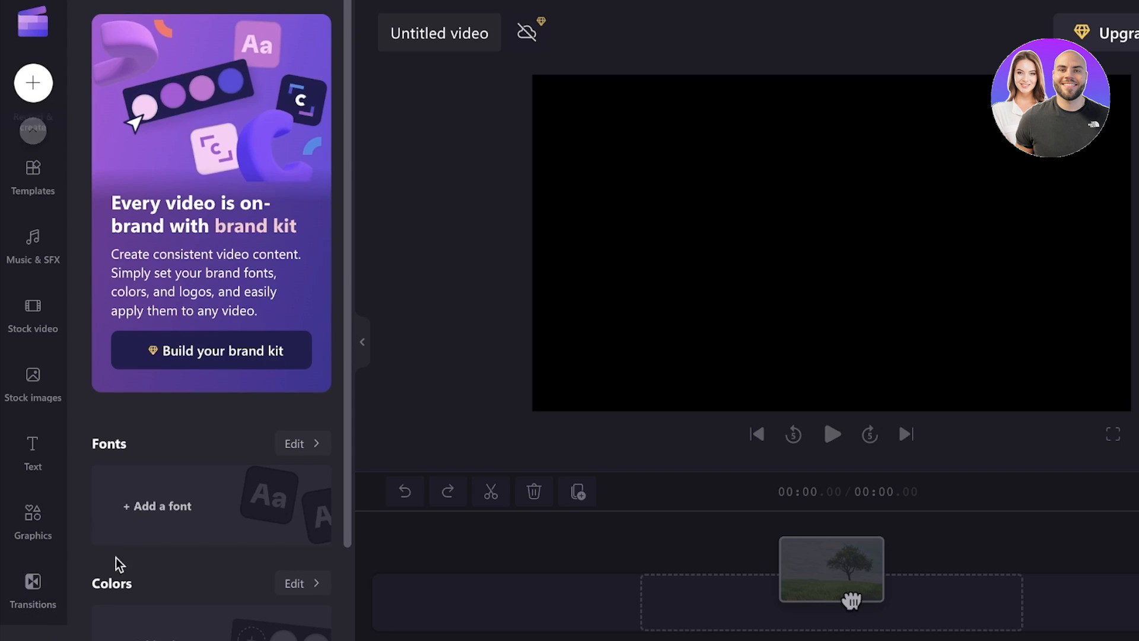
pyautogui.scroll(-3)
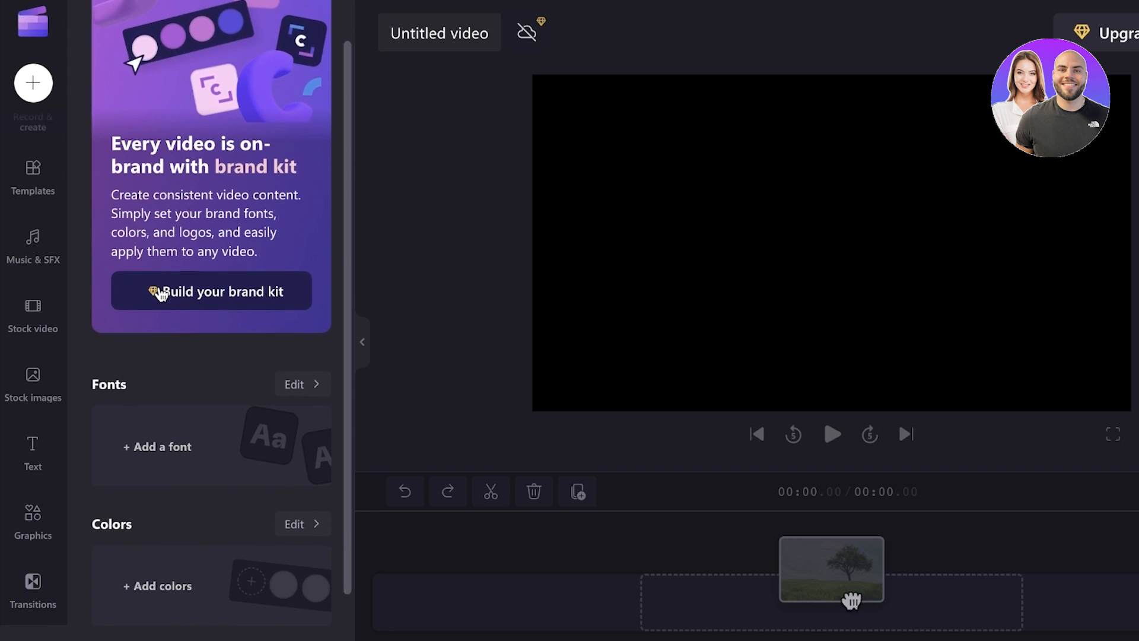
pyautogui.moveTo(164, 346)
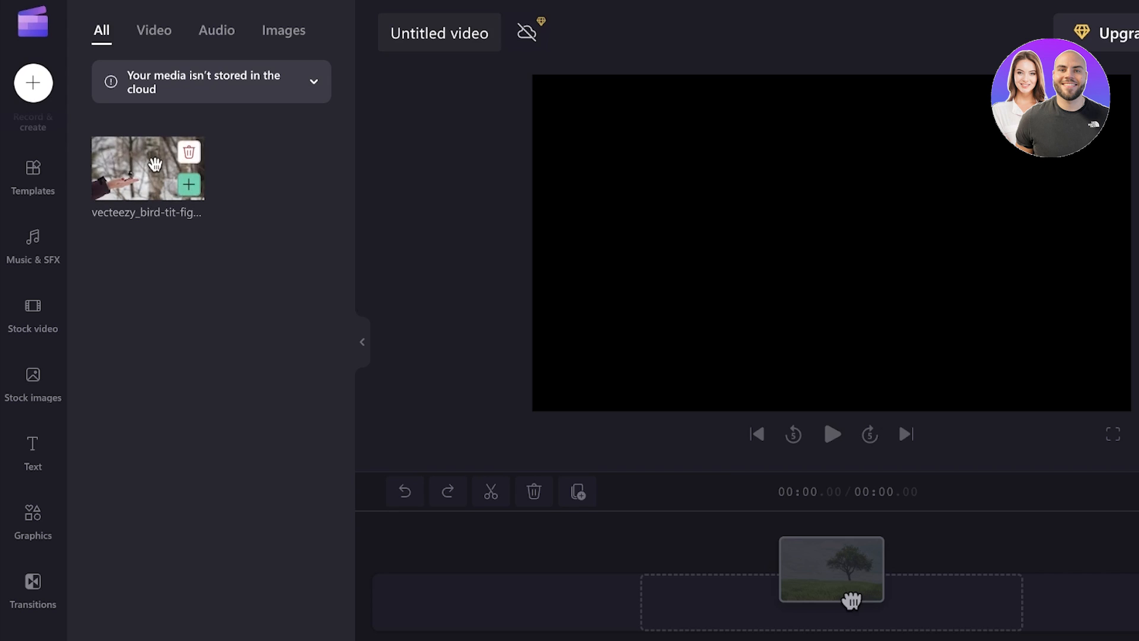
pyautogui.moveTo(520, 226)
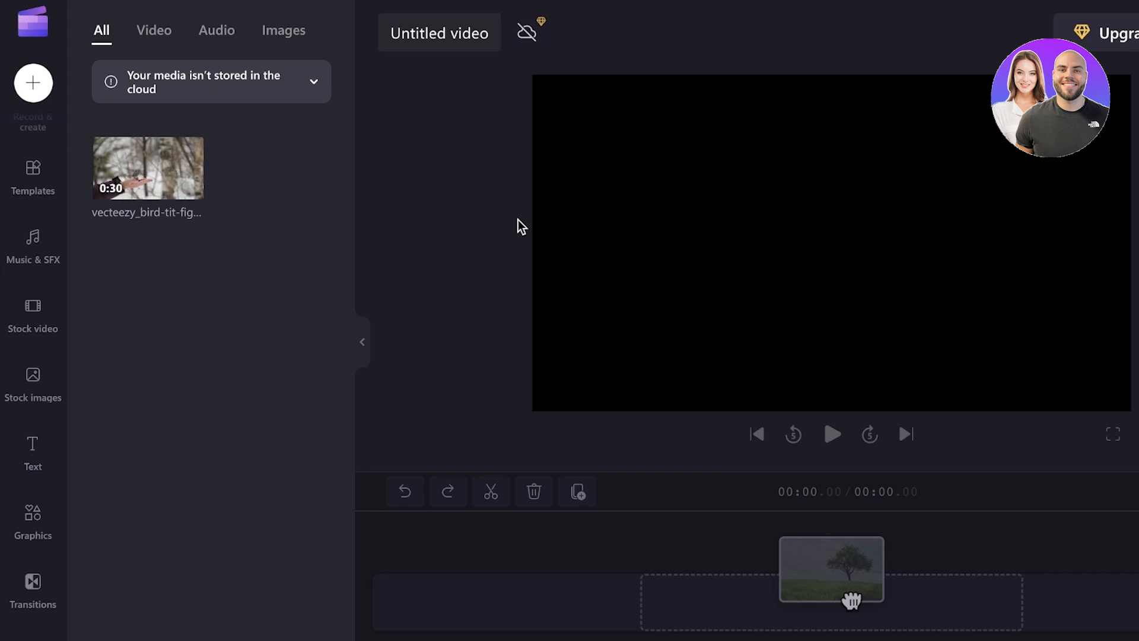
# - Place the 30-second bird clip on the timeline and preview it in the player
pyautogui.click(362, 342)
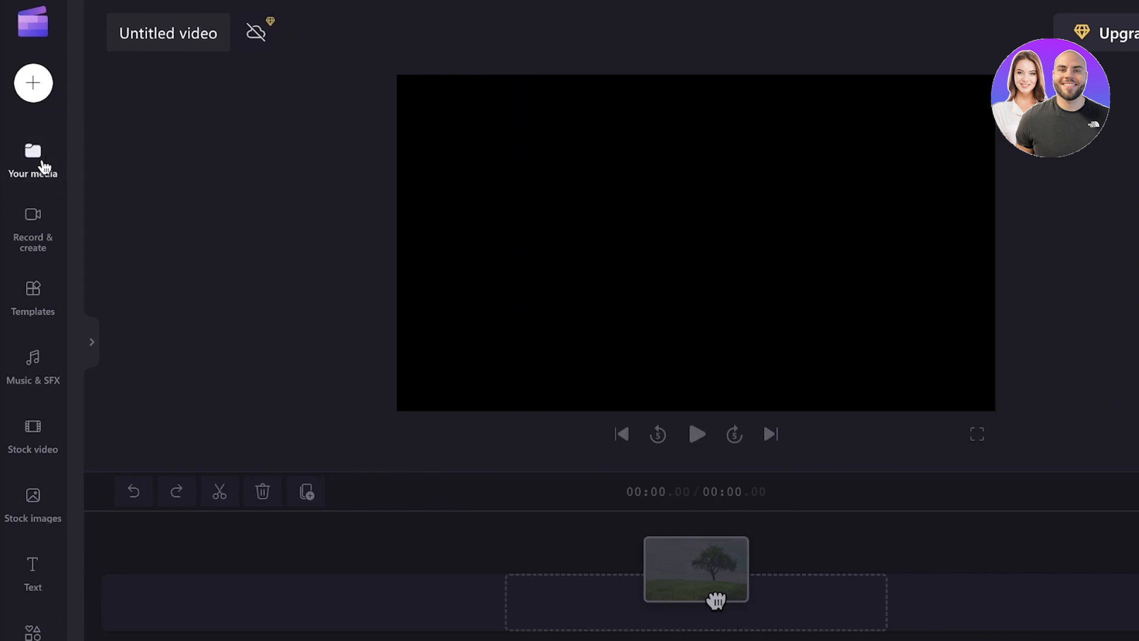
pyautogui.click(33, 157)
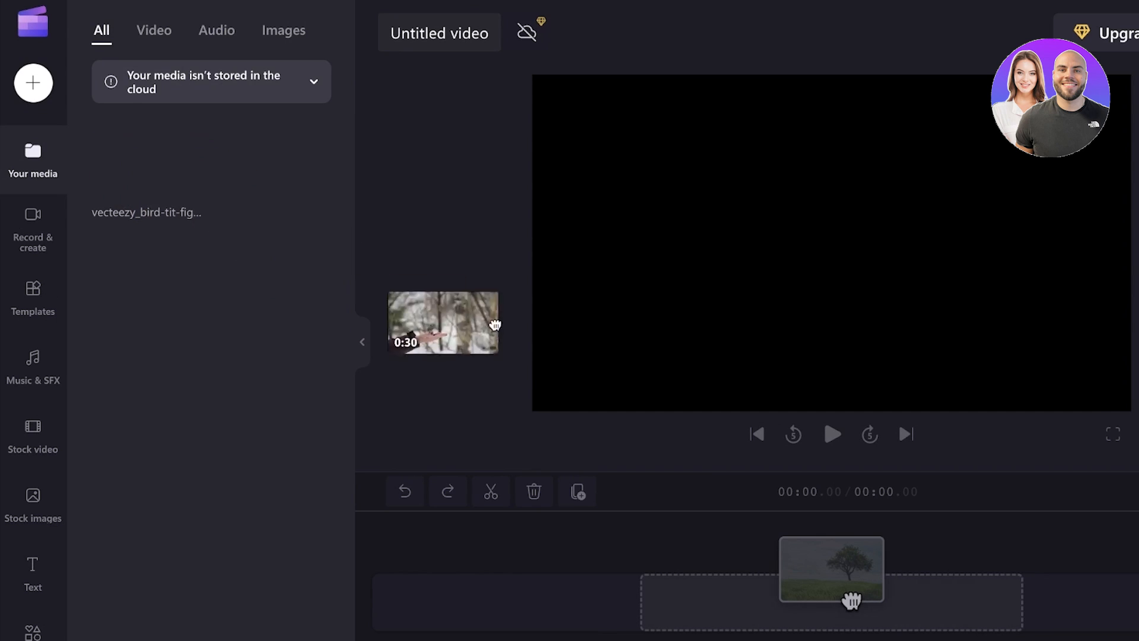
pyautogui.moveTo(443, 322); pyautogui.dragTo(832, 602)
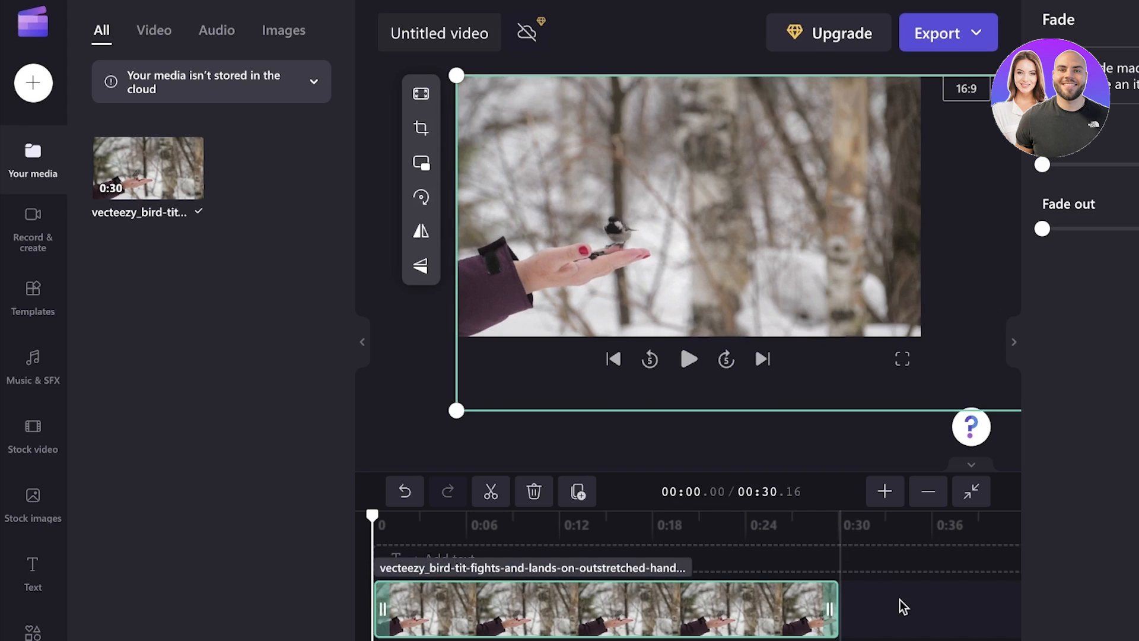
pyautogui.moveTo(372, 516); pyautogui.dragTo(433, 516)
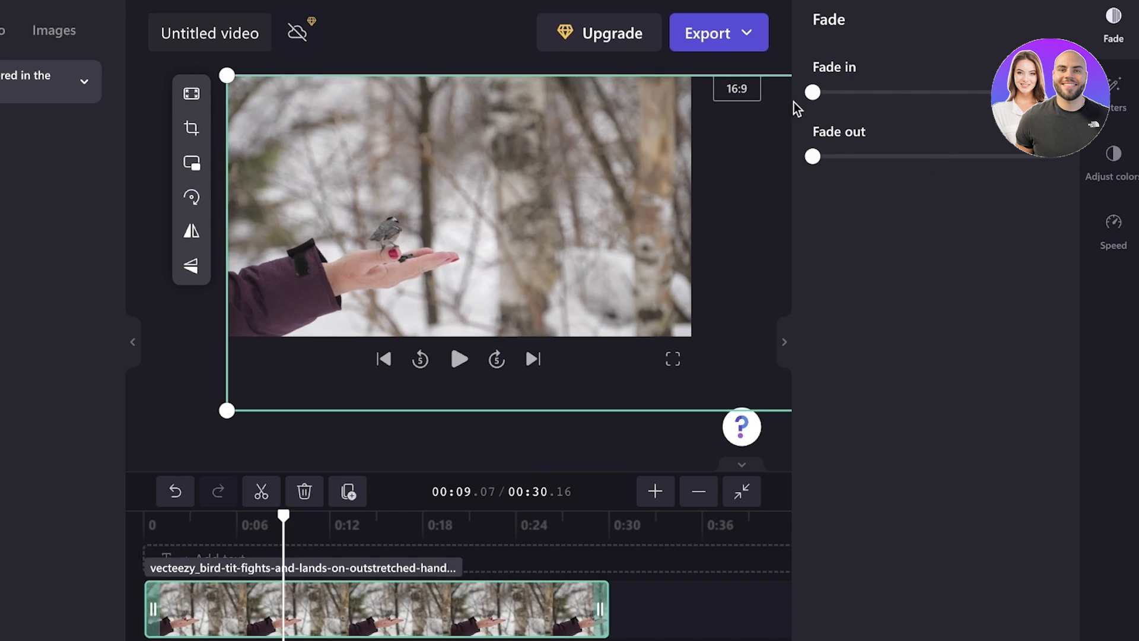
pyautogui.moveTo(289, 521)
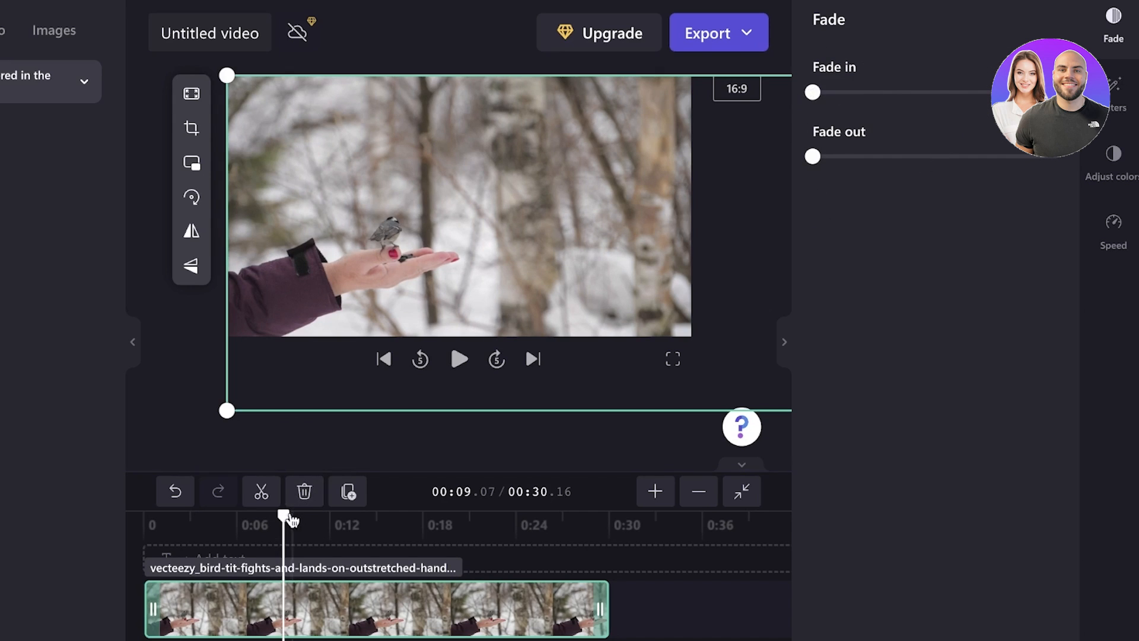
pyautogui.click(458, 359)
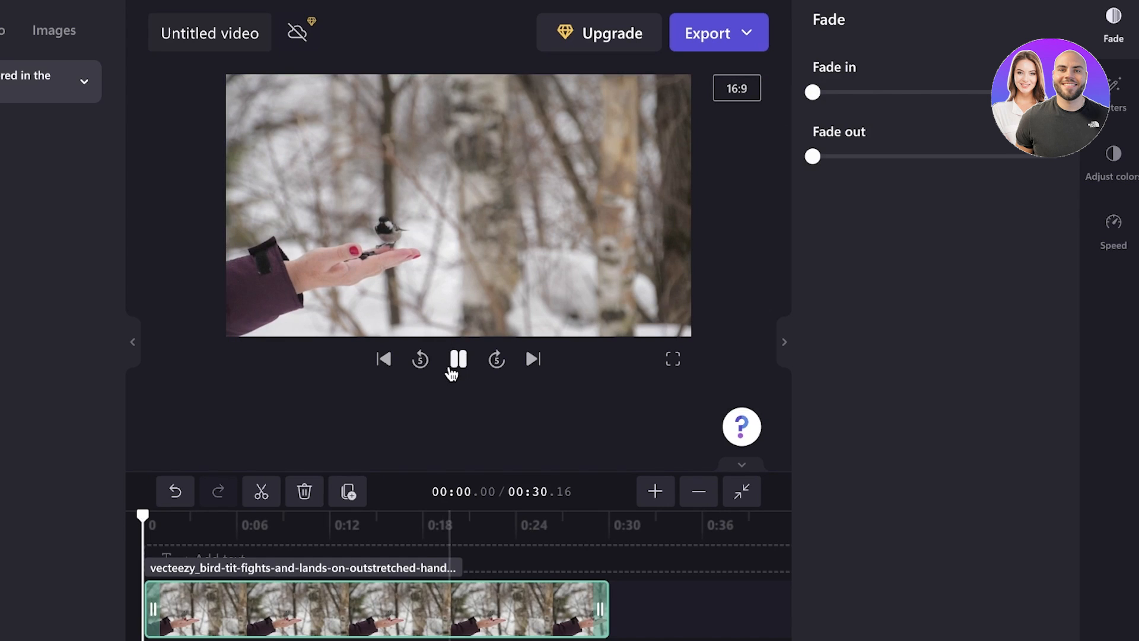
pyautogui.click(459, 359)
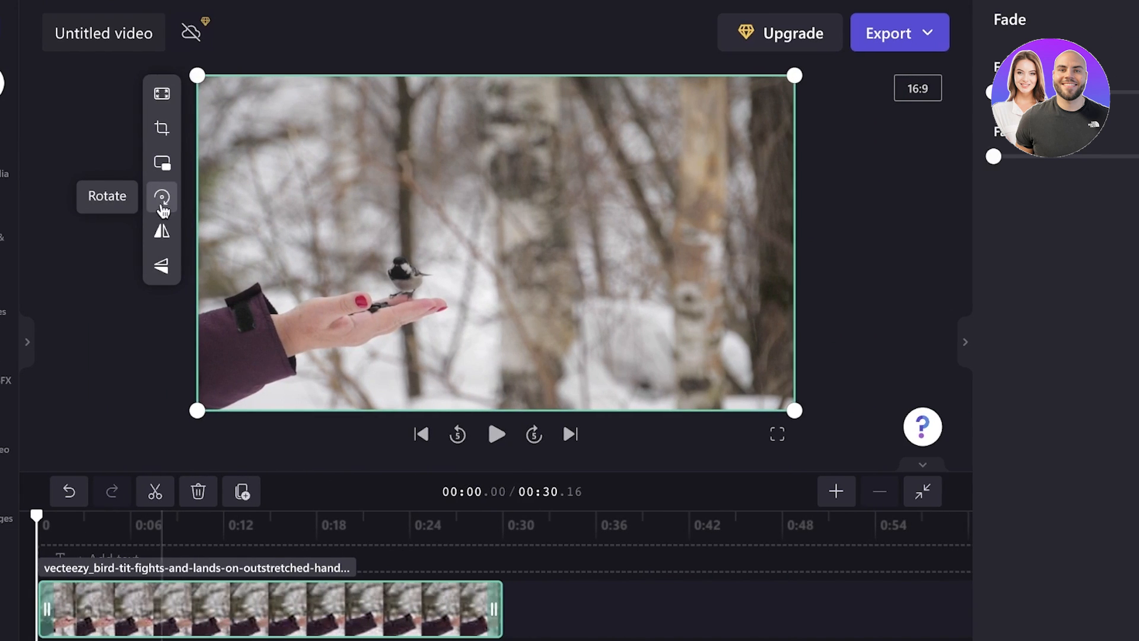
pyautogui.moveTo(161, 266)
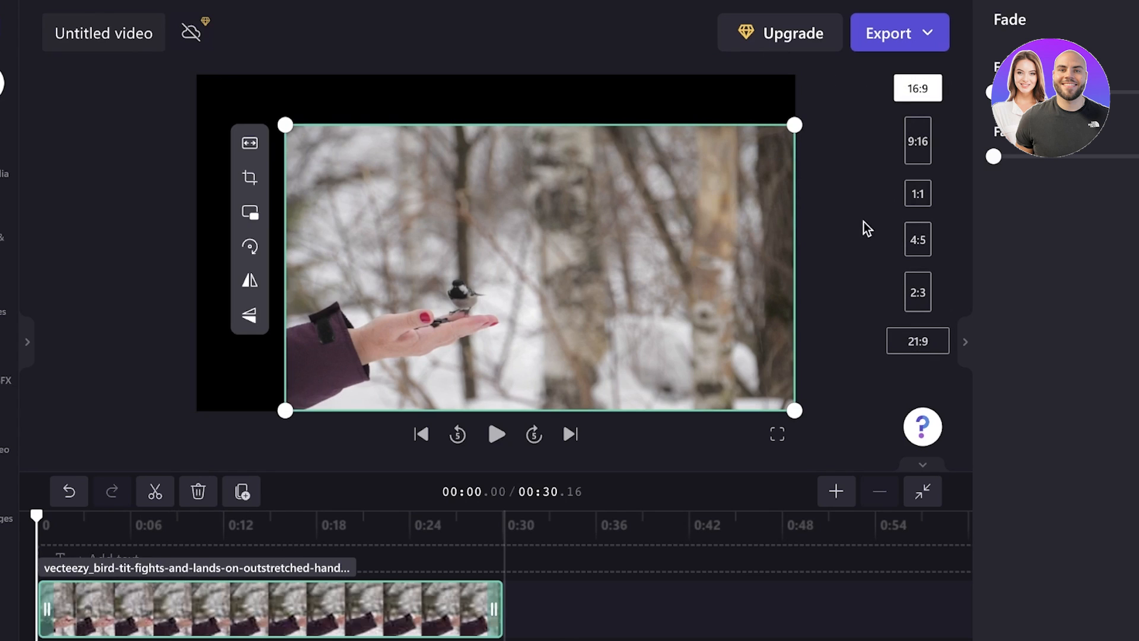
pyautogui.moveTo(961, 200)
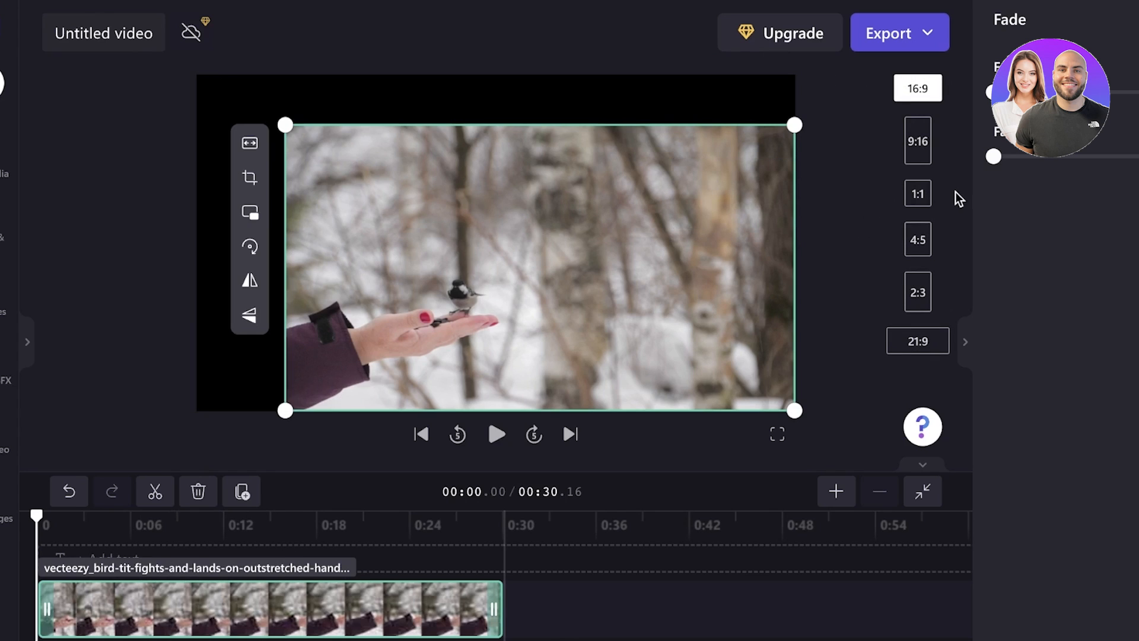
# - Try the square 1:1 aspect ratio, then revert to 16:9 widescreen
pyautogui.click(918, 193)
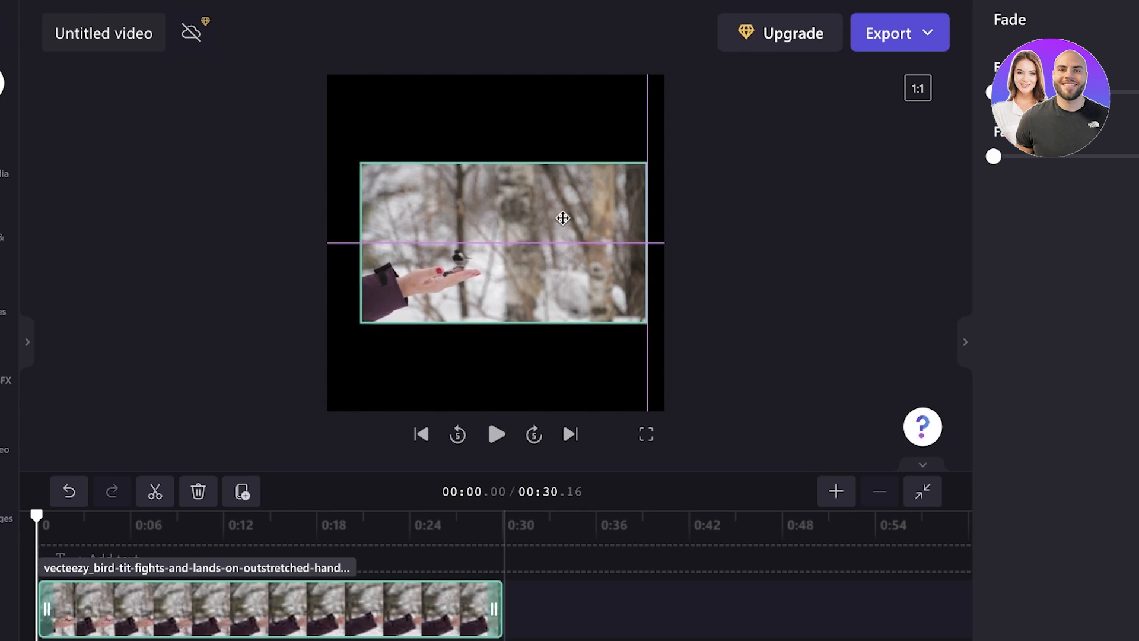
pyautogui.click(918, 130)
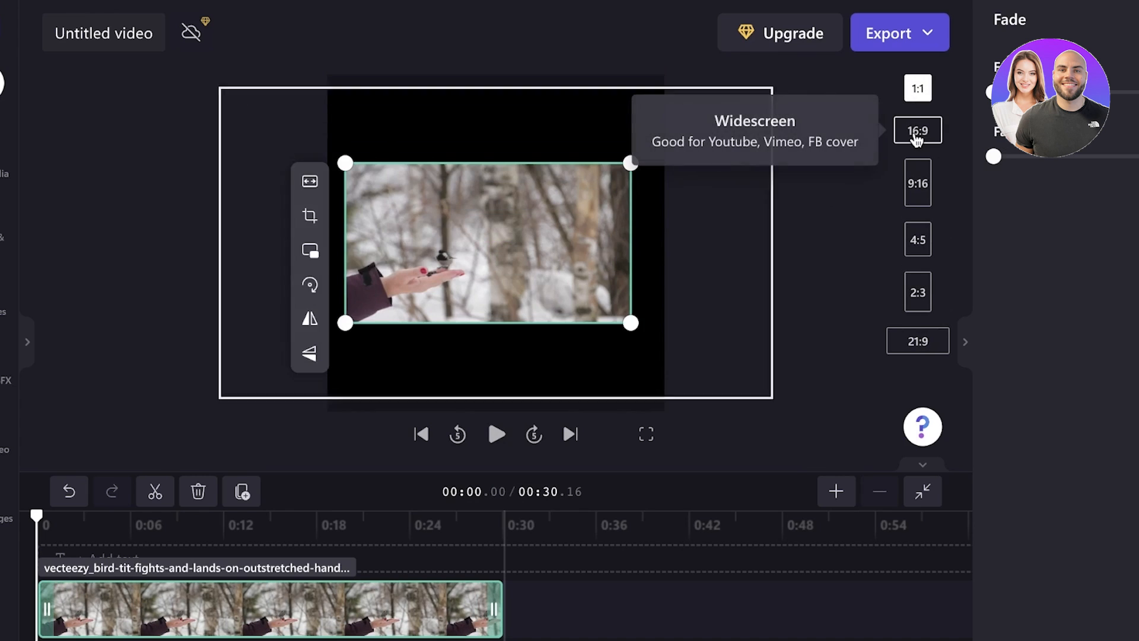
pyautogui.click(918, 130)
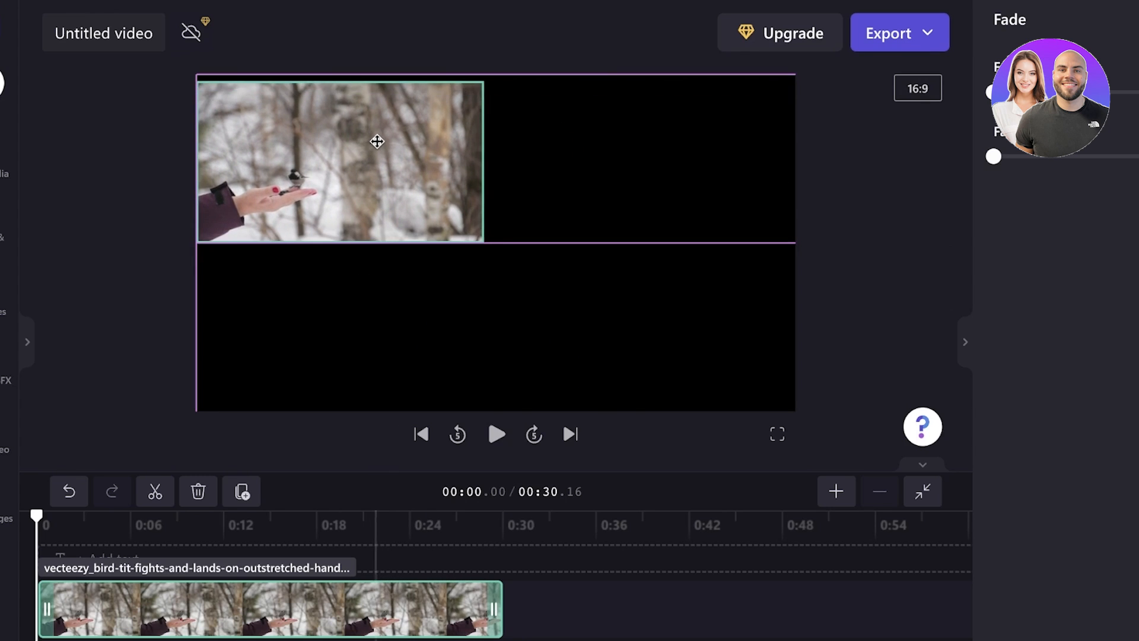
# - Resize and reposition the bird clip, then set it to Fill the frame
pyautogui.moveTo(483, 243); pyautogui.dragTo(719, 364)
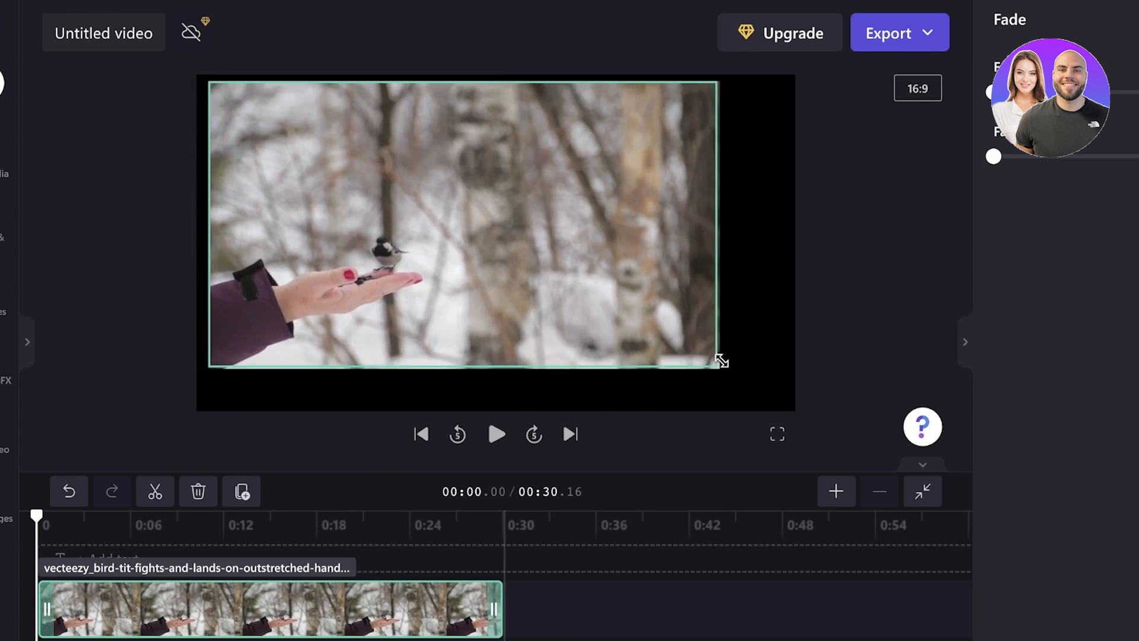
pyautogui.moveTo(719, 360); pyautogui.dragTo(616, 296)
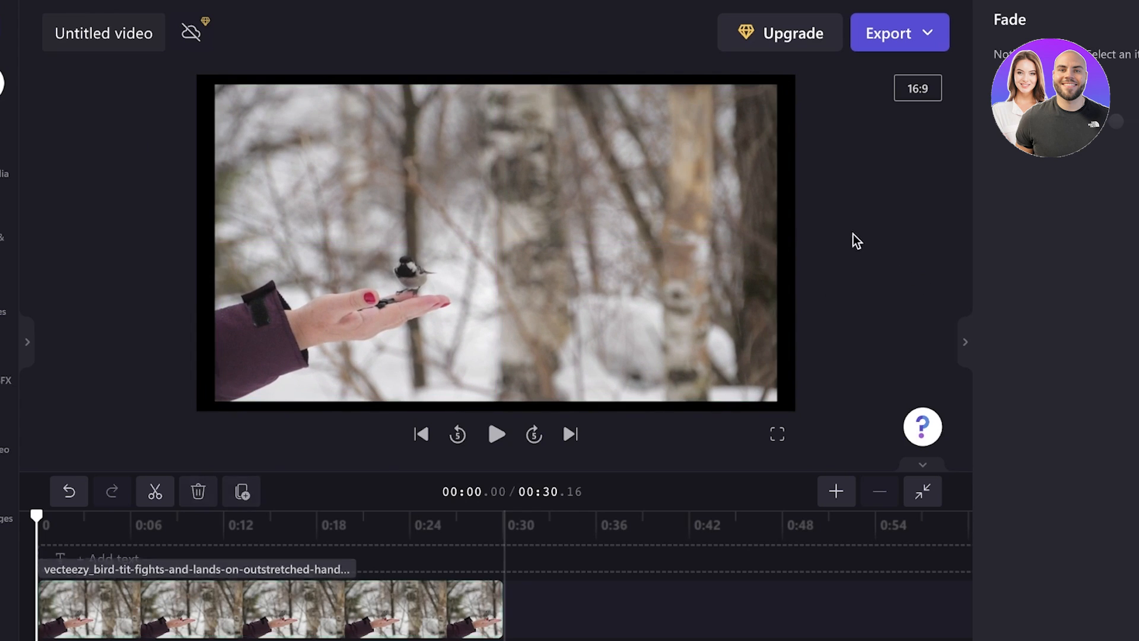
pyautogui.click(269, 609)
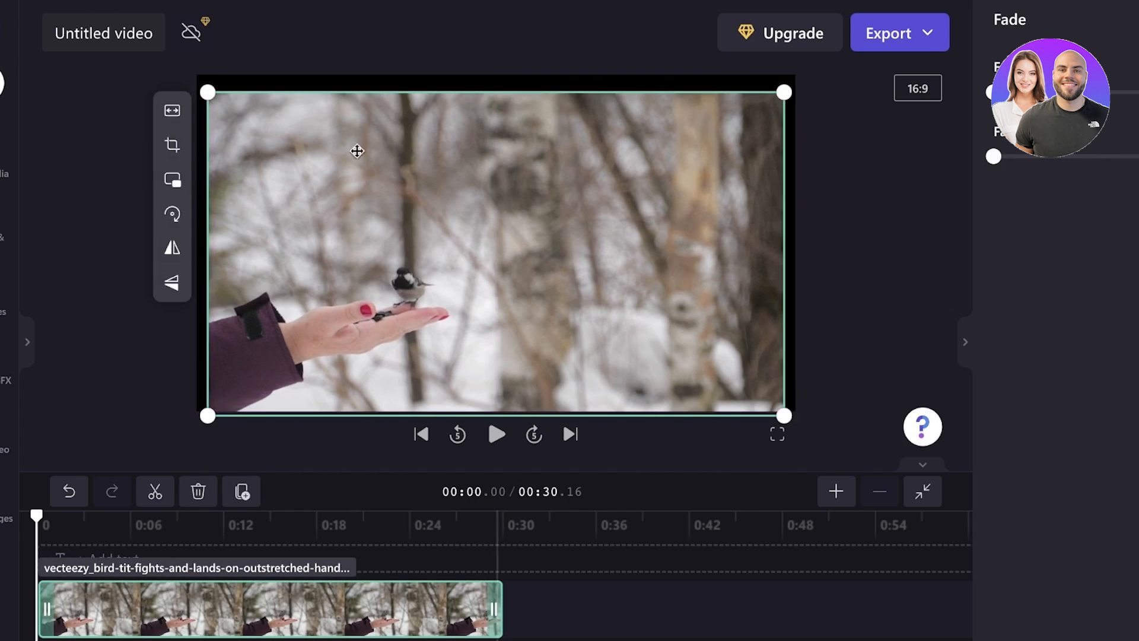
pyautogui.click(867, 231)
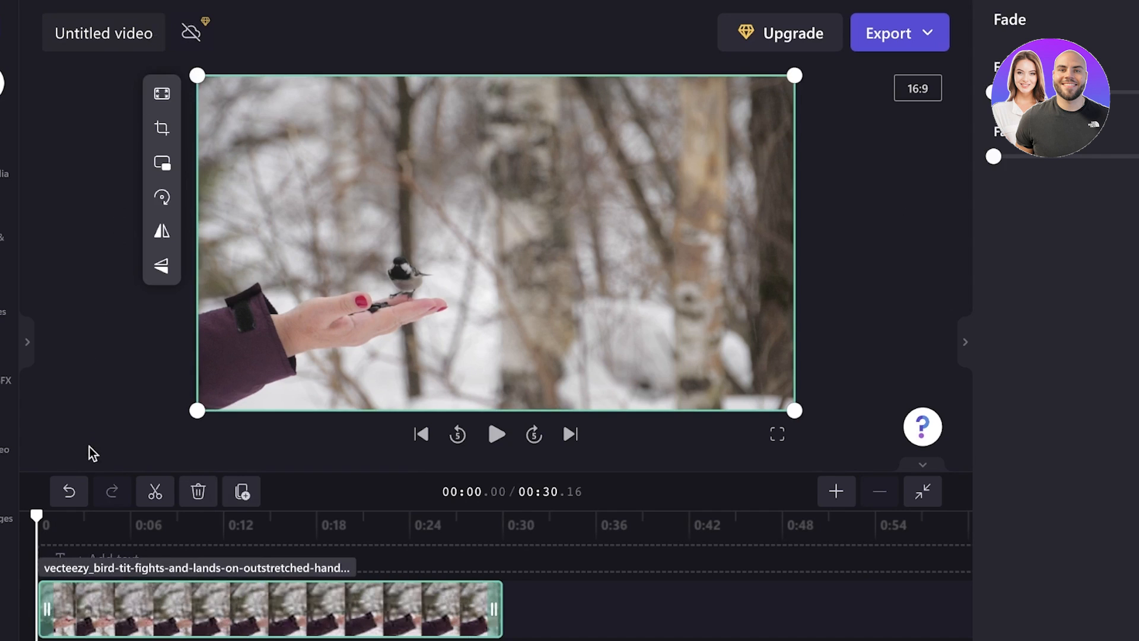
pyautogui.moveTo(408, 222)
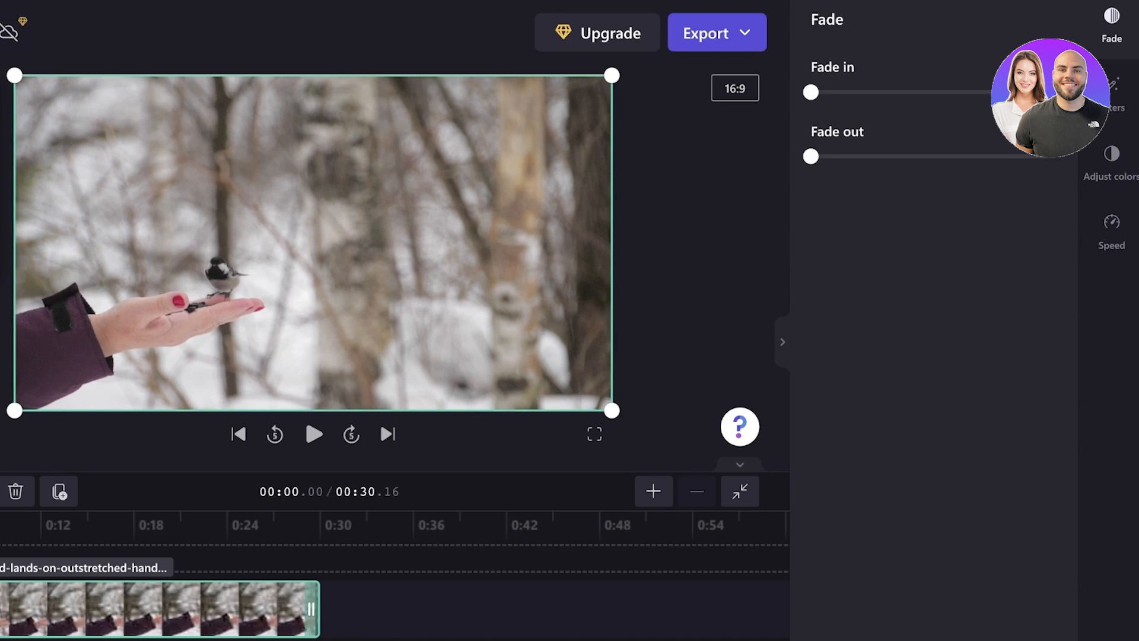
pyautogui.moveTo(1112, 225)
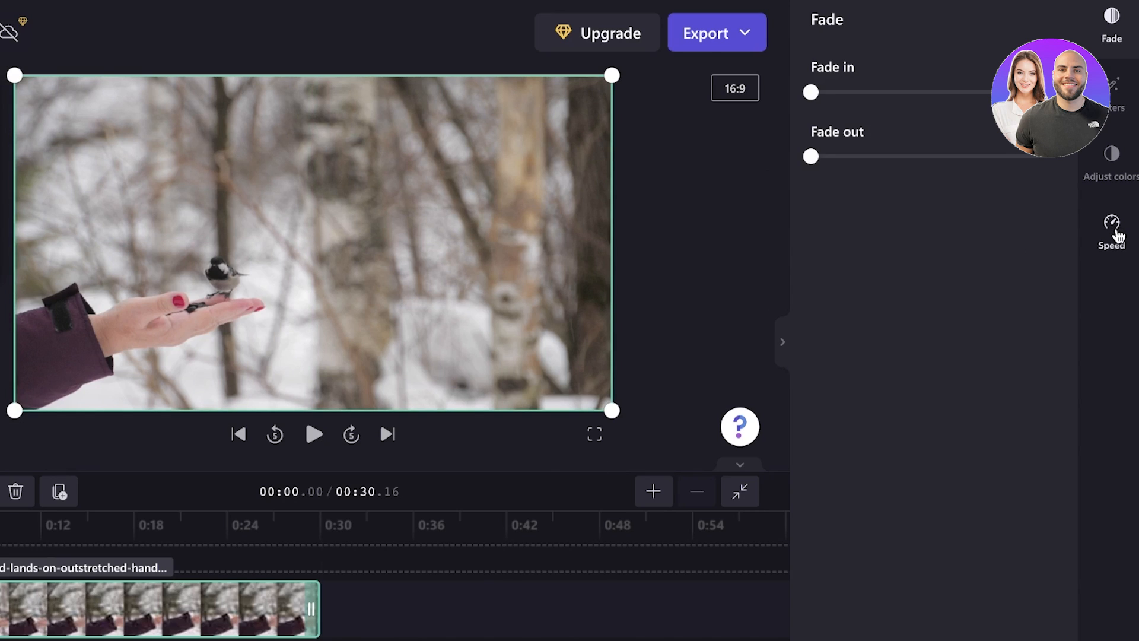
# - Experiment with clip speeds between 1.8x and 5.5x, previewing the sped-up clip
pyautogui.click(1112, 231)
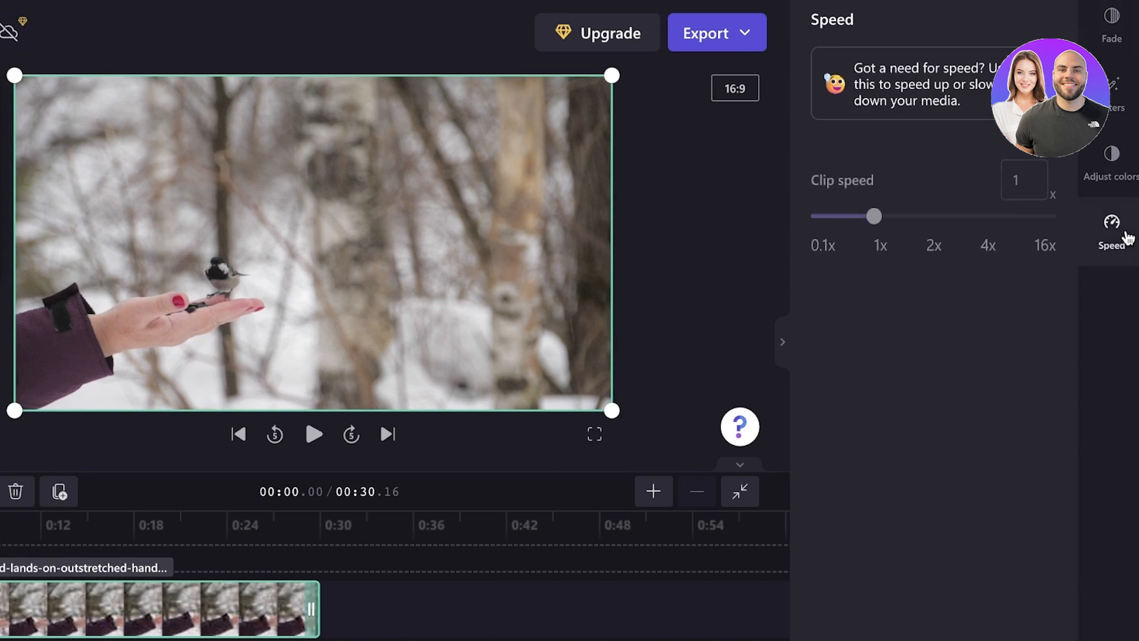
pyautogui.moveTo(876, 216); pyautogui.dragTo(993, 216)
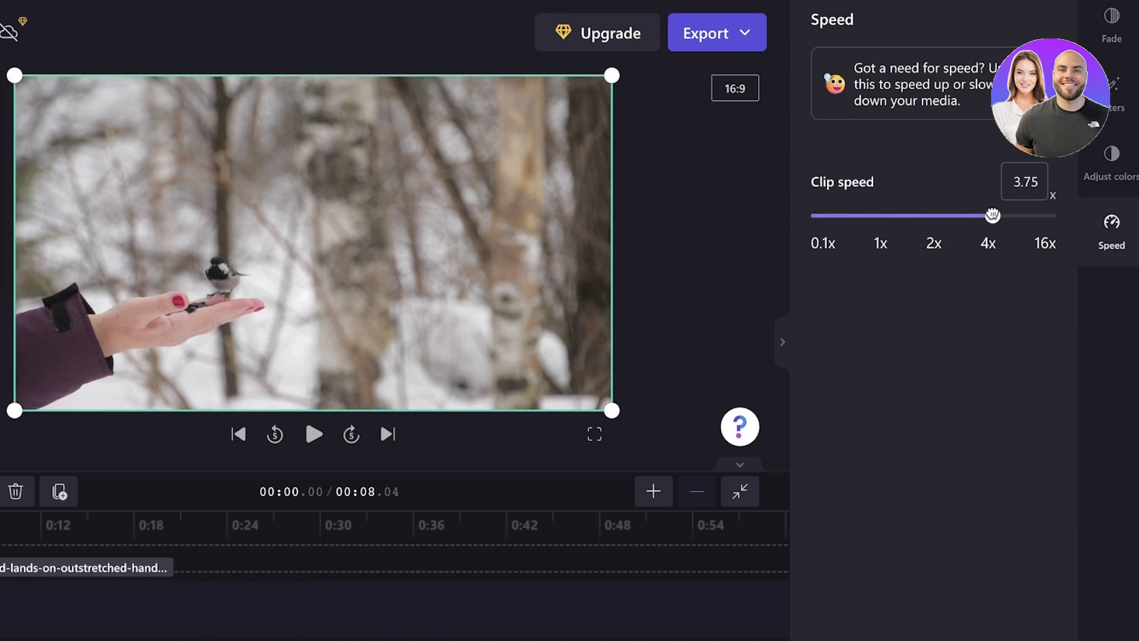
pyautogui.moveTo(993, 215); pyautogui.dragTo(931, 215)
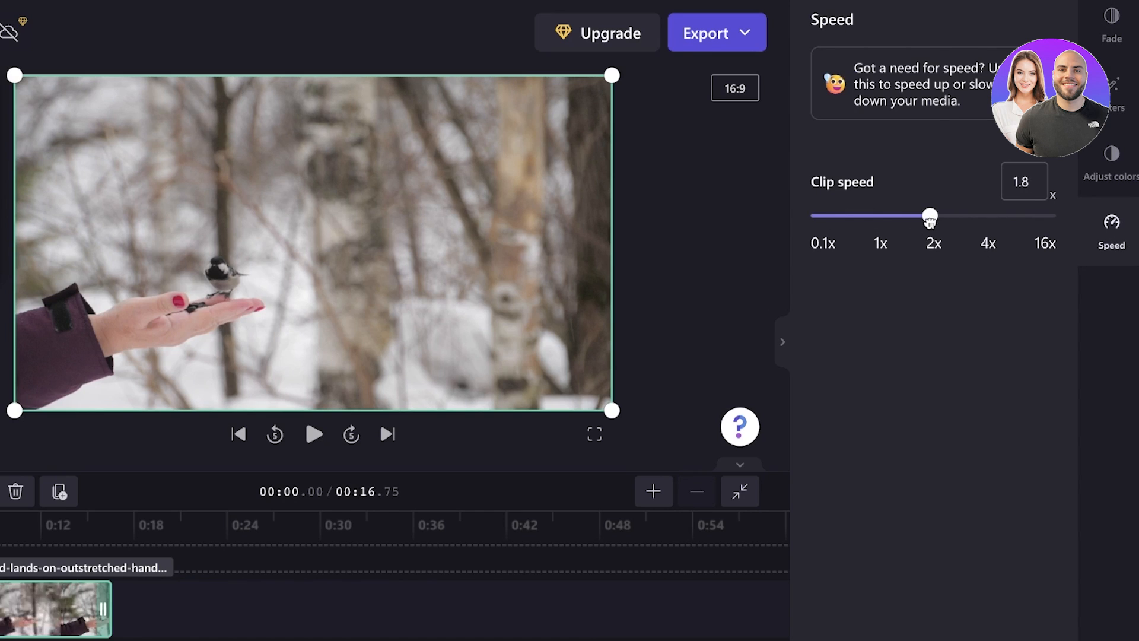
pyautogui.moveTo(932, 215); pyautogui.dragTo(944, 215)
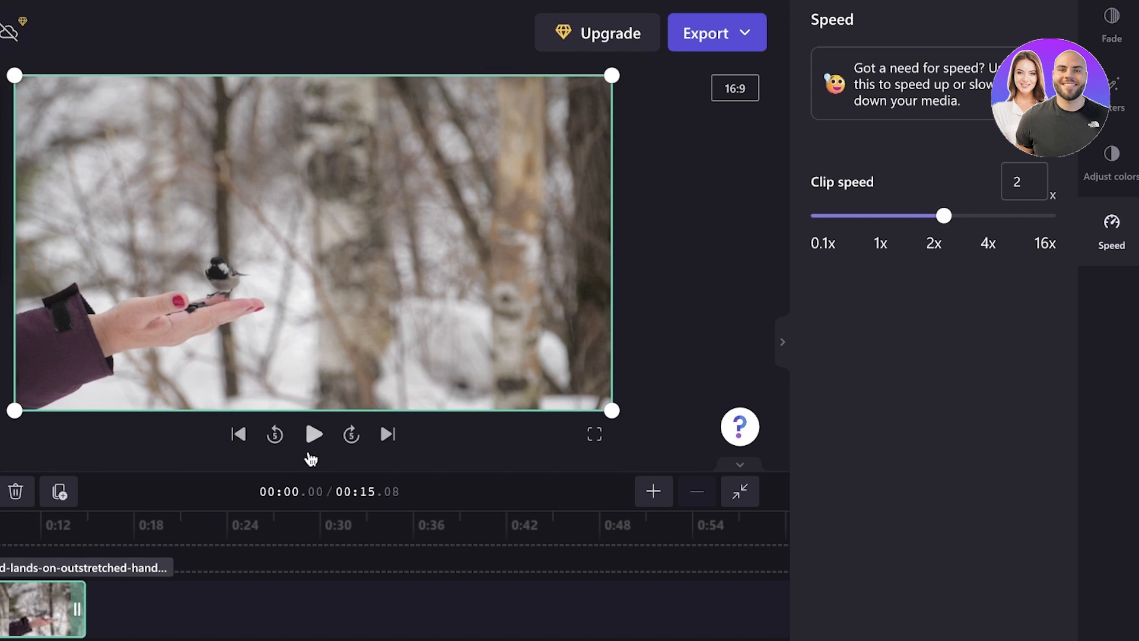
pyautogui.click(313, 434)
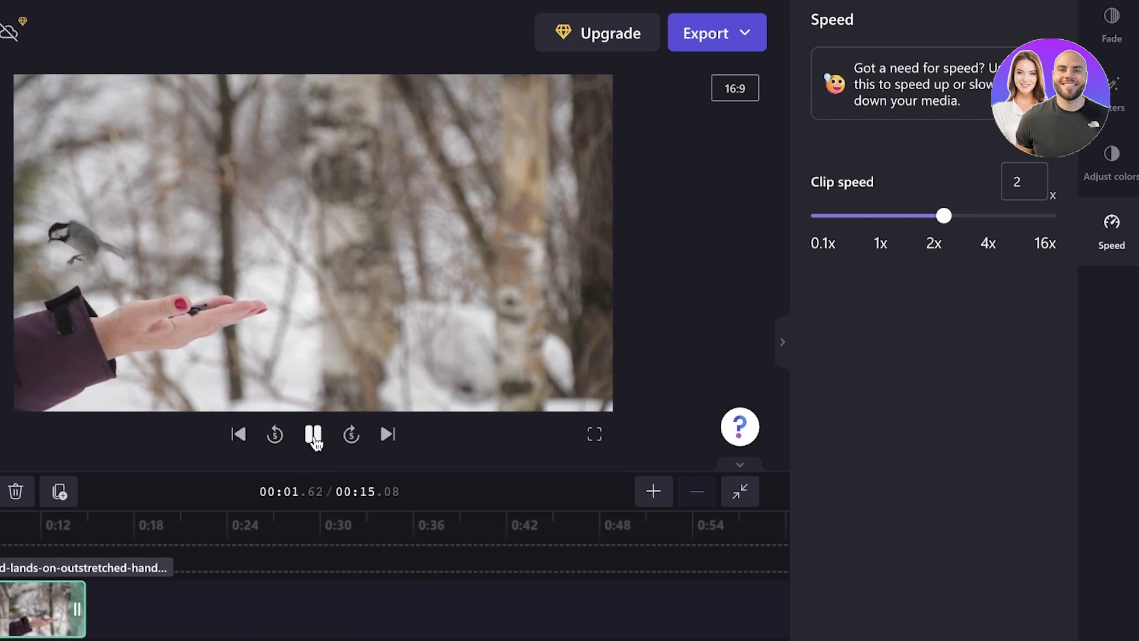
pyautogui.moveTo(943, 216); pyautogui.dragTo(1007, 216)
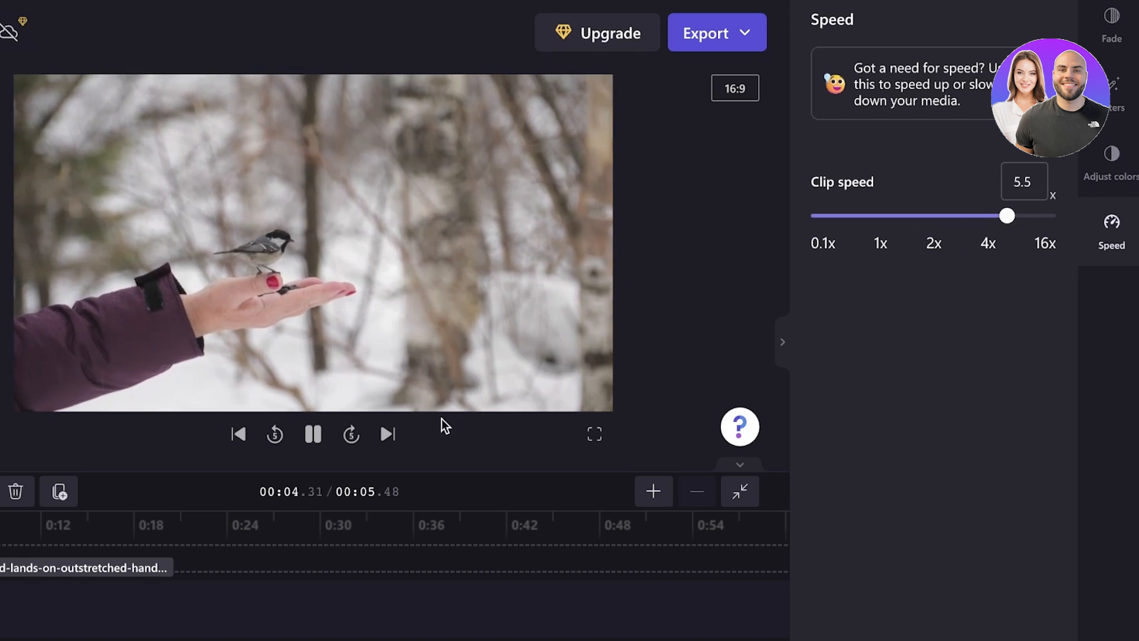
pyautogui.moveTo(1007, 215); pyautogui.dragTo(965, 215)
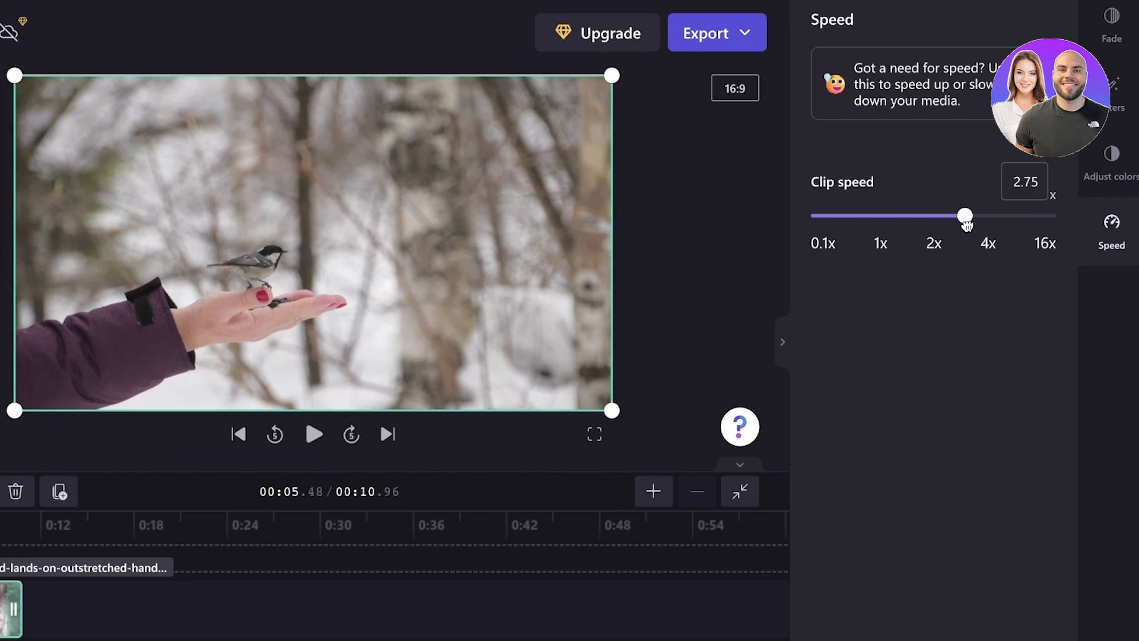
pyautogui.click(313, 433)
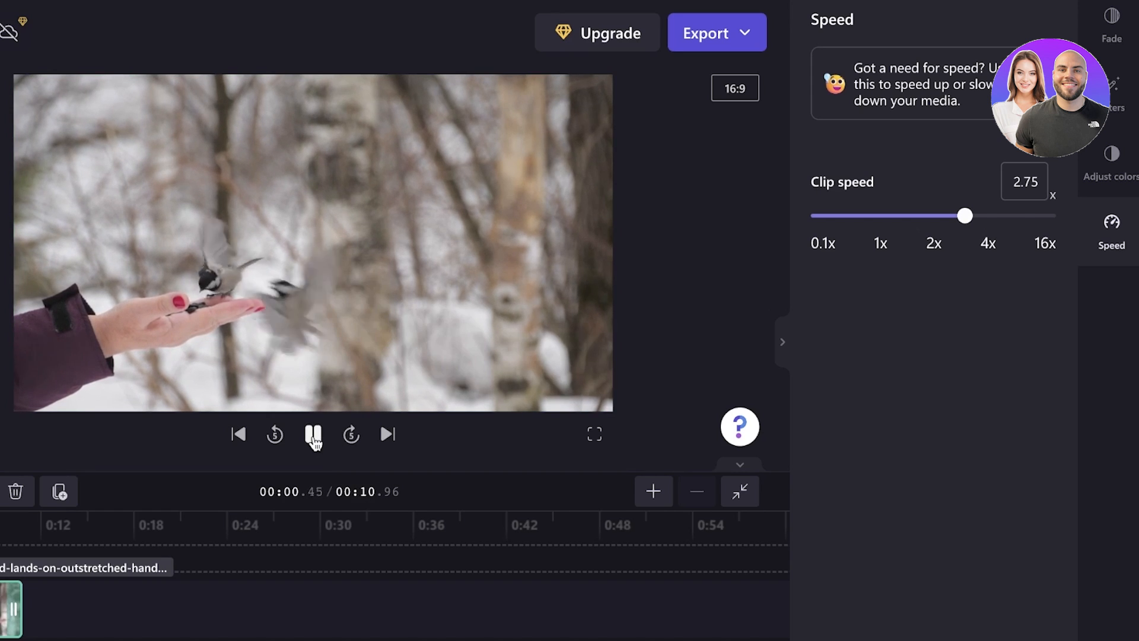
pyautogui.click(313, 434)
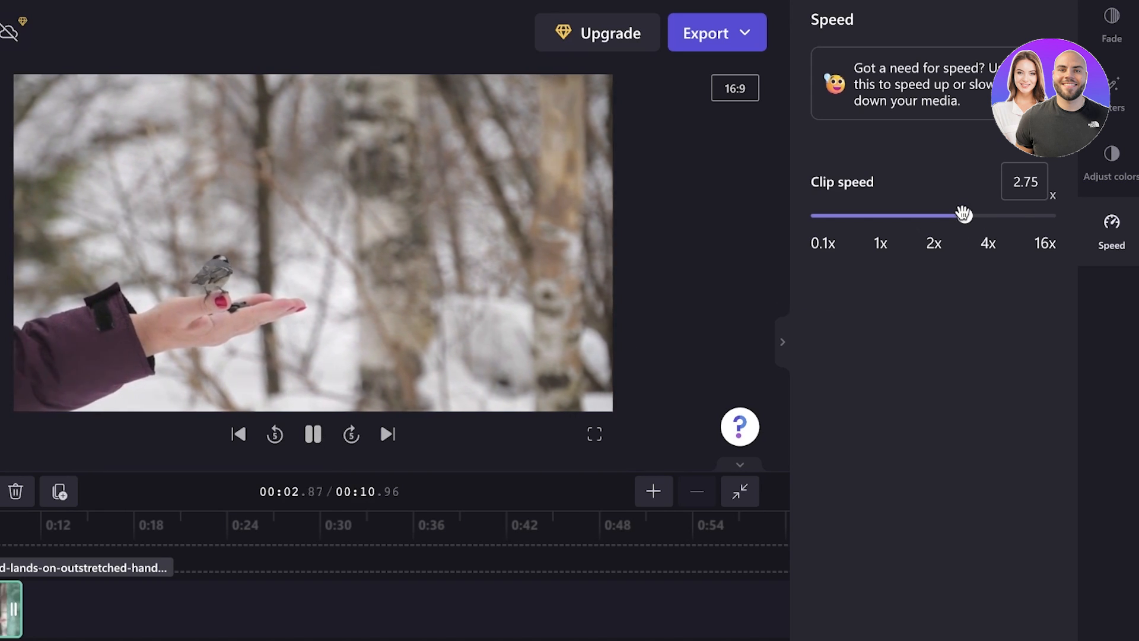
# - Settle the clip speed at 2.5x and preview the roughly 12-second result
pyautogui.moveTo(962, 215); pyautogui.dragTo(812, 215)
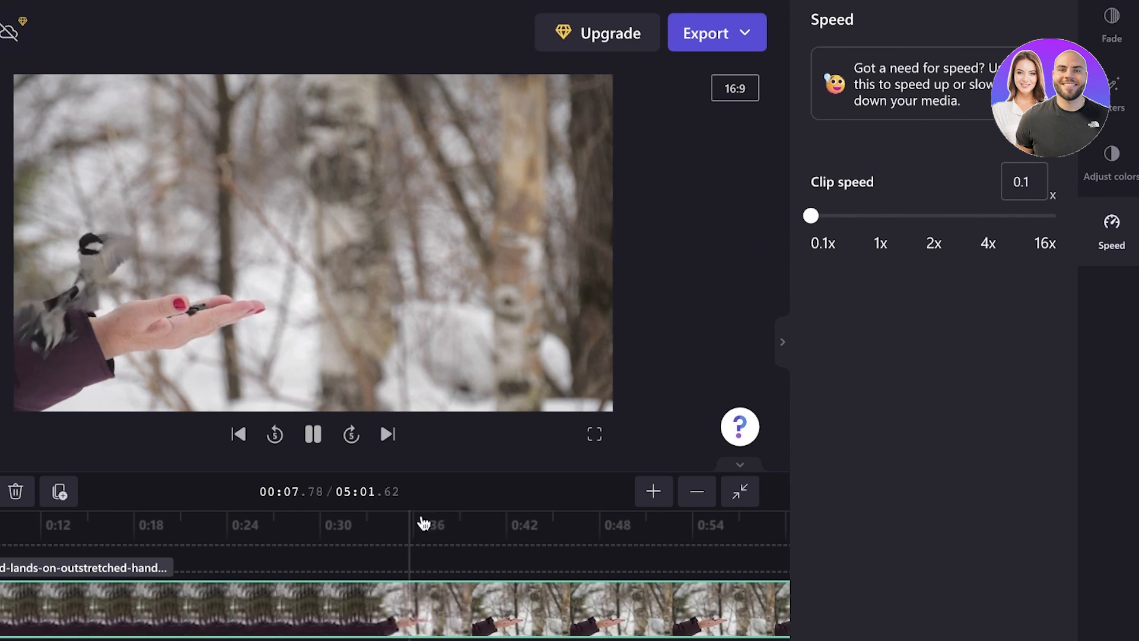
pyautogui.moveTo(812, 214); pyautogui.dragTo(947, 213)
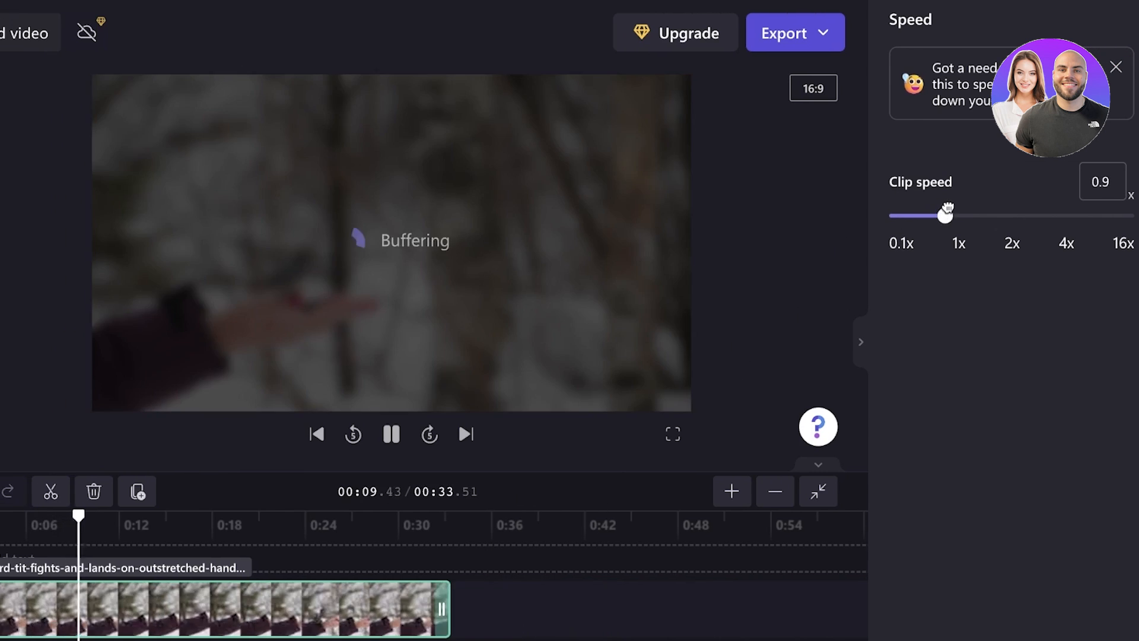
pyautogui.moveTo(947, 213); pyautogui.dragTo(953, 215)
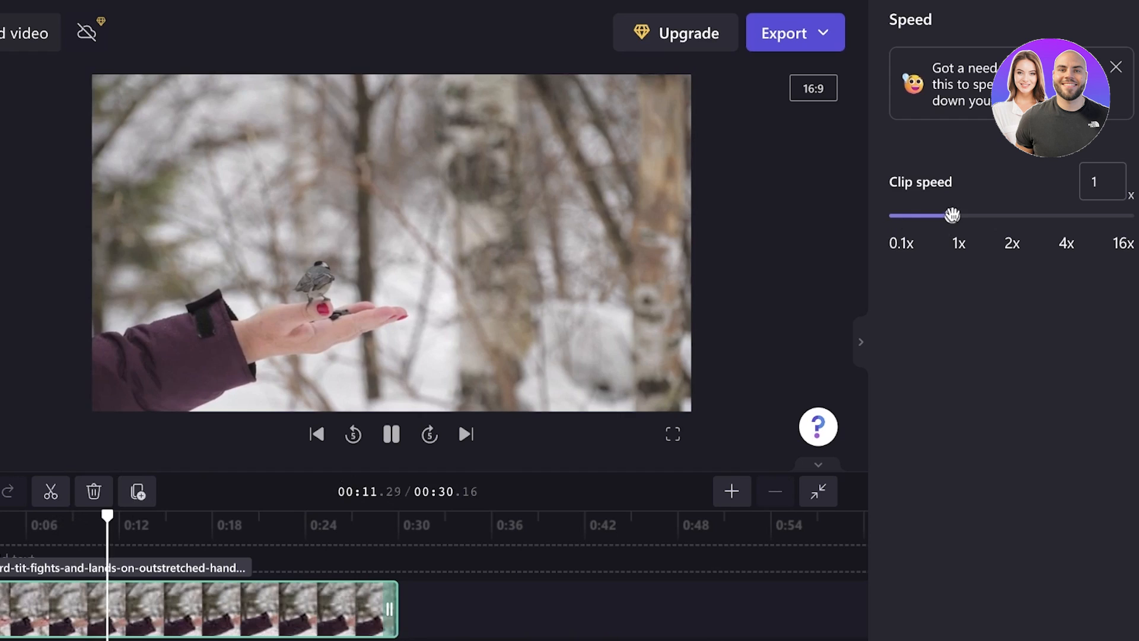
pyautogui.moveTo(952, 215); pyautogui.dragTo(1023, 215)
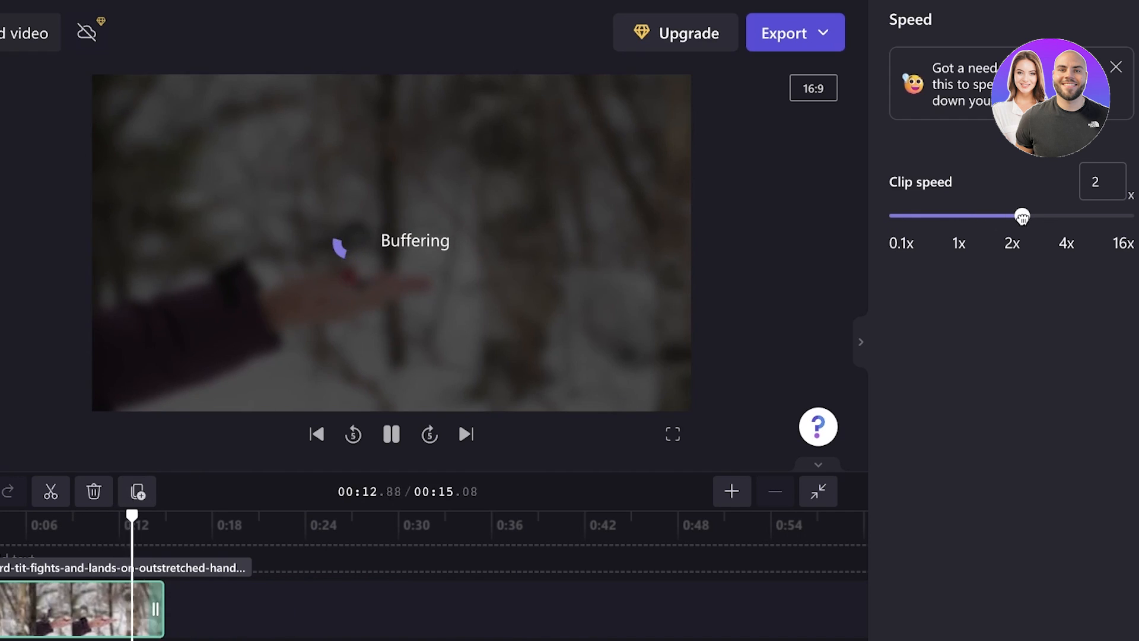
pyautogui.moveTo(1022, 215); pyautogui.dragTo(1037, 215)
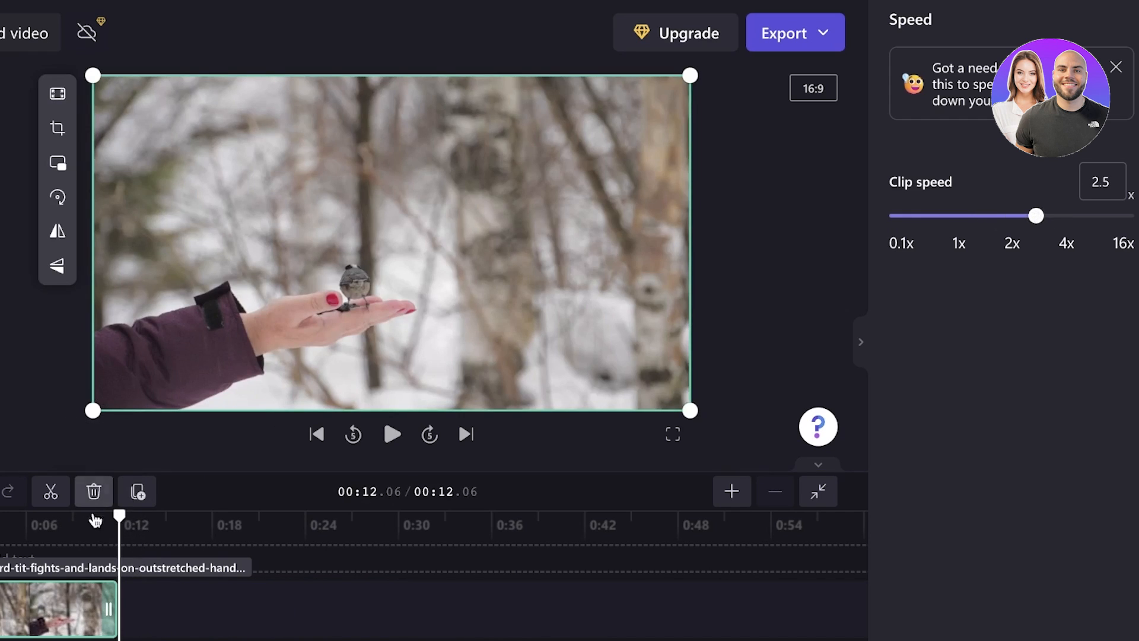
pyautogui.click(391, 434)
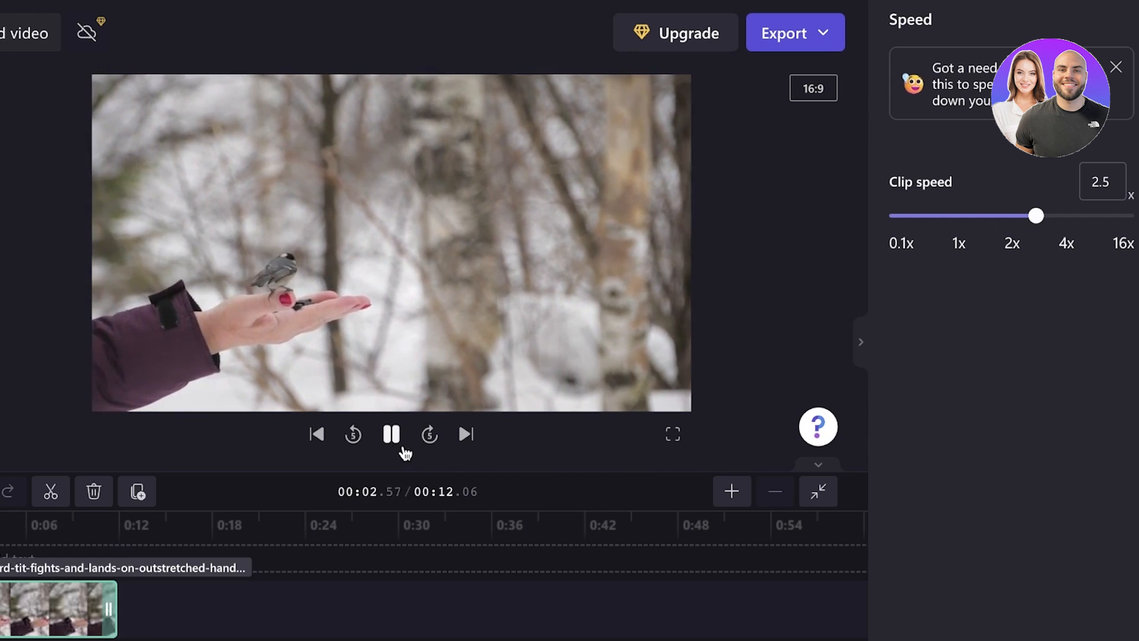
pyautogui.click(1112, 159)
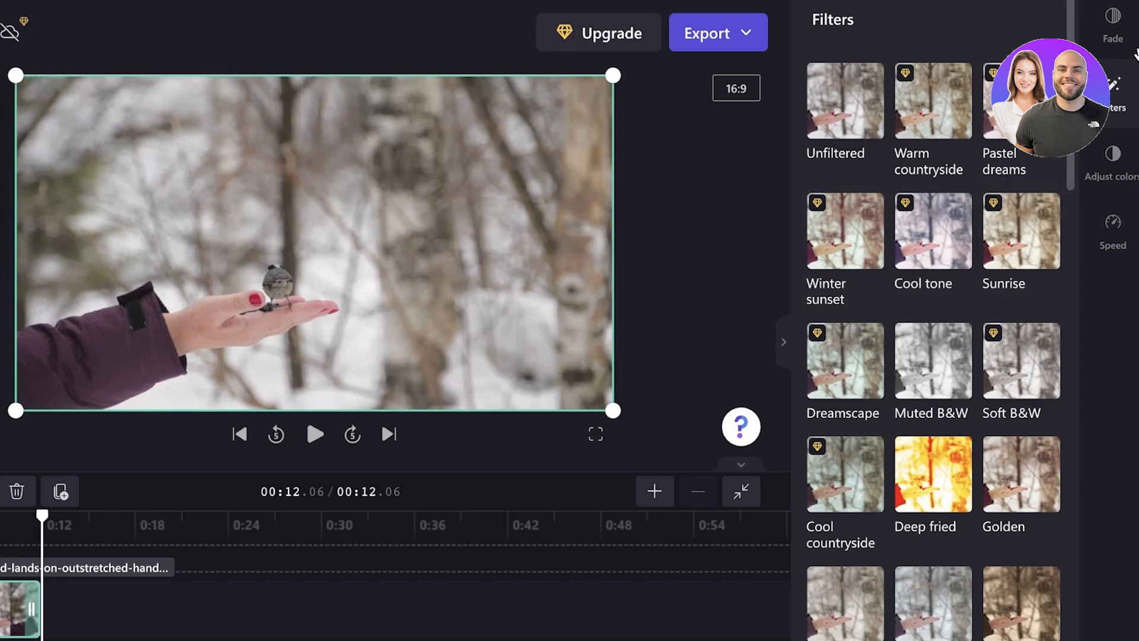
# - Close the clip's properties panel, leaving the bird clip unfiltered
pyautogui.click(1113, 26)
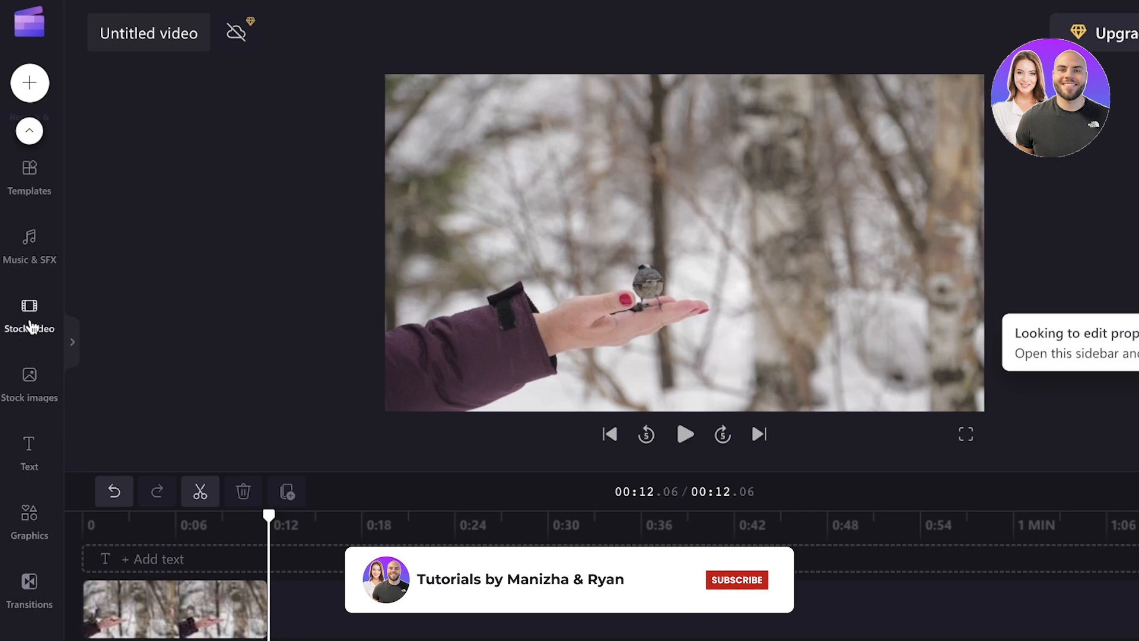
# - Open Text and scroll the title styles down to Countdown timer
pyautogui.click(29, 450)
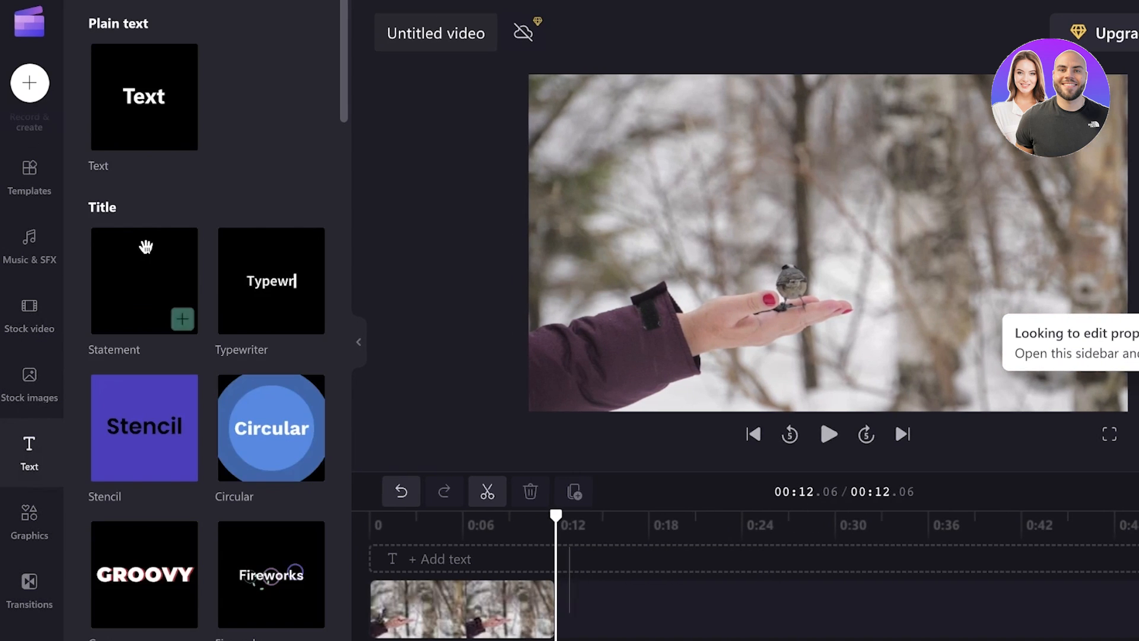
pyautogui.moveTo(271, 281)
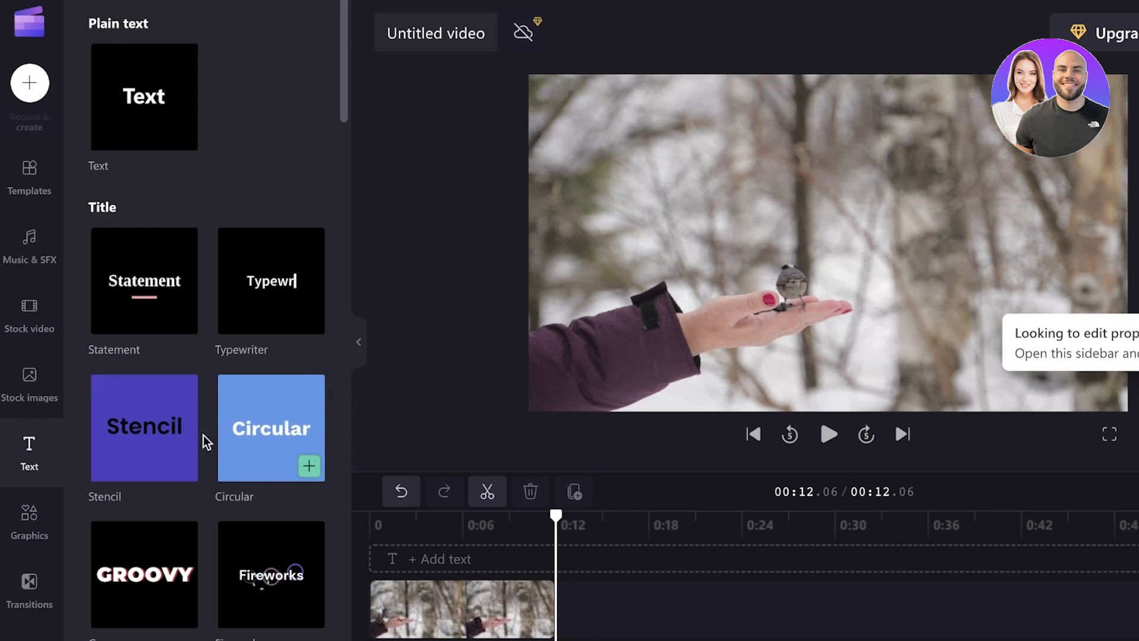
pyautogui.scroll(-3)
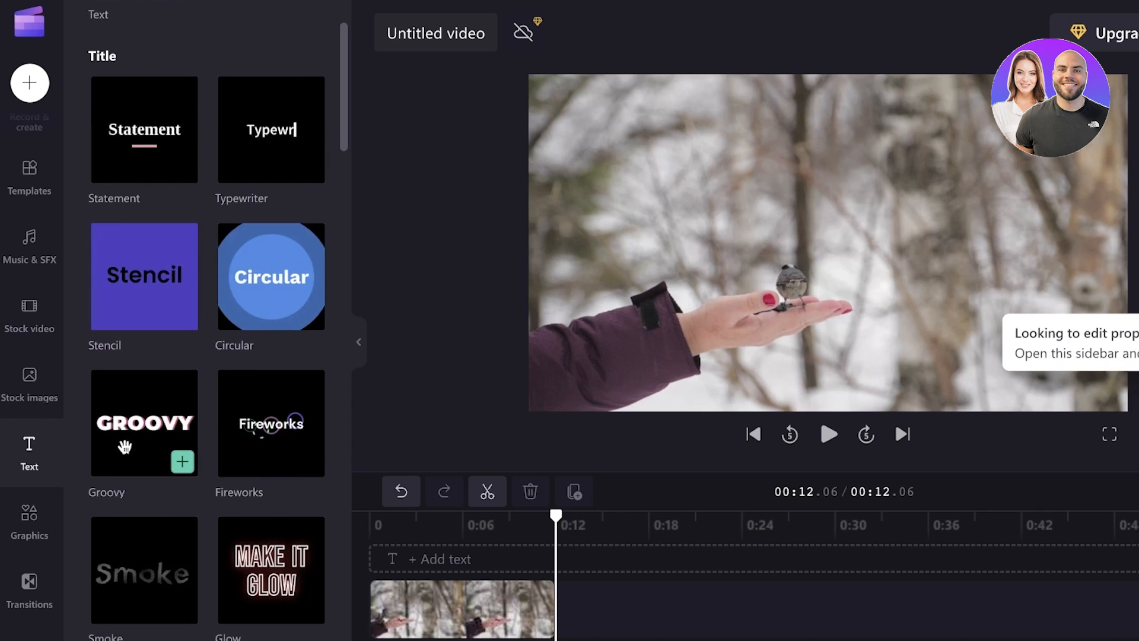
pyautogui.scroll(-3)
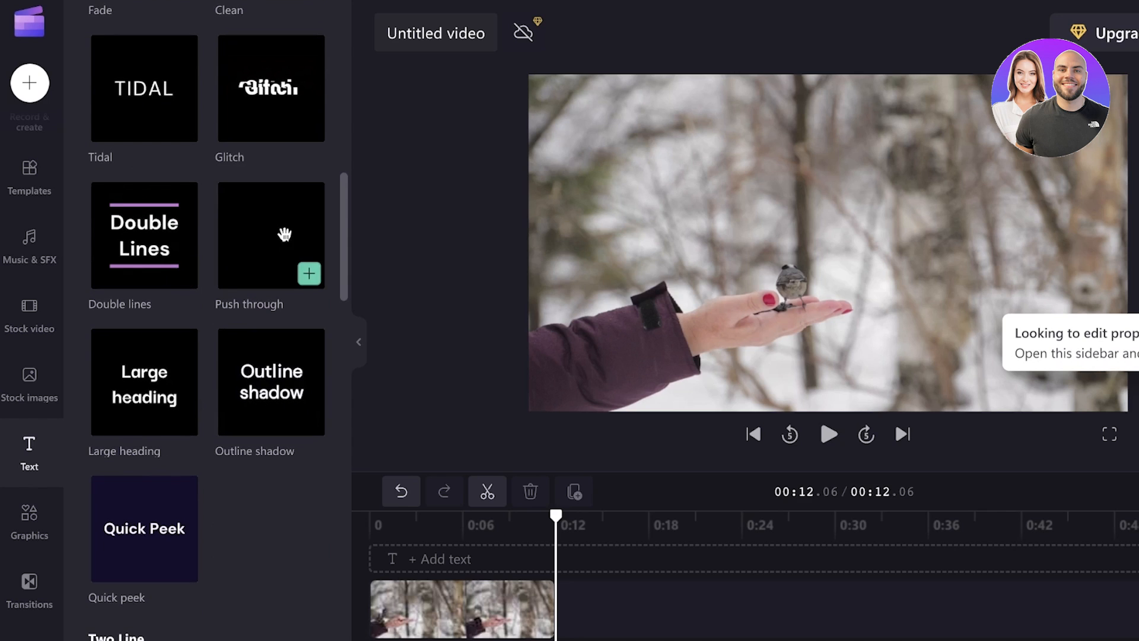
pyautogui.scroll(-3)
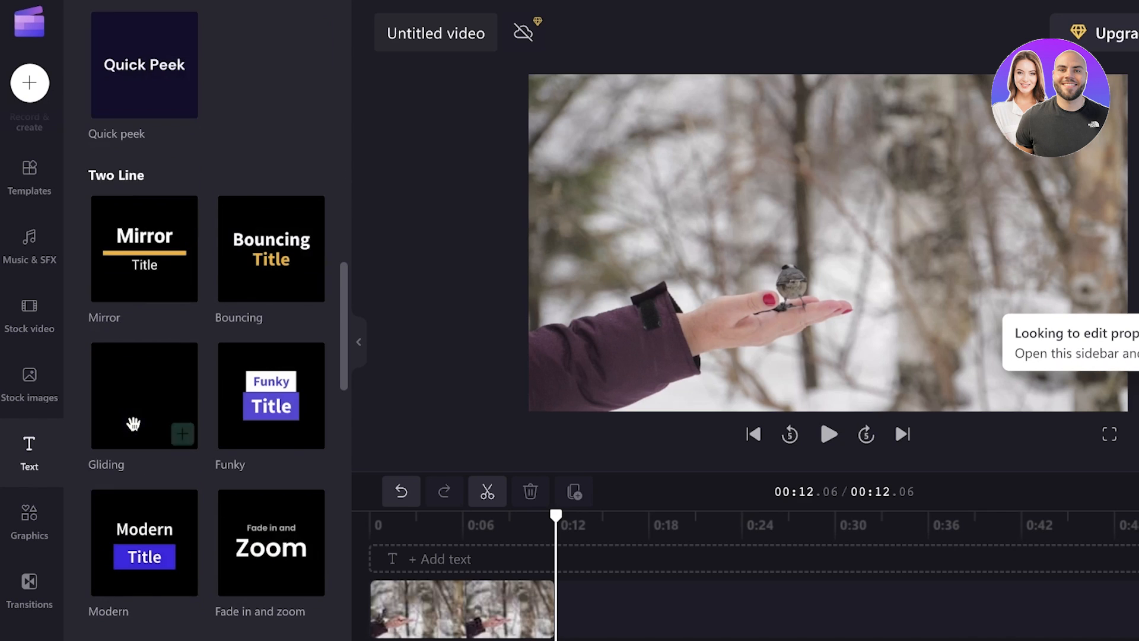
pyautogui.moveTo(271, 395)
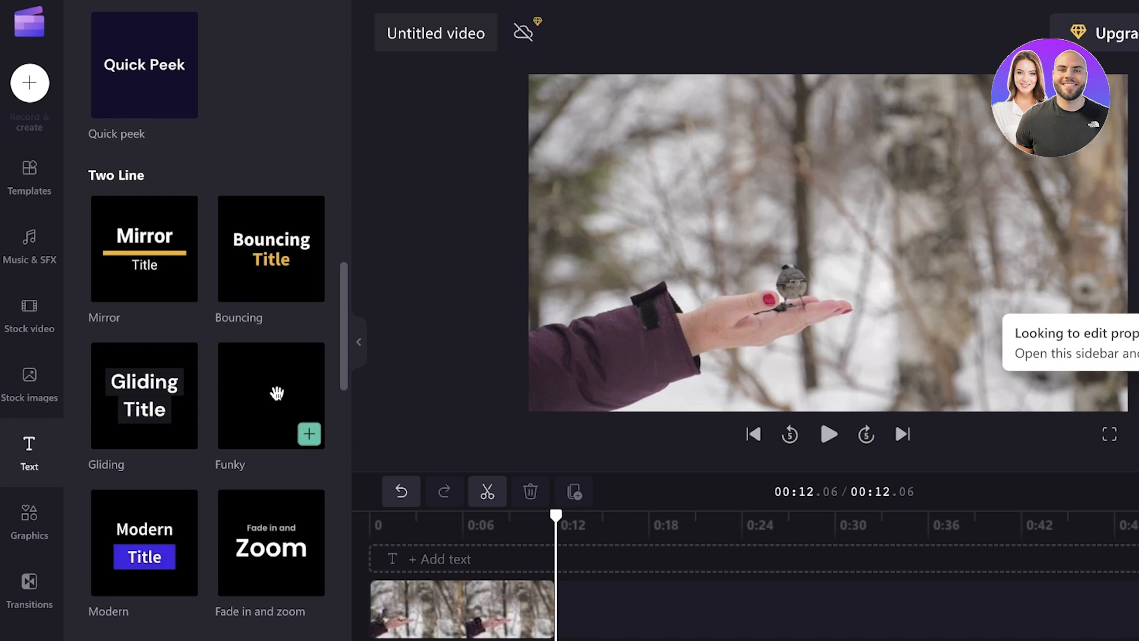
pyautogui.scroll(-3)
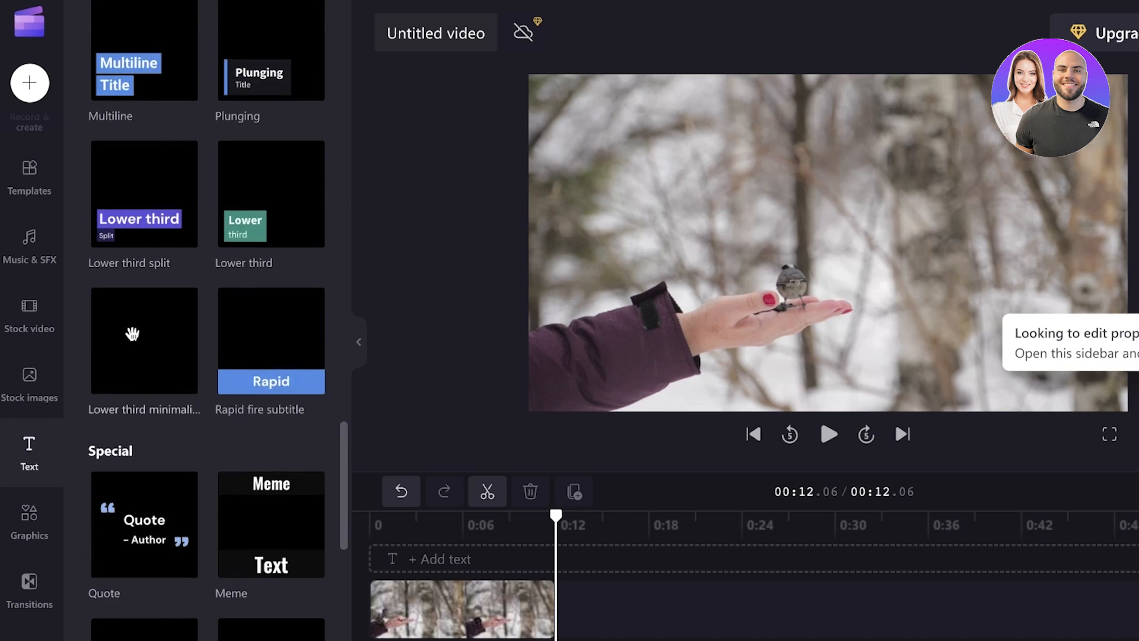
pyautogui.scroll(-3)
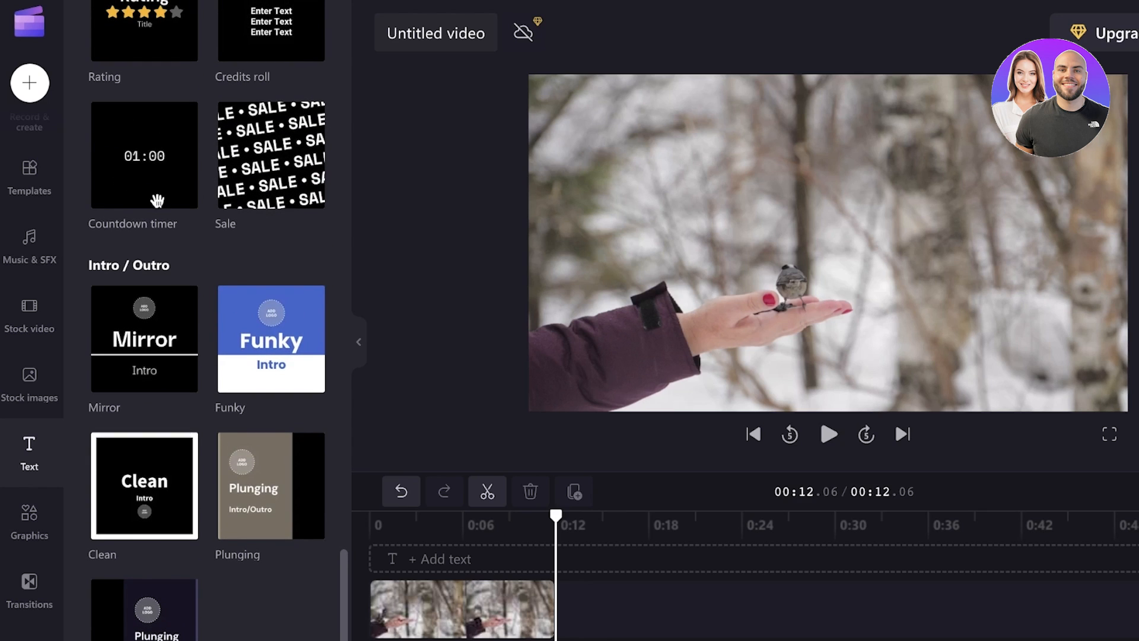
# - Add the Countdown timer title over the bird clip and preview it playing
pyautogui.click(182, 194)
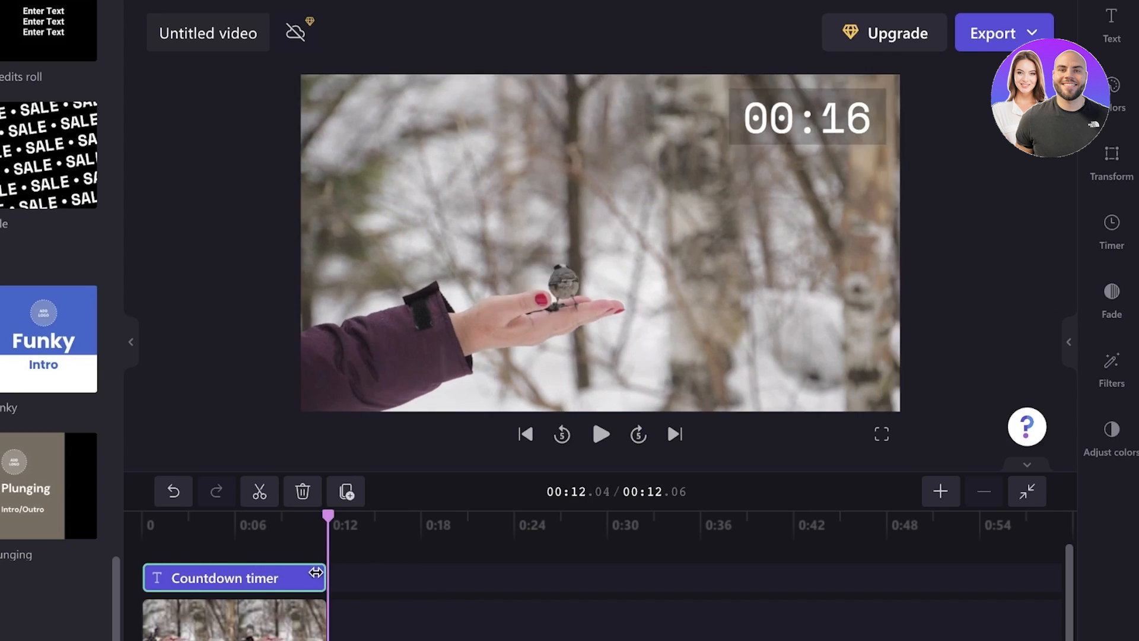
pyautogui.click(233, 578)
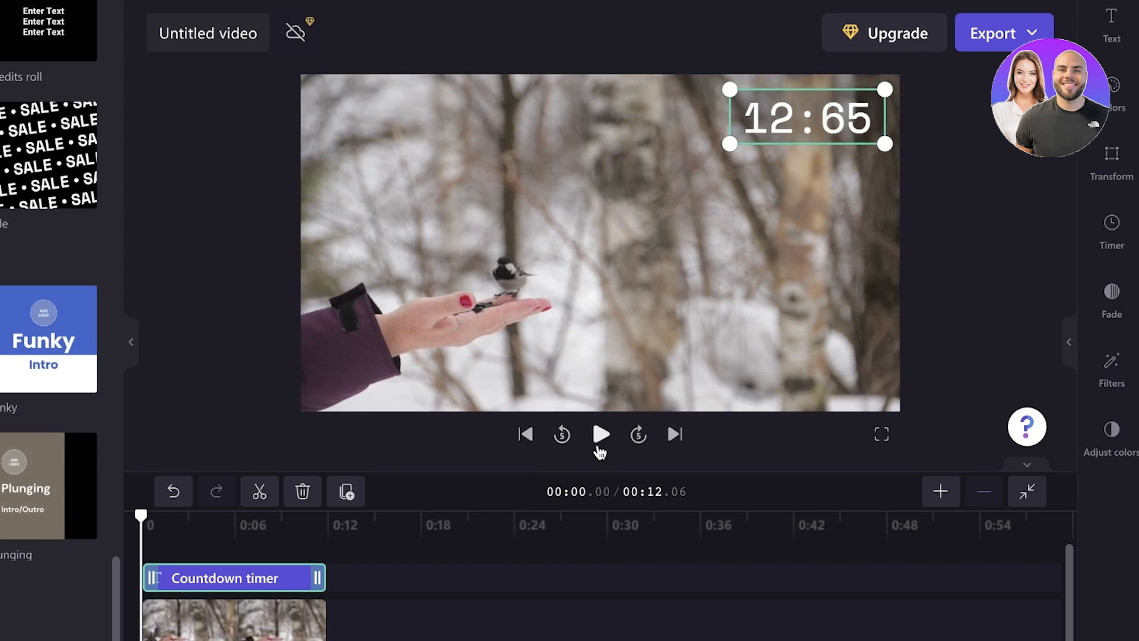
pyautogui.click(600, 434)
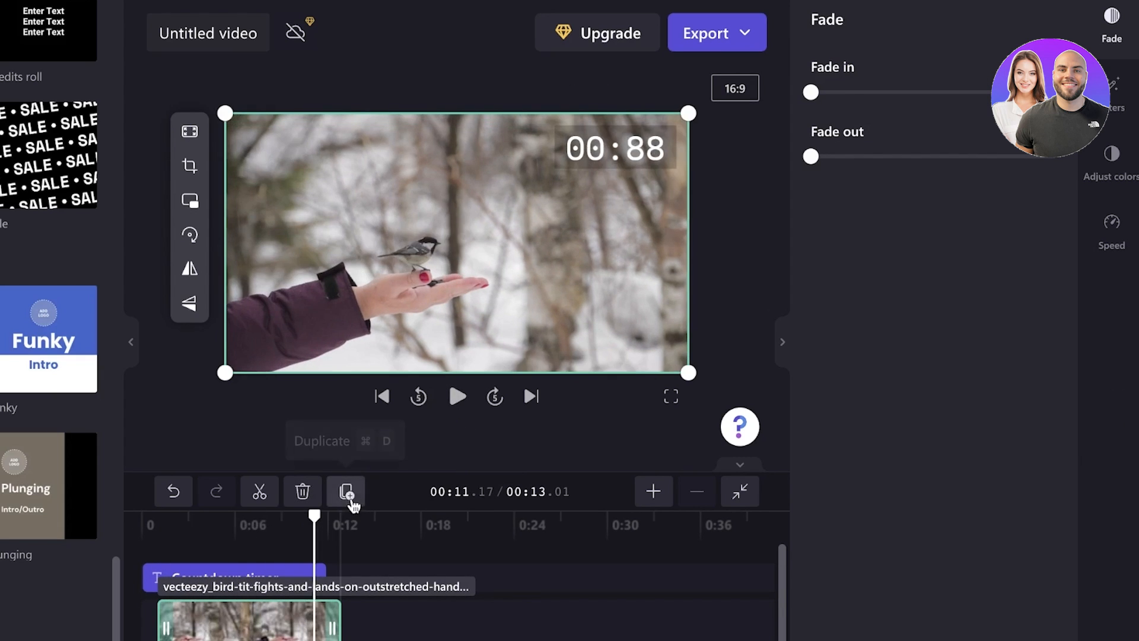
# - Set the countdown timer to show minutes and count down rather than up
pyautogui.click(456, 396)
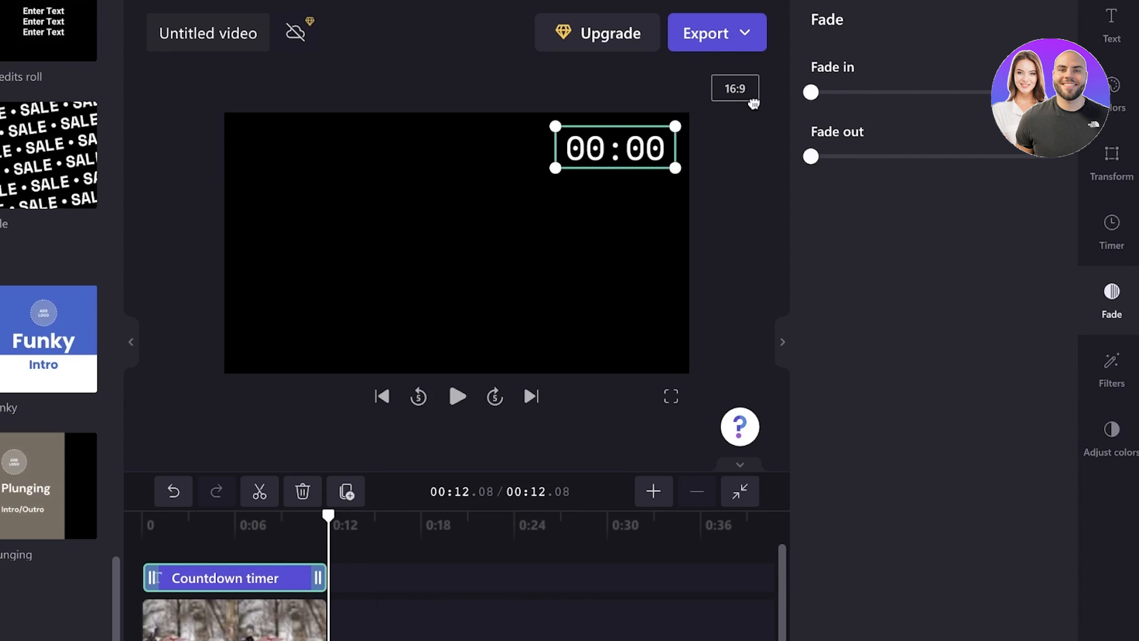
pyautogui.click(1111, 370)
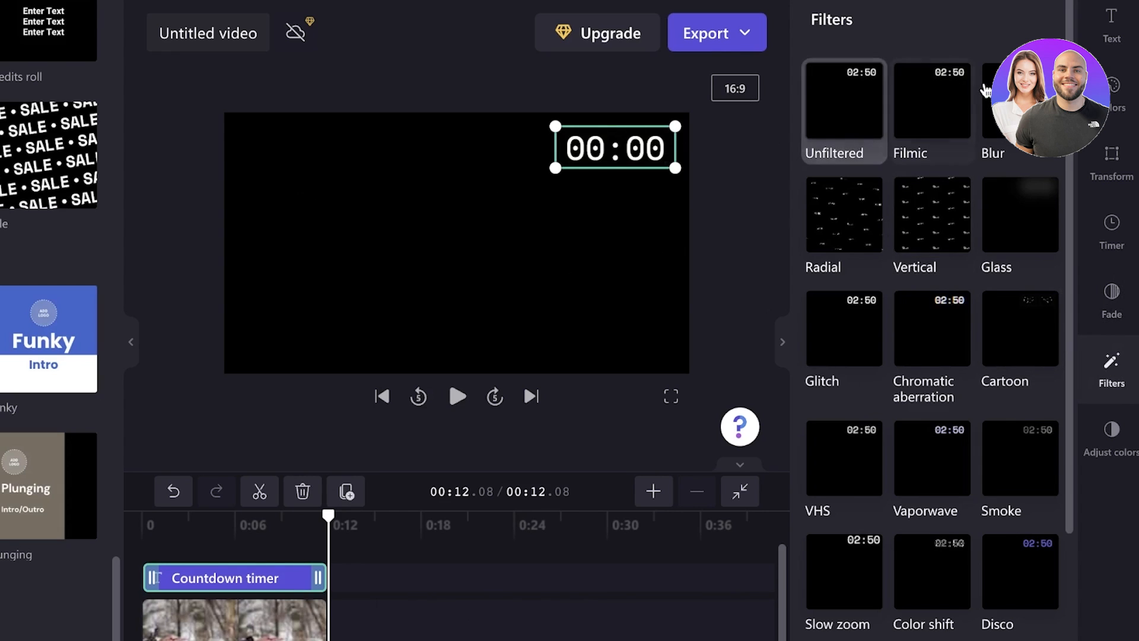
pyautogui.click(1110, 436)
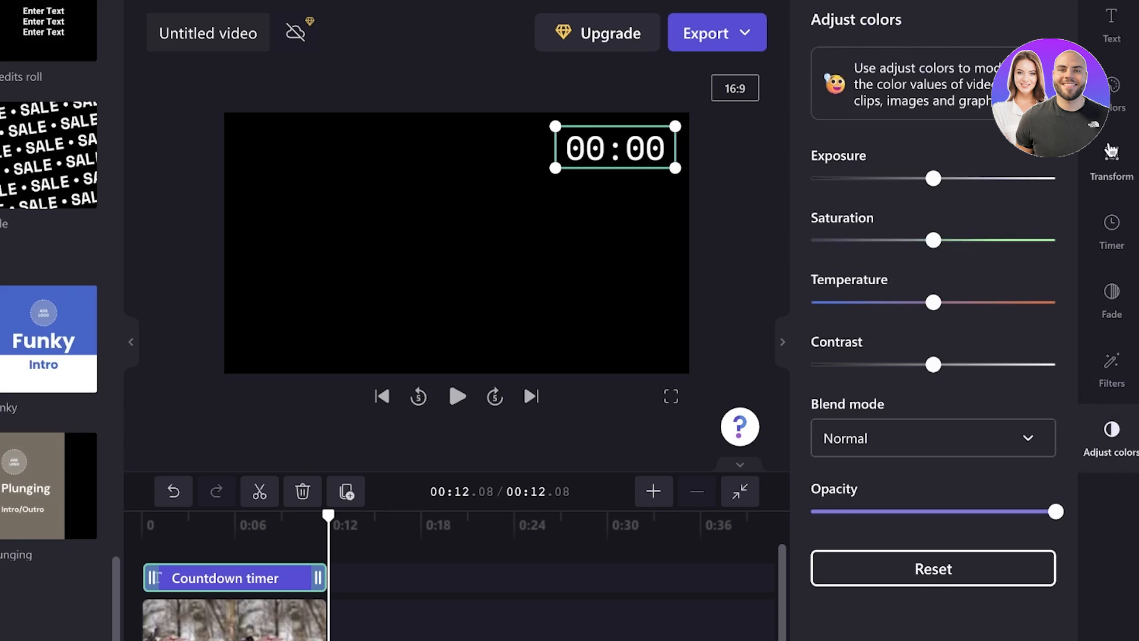
pyautogui.click(1111, 229)
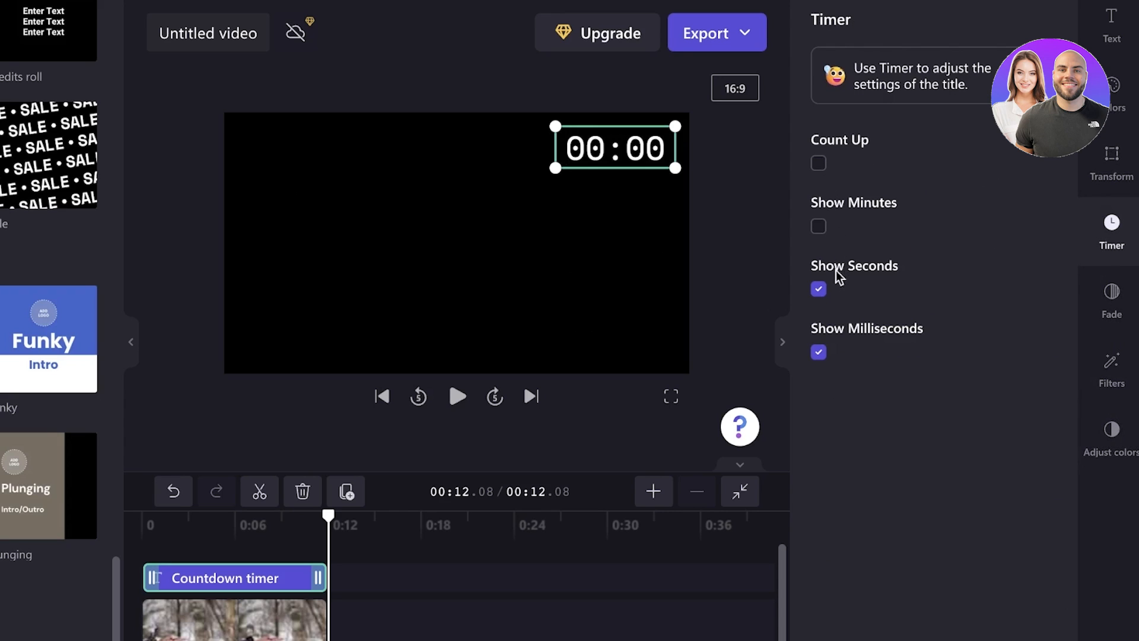
pyautogui.click(819, 353)
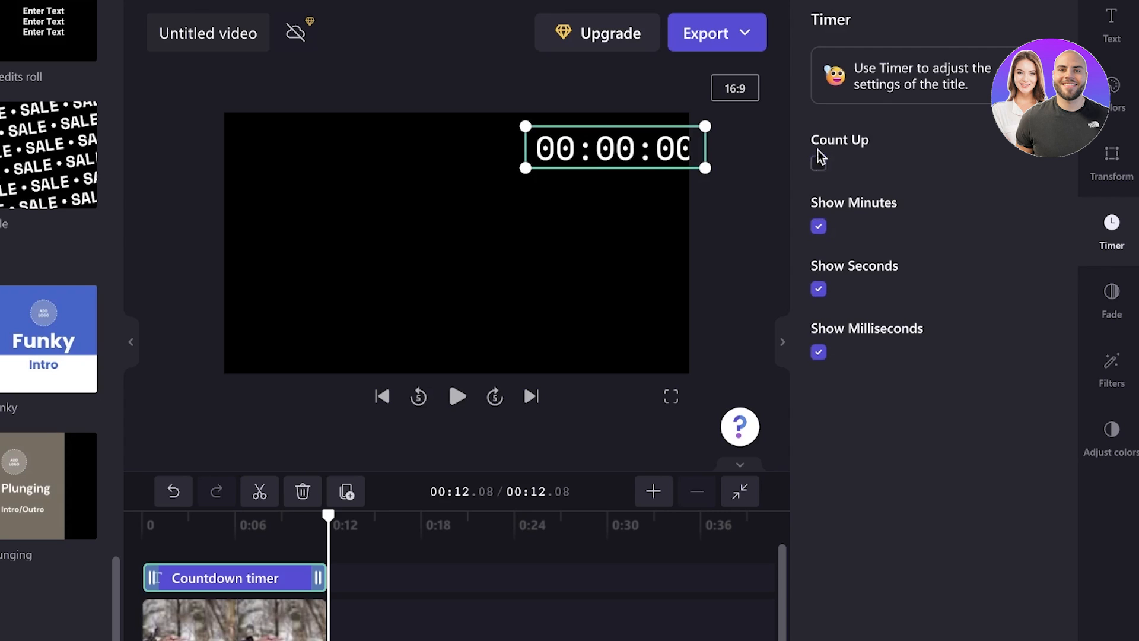
pyautogui.click(819, 162)
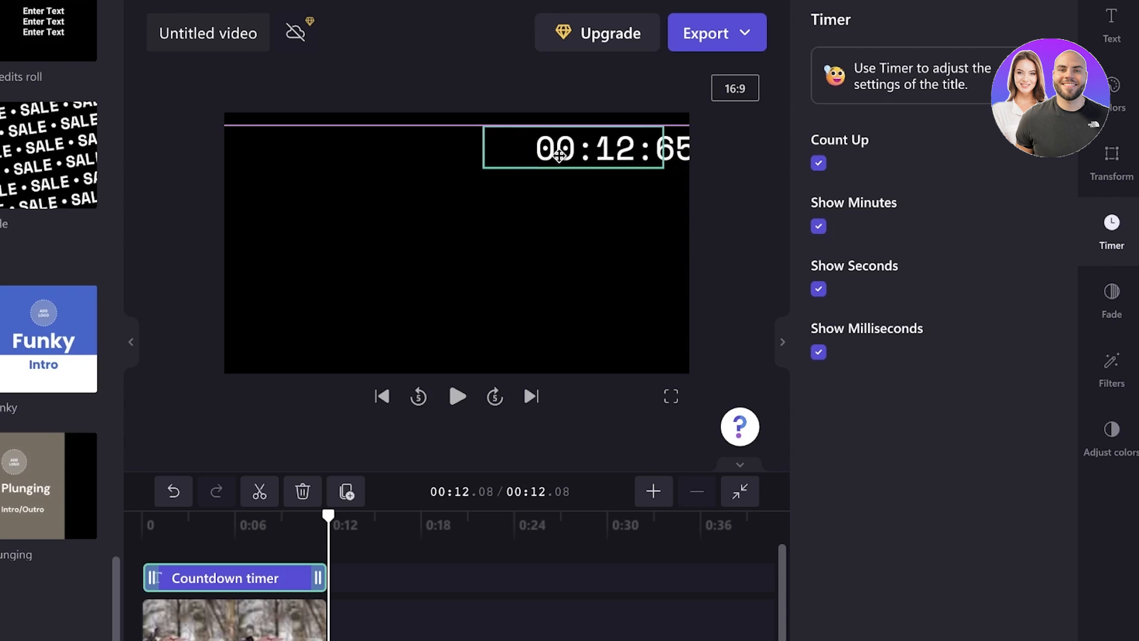
pyautogui.click(818, 163)
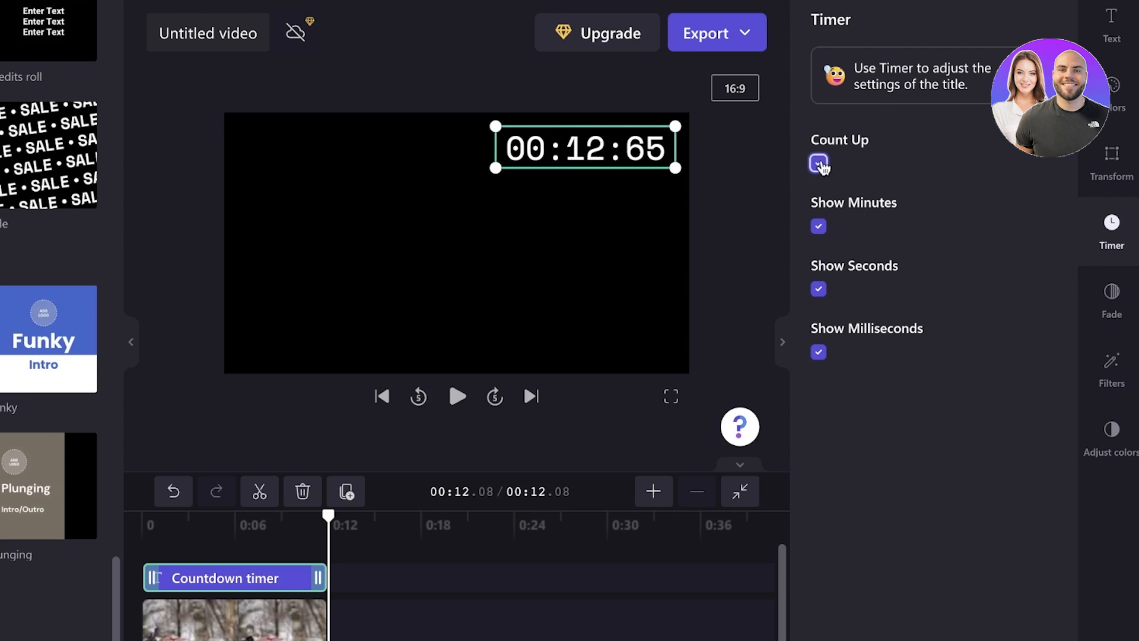
pyautogui.click(819, 163)
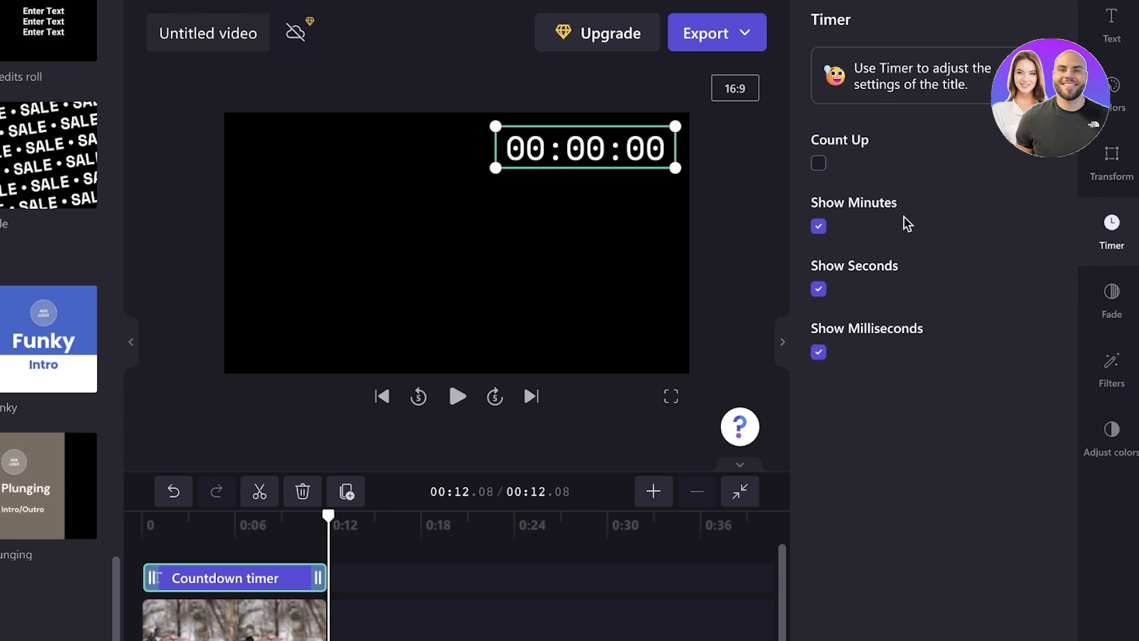
# - Place the timer in the top-right corner and review its colour and font settings
pyautogui.click(1111, 158)
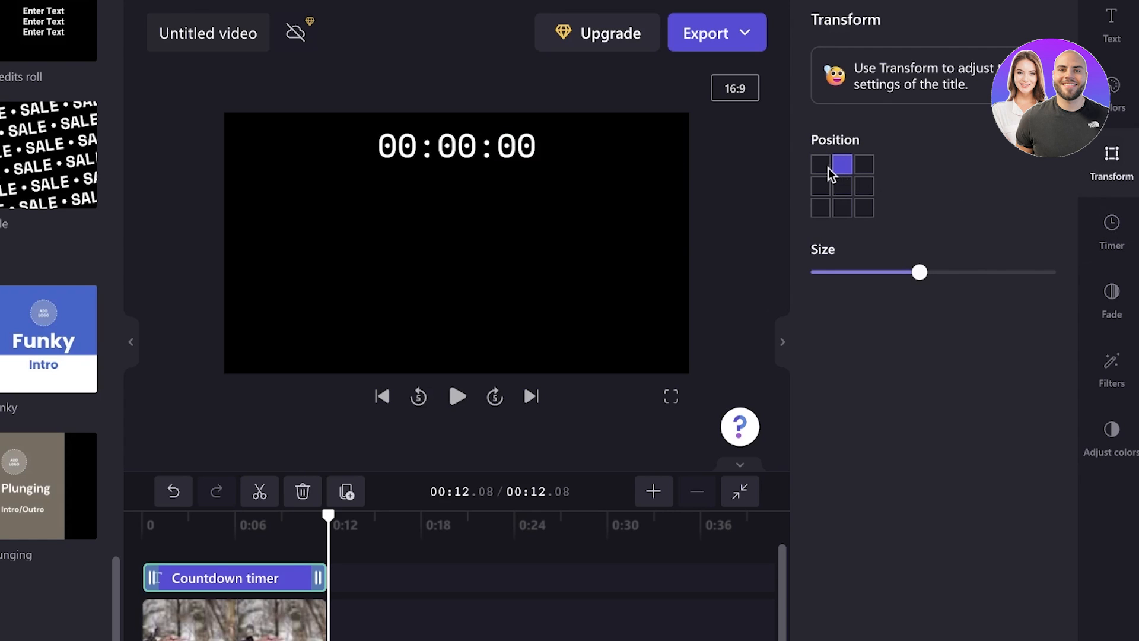
pyautogui.click(865, 164)
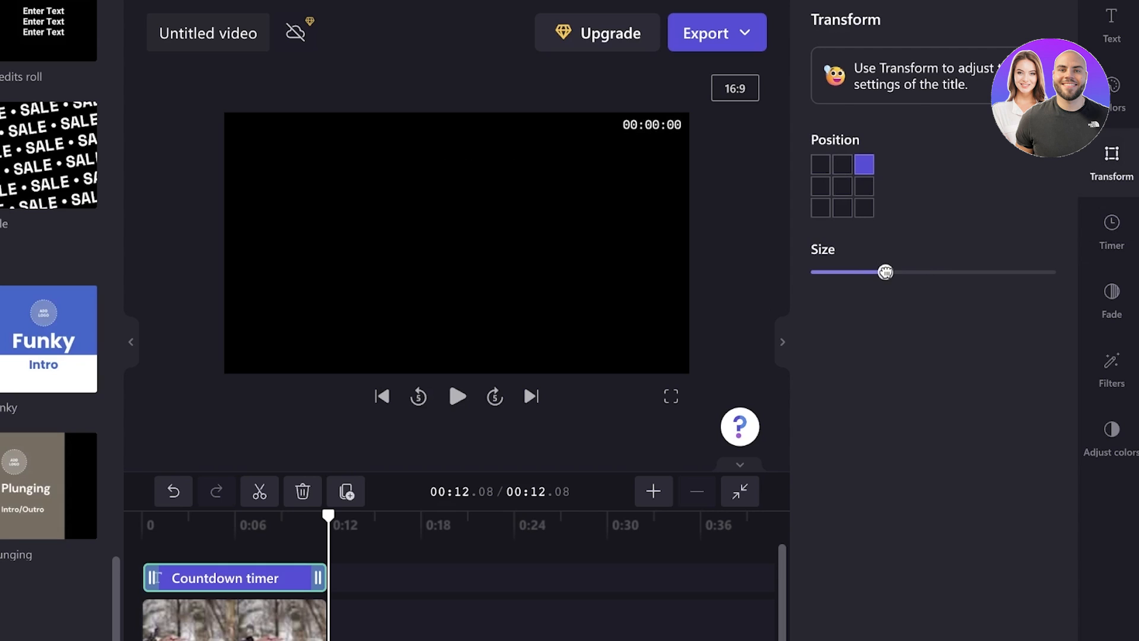
pyautogui.click(1111, 98)
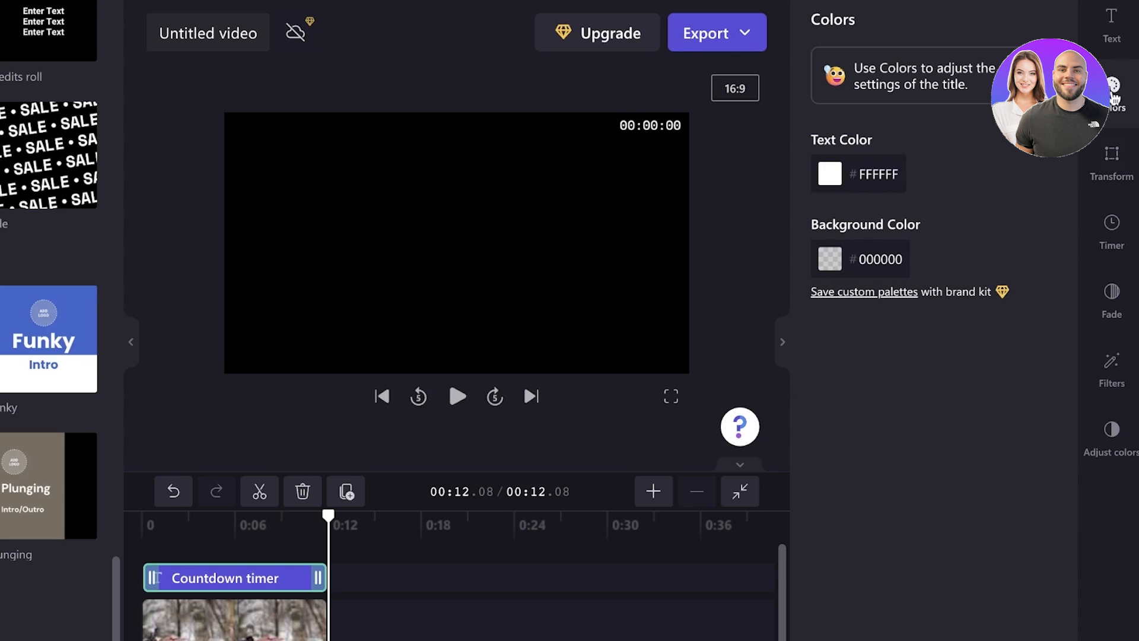
pyautogui.click(1111, 25)
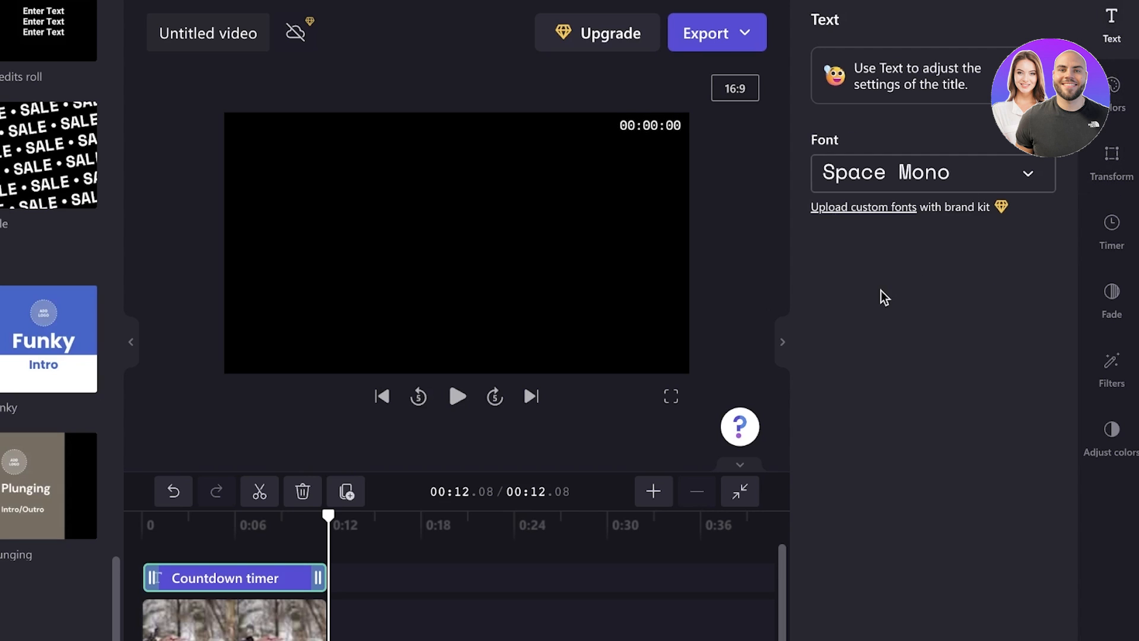
pyautogui.click(456, 396)
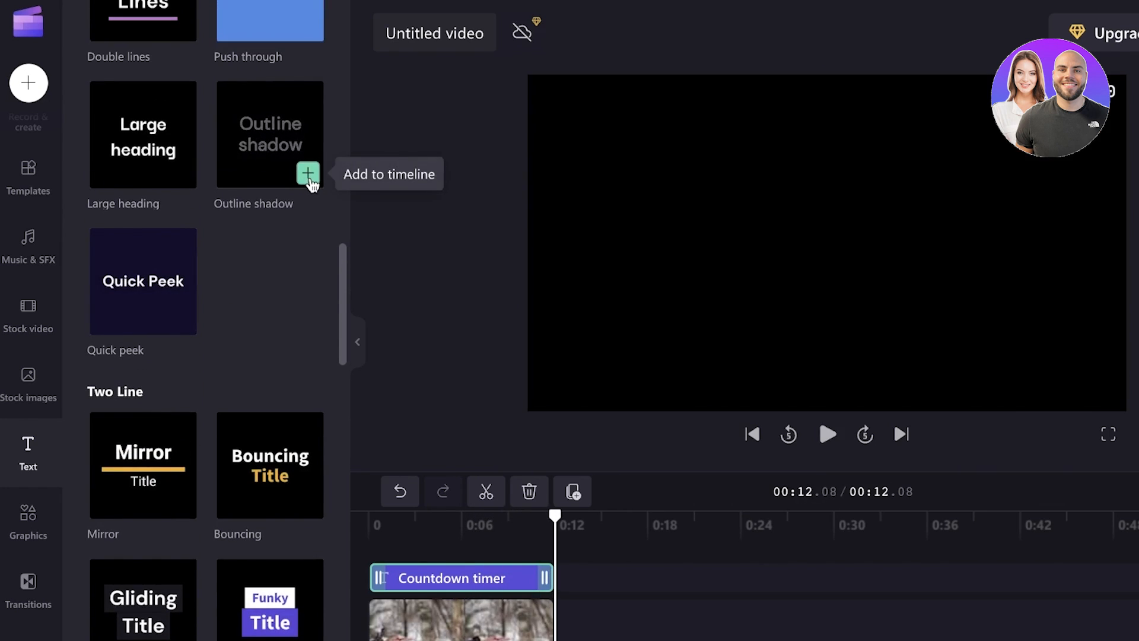
# - Add the Outline shadow text title to the timeline over the bird clip
pyautogui.click(307, 174)
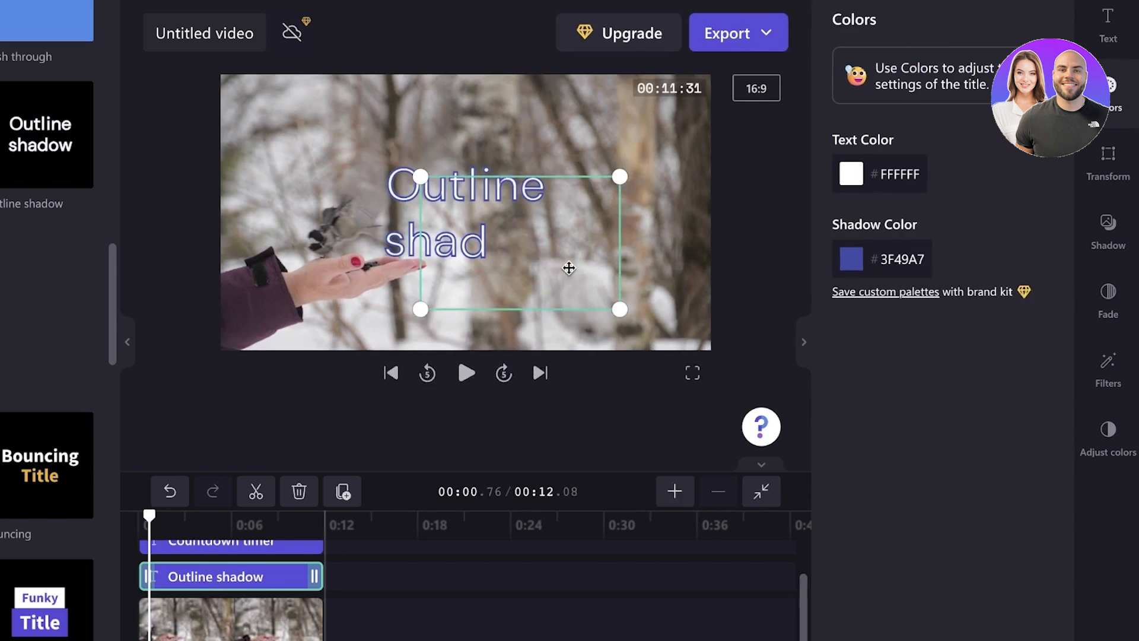
# - Change the title text to 'A Day in Wildlife' and set its font to Space Mono
pyautogui.click(1108, 162)
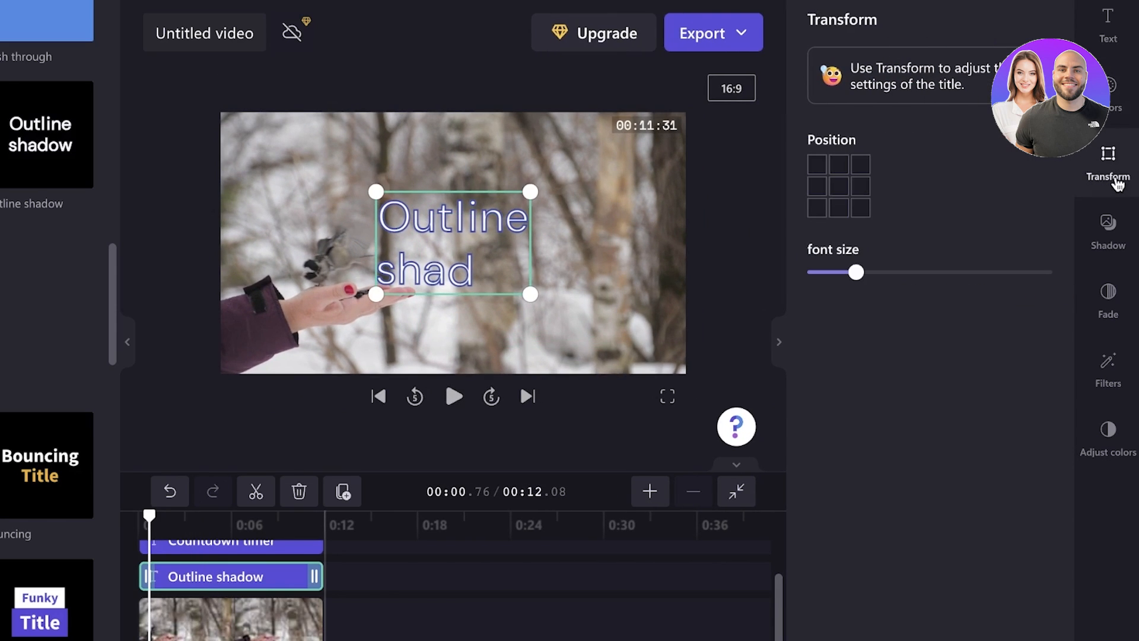
pyautogui.click(1108, 297)
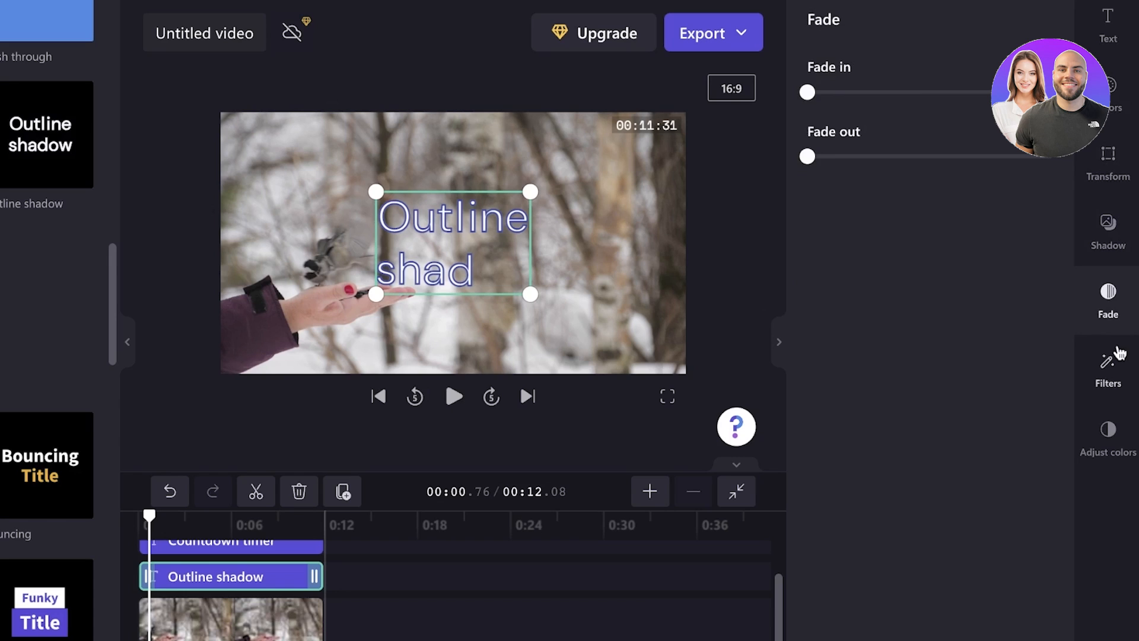
pyautogui.click(1107, 22)
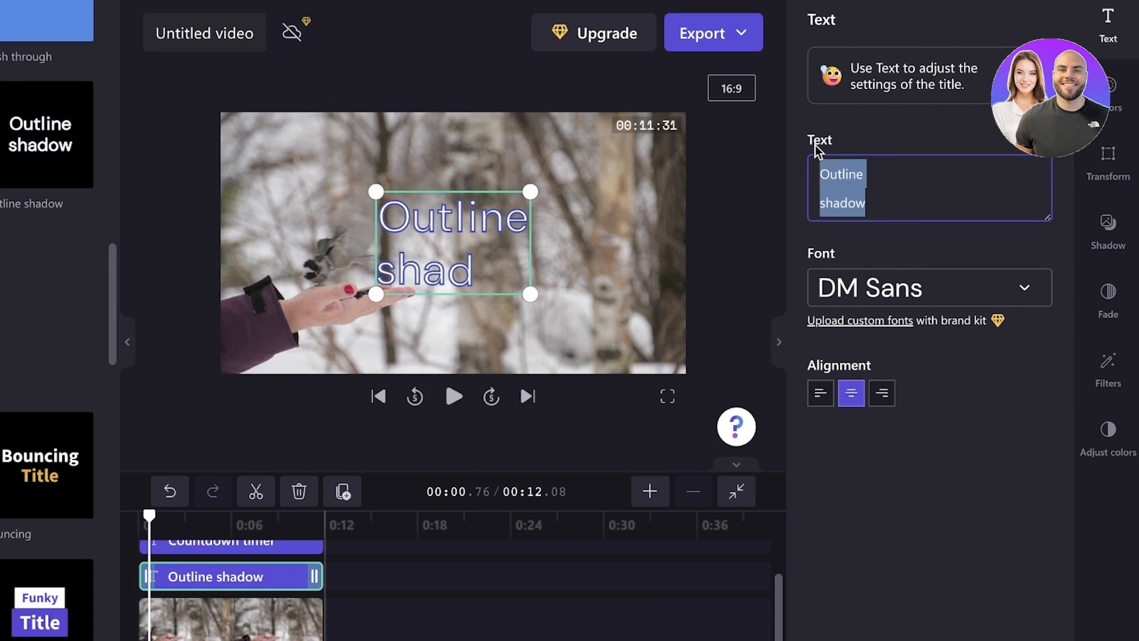
pyautogui.write('A Day in Wildlife')
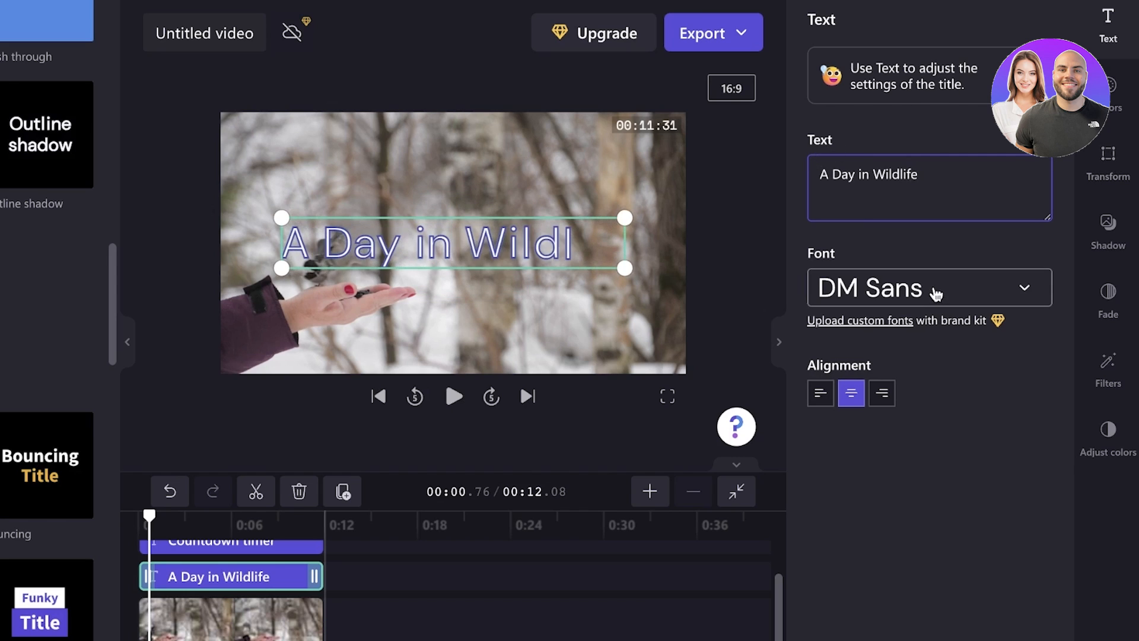
pyautogui.click(928, 288)
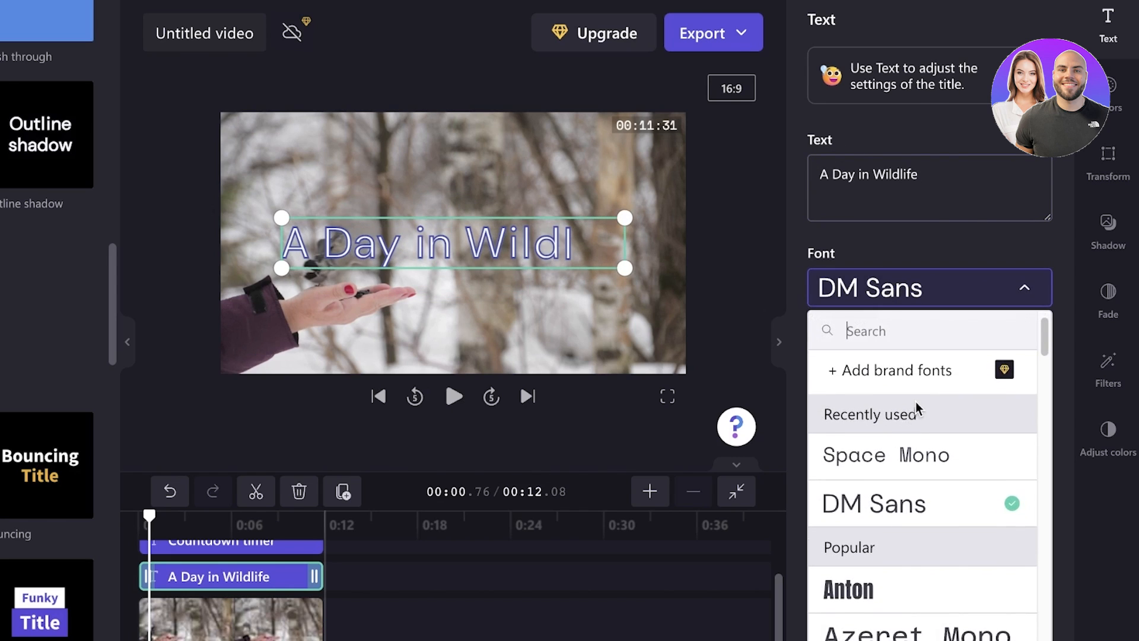
pyautogui.click(885, 455)
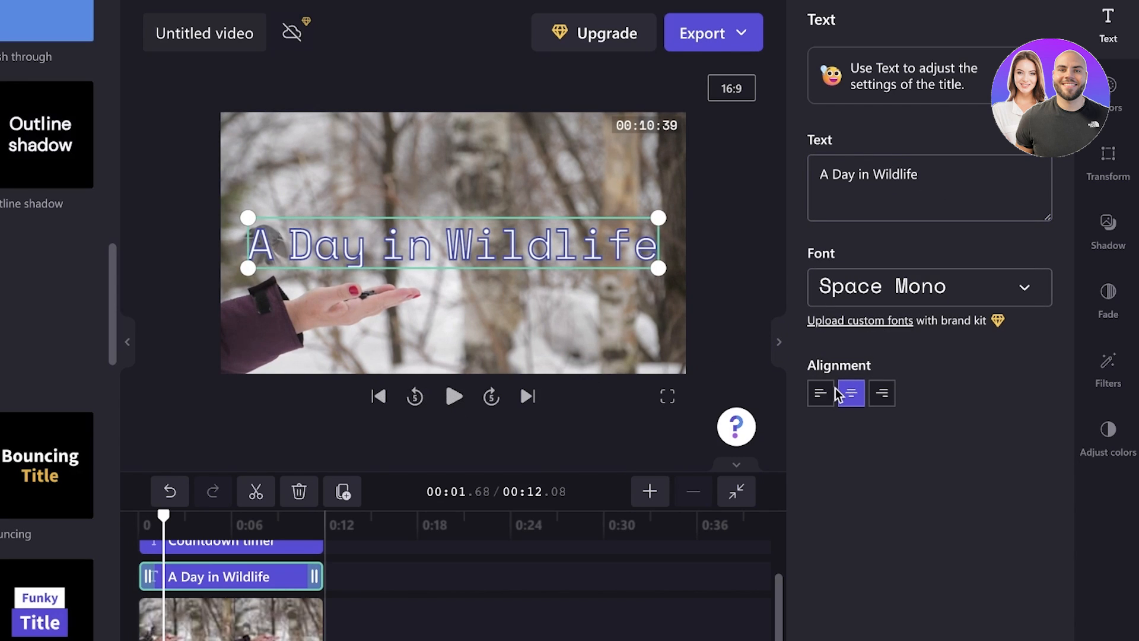
pyautogui.click(851, 392)
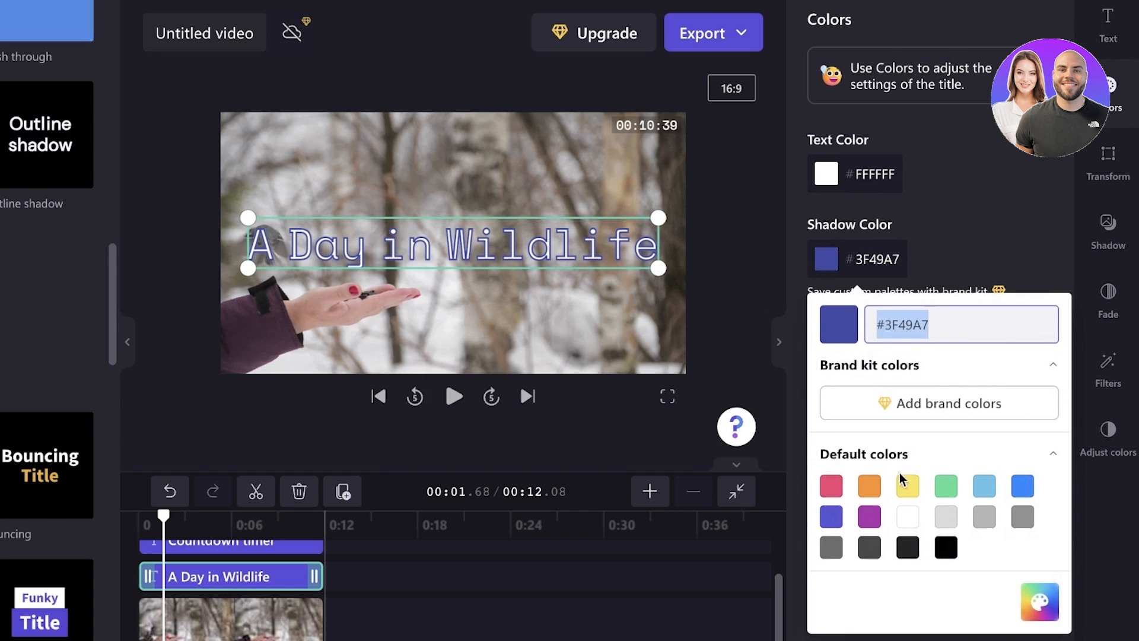
# - Make the title text and its shadow black, adjust the shadow, and preview the video
pyautogui.click(826, 173)
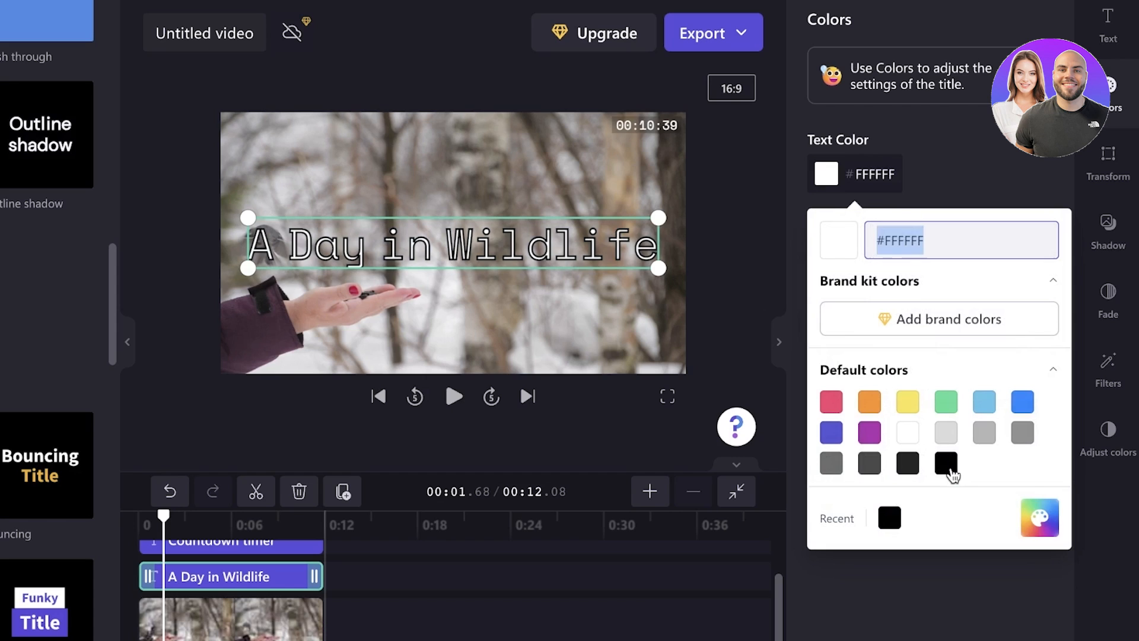
pyautogui.click(945, 463)
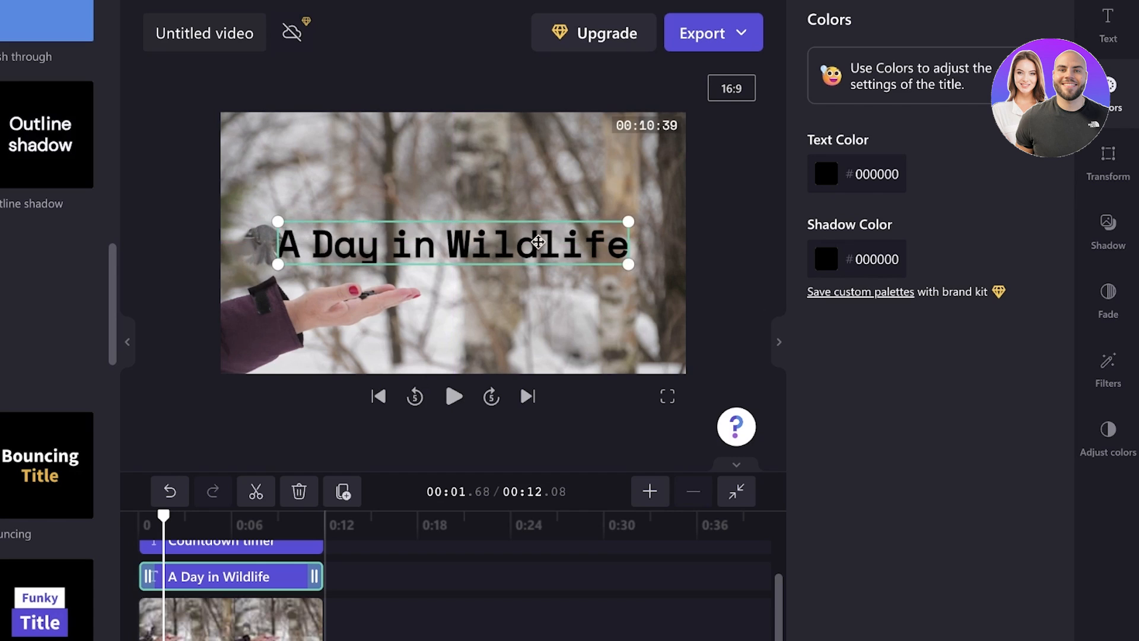
pyautogui.click(1107, 229)
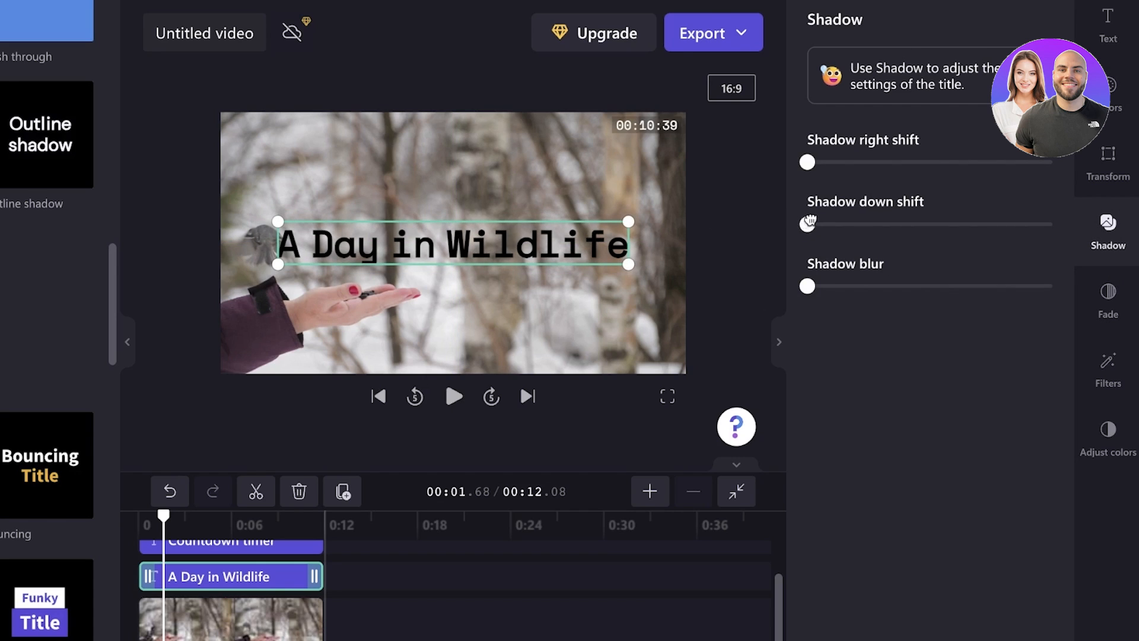
pyautogui.moveTo(777, 250)
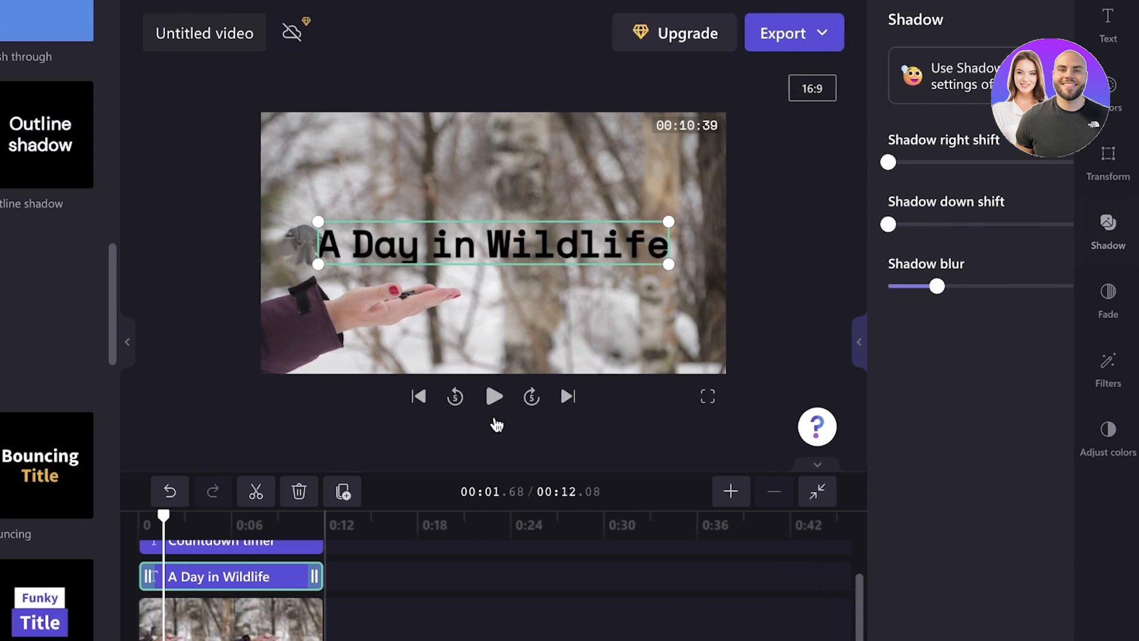
pyautogui.click(494, 396)
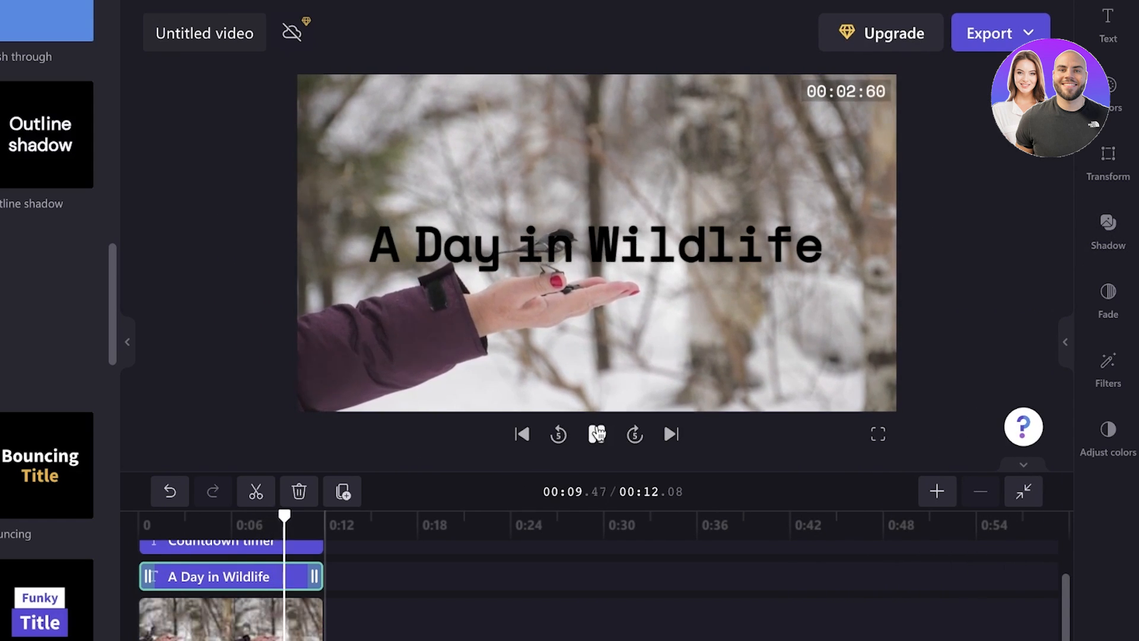
pyautogui.click(596, 433)
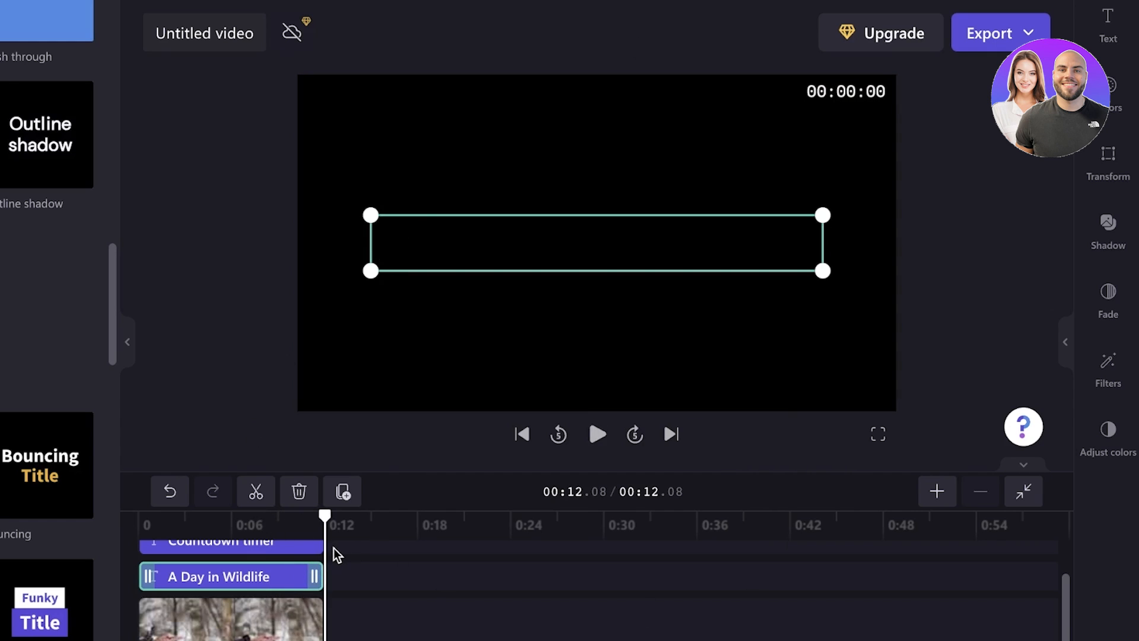
pyautogui.moveTo(398, 573)
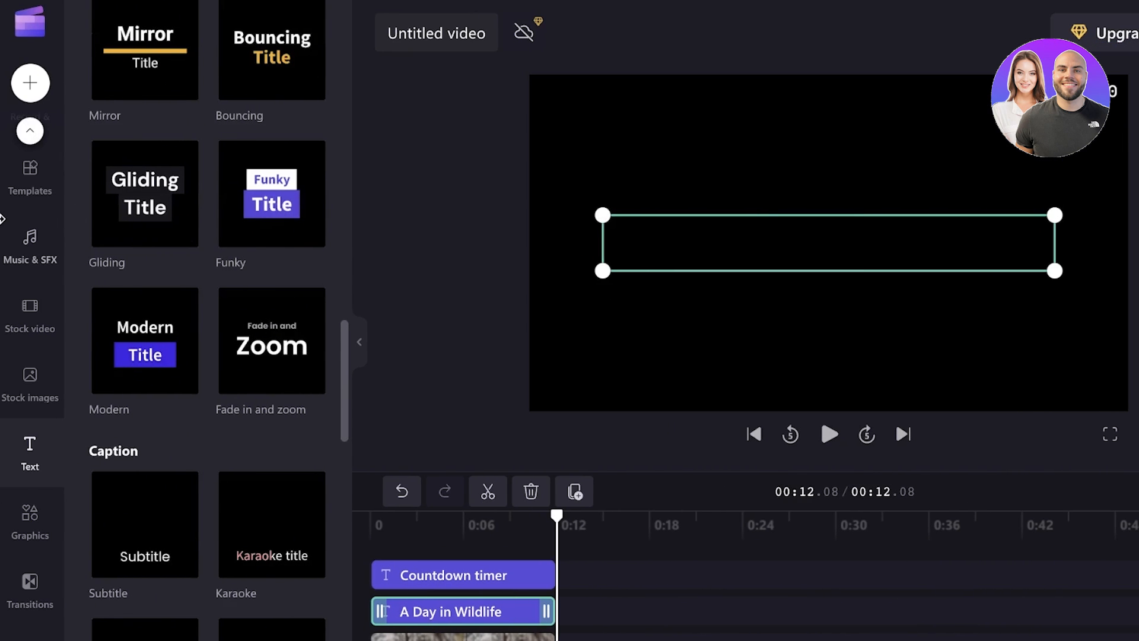
# - Add the pastel Soft Flowing Wisps stock backdrop after the bird clip and play it back
pyautogui.click(29, 313)
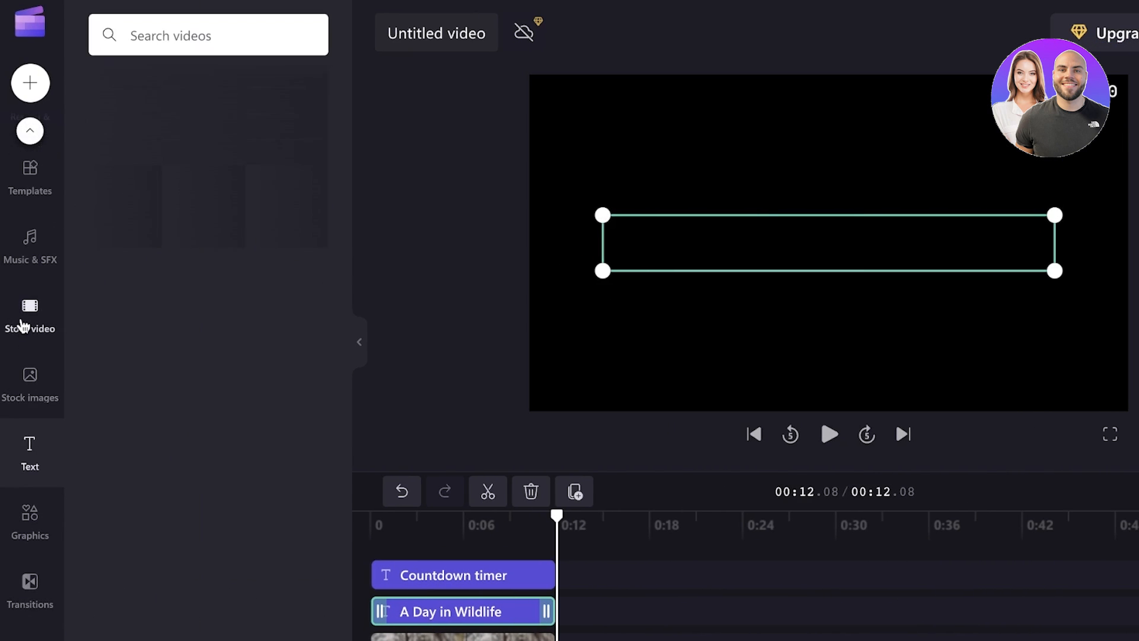
pyautogui.write('birds')
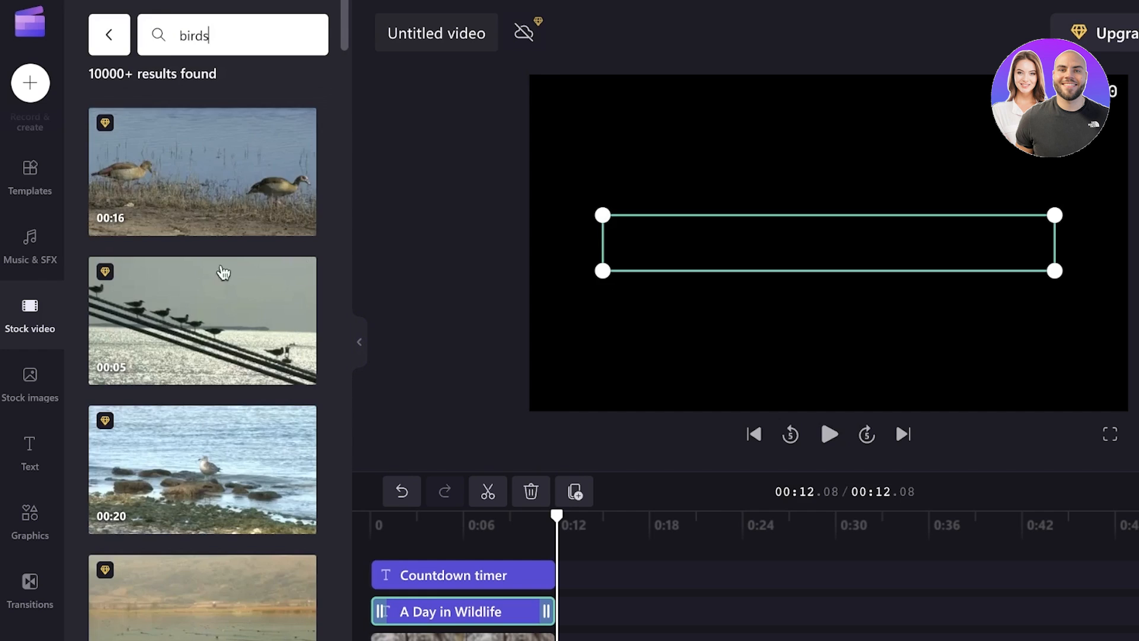
pyautogui.scroll(-3)
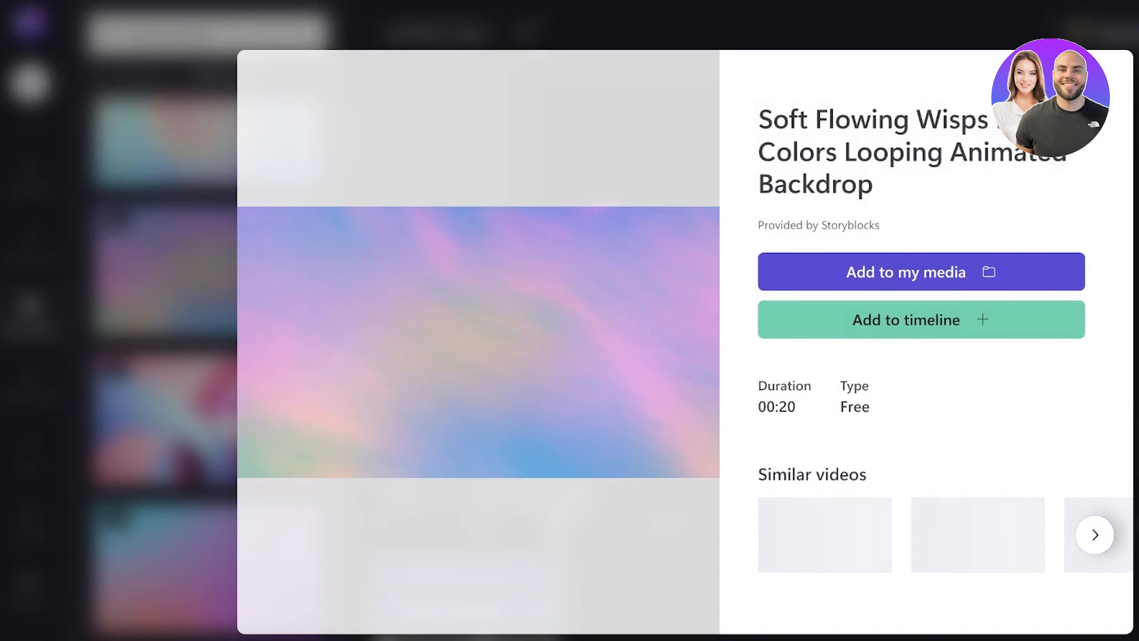
pyautogui.click(920, 320)
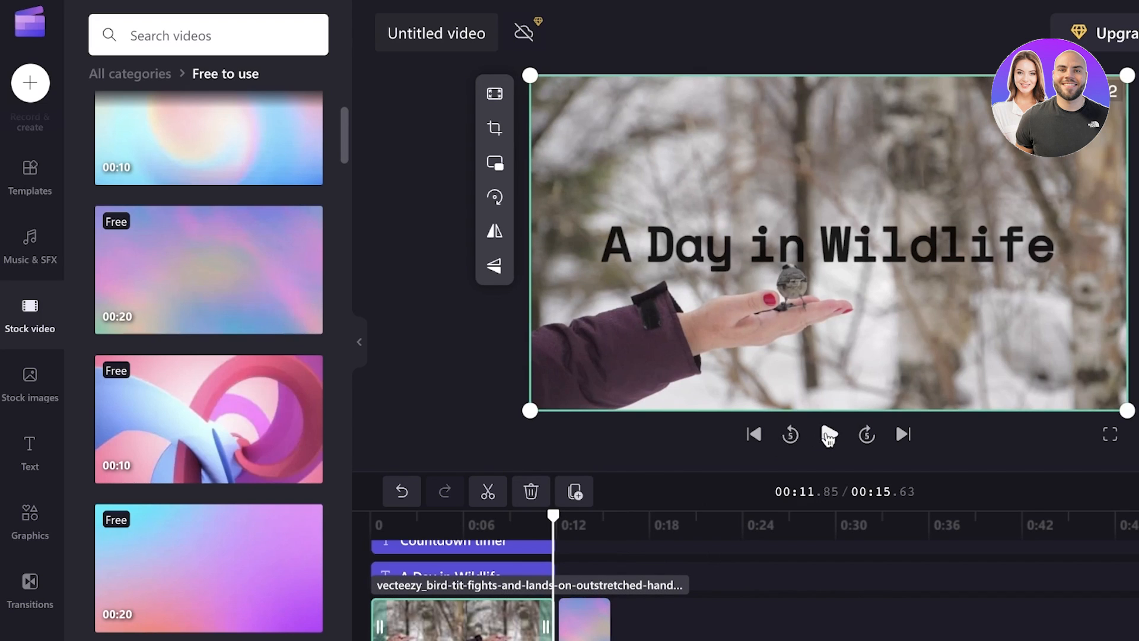
pyautogui.click(828, 433)
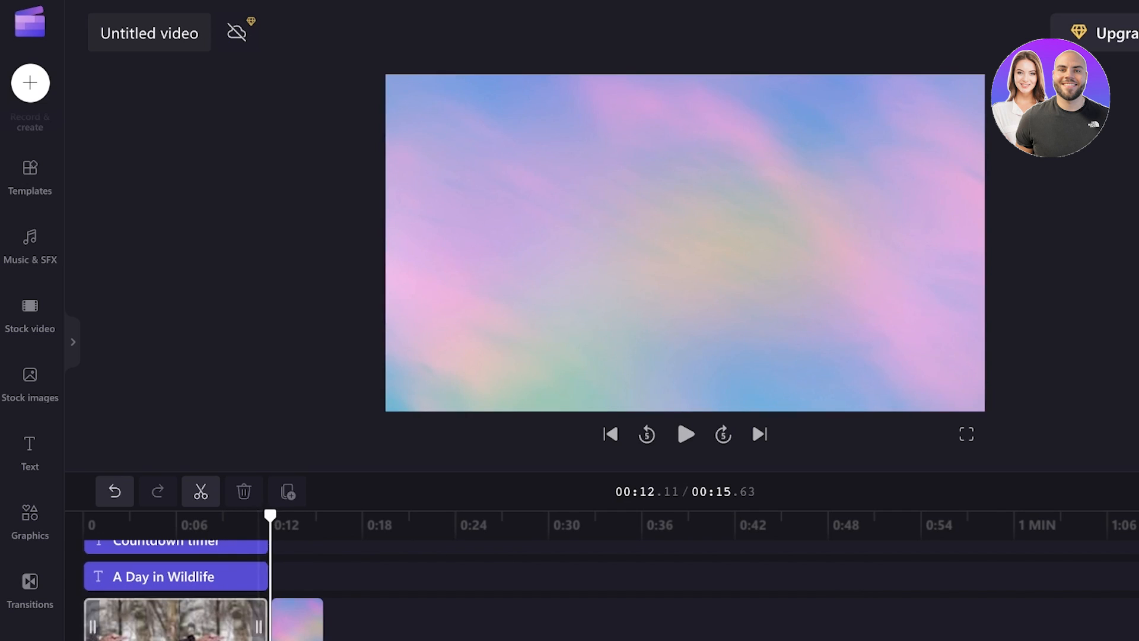
pyautogui.moveTo(271, 623)
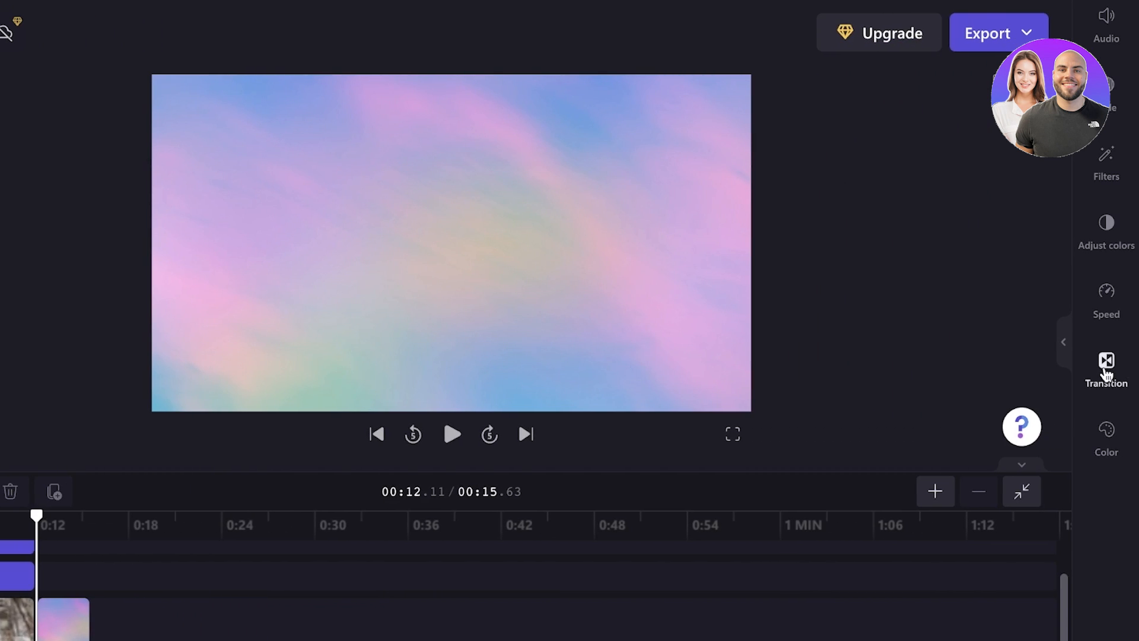
# - Apply a transition between the bird clip and pastel backdrop, then replay to check it
pyautogui.click(1106, 369)
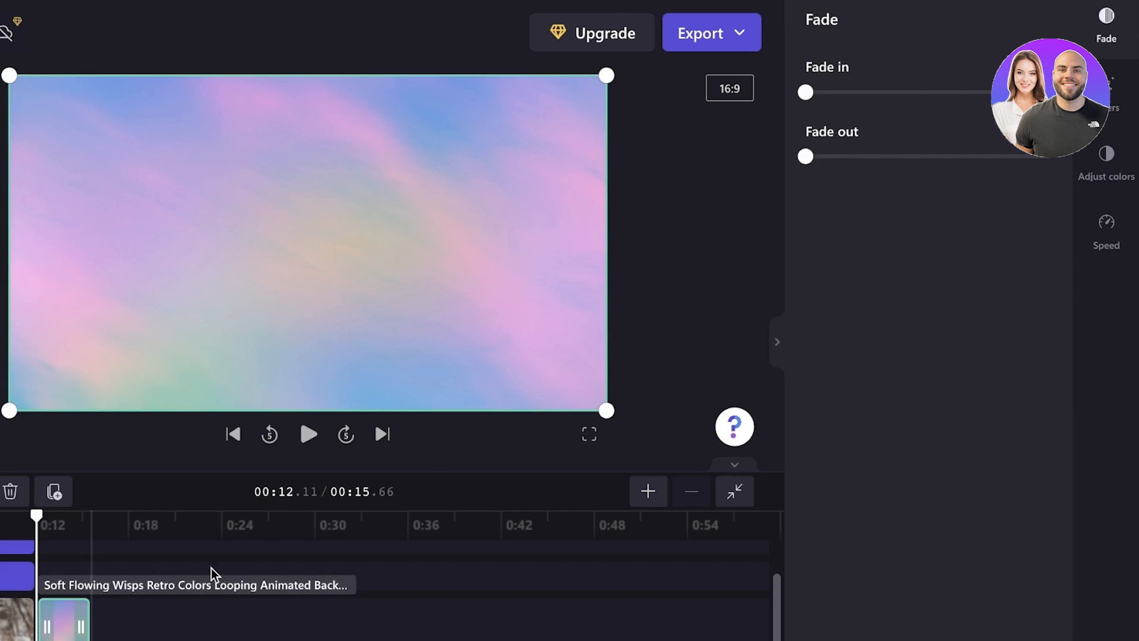
pyautogui.click(1106, 369)
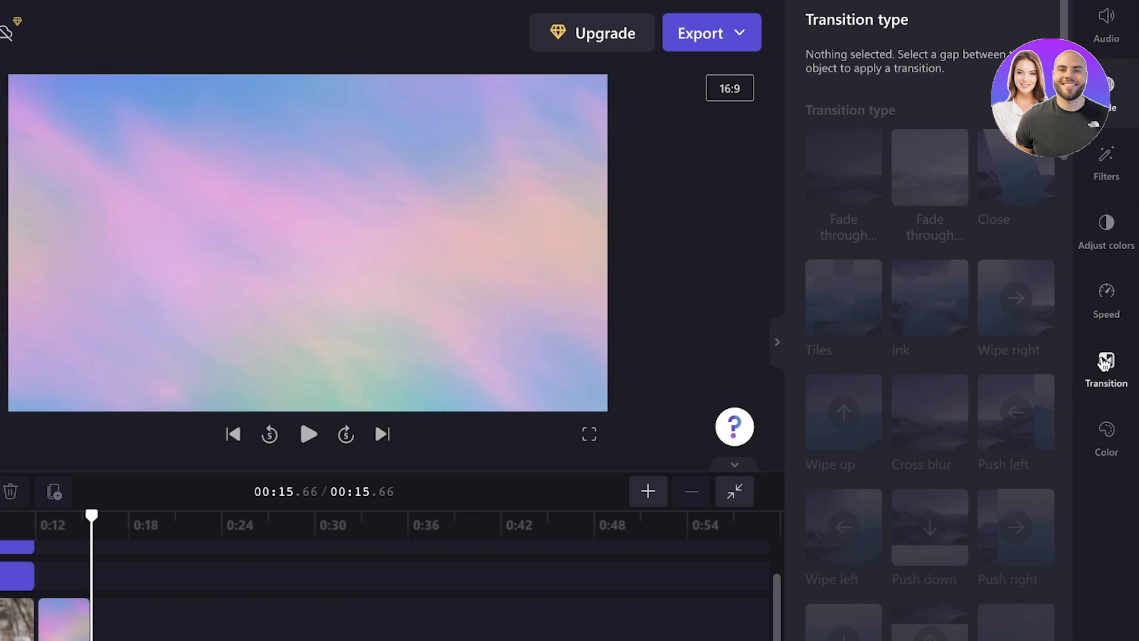
pyautogui.click(1106, 368)
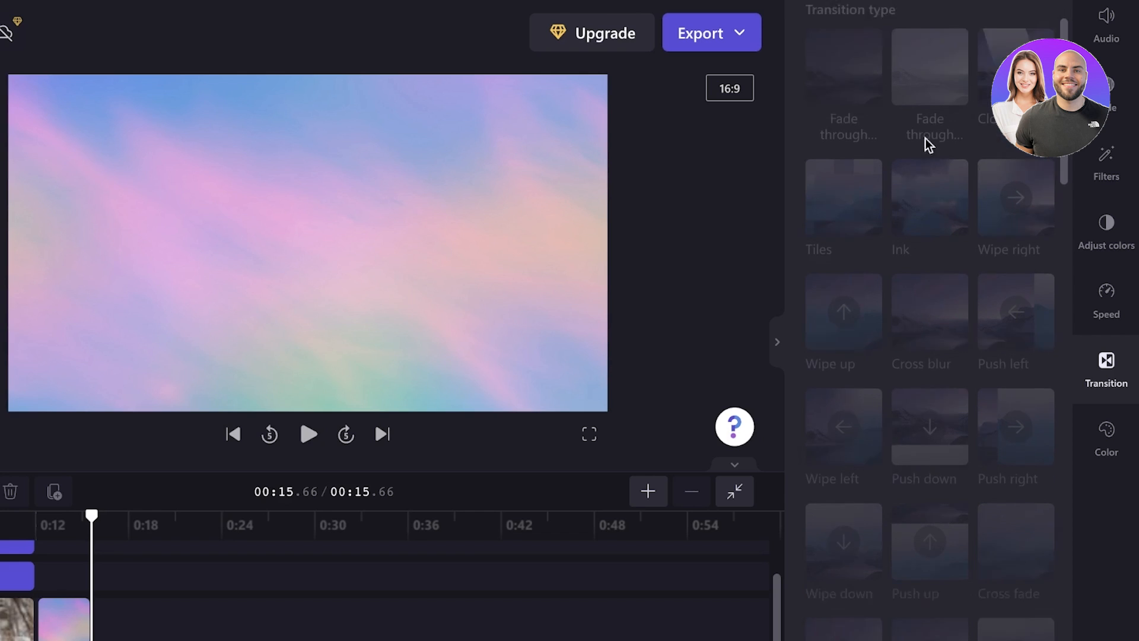
pyautogui.click(777, 342)
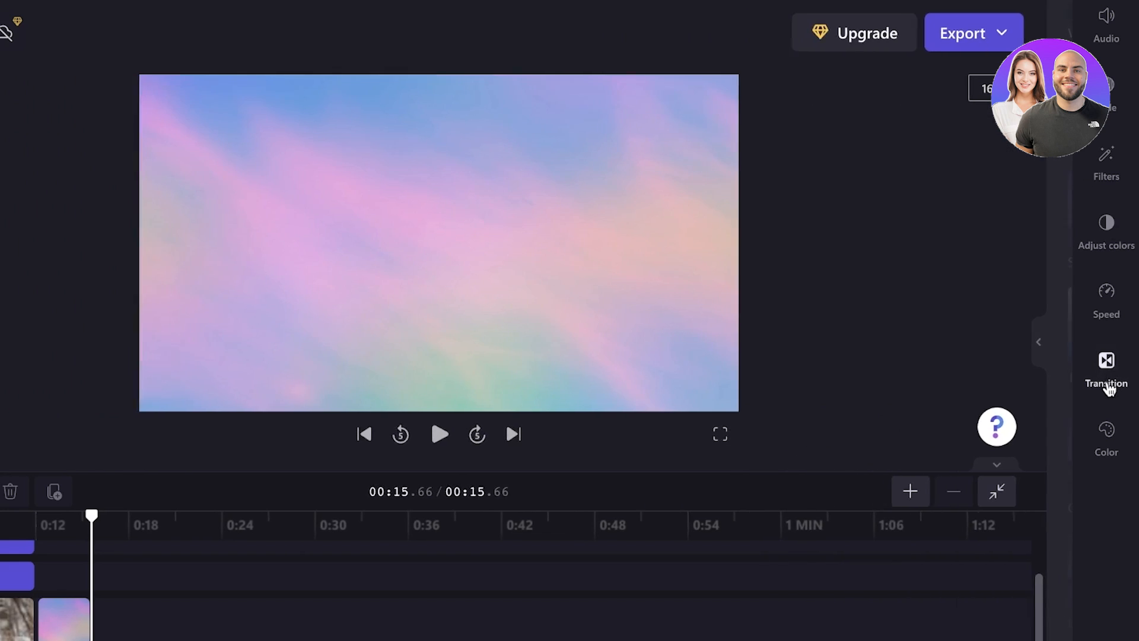
pyautogui.click(1105, 370)
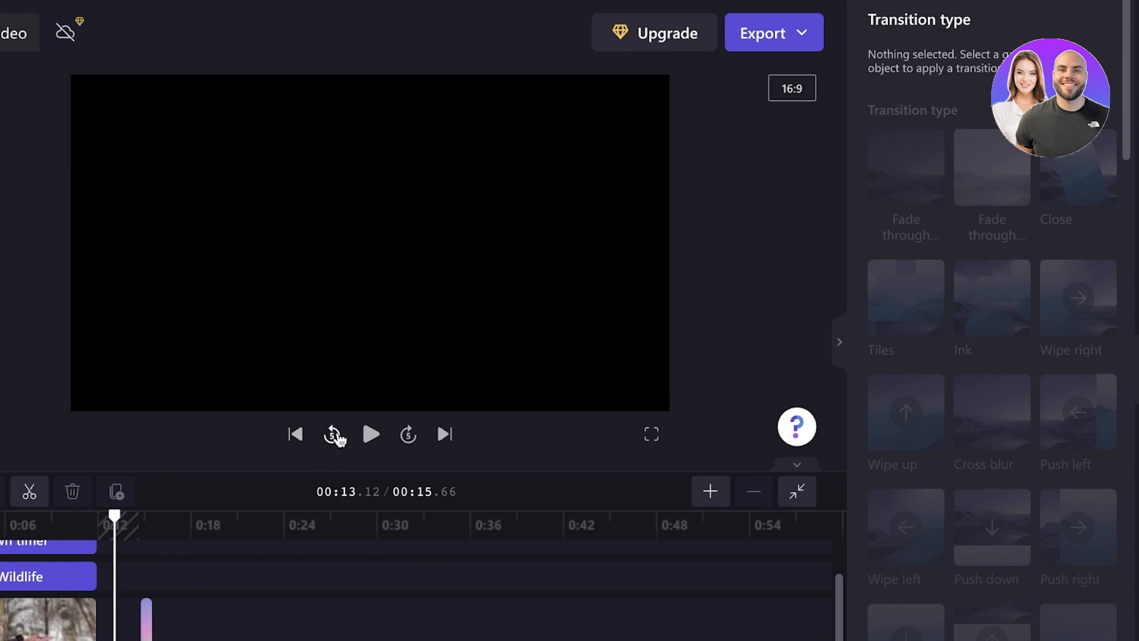
pyautogui.click(370, 434)
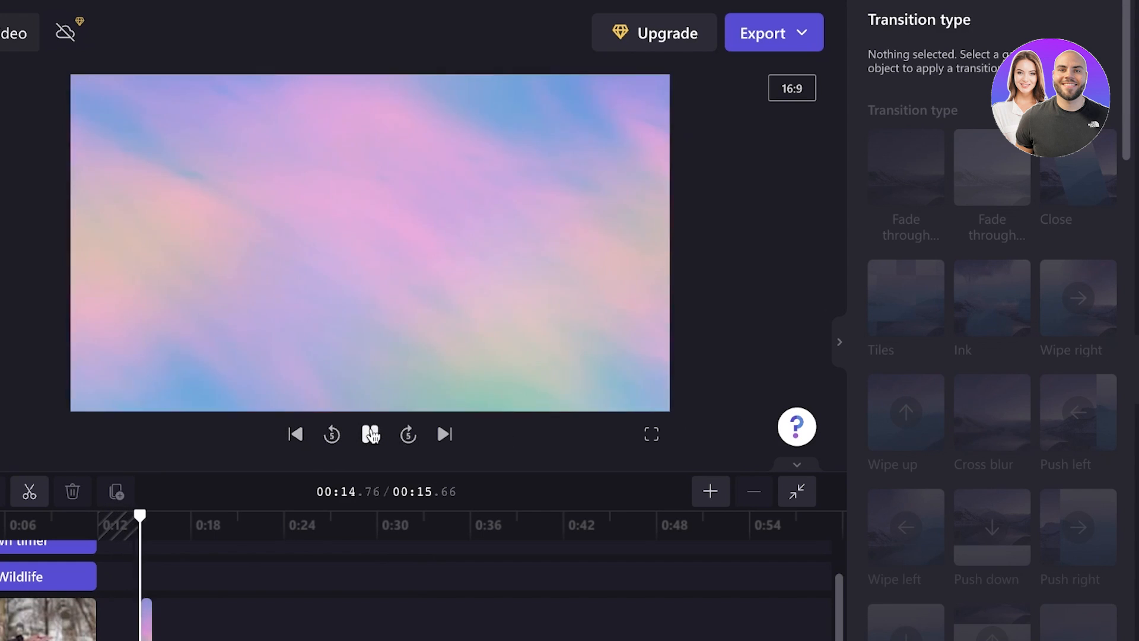
pyautogui.click(371, 434)
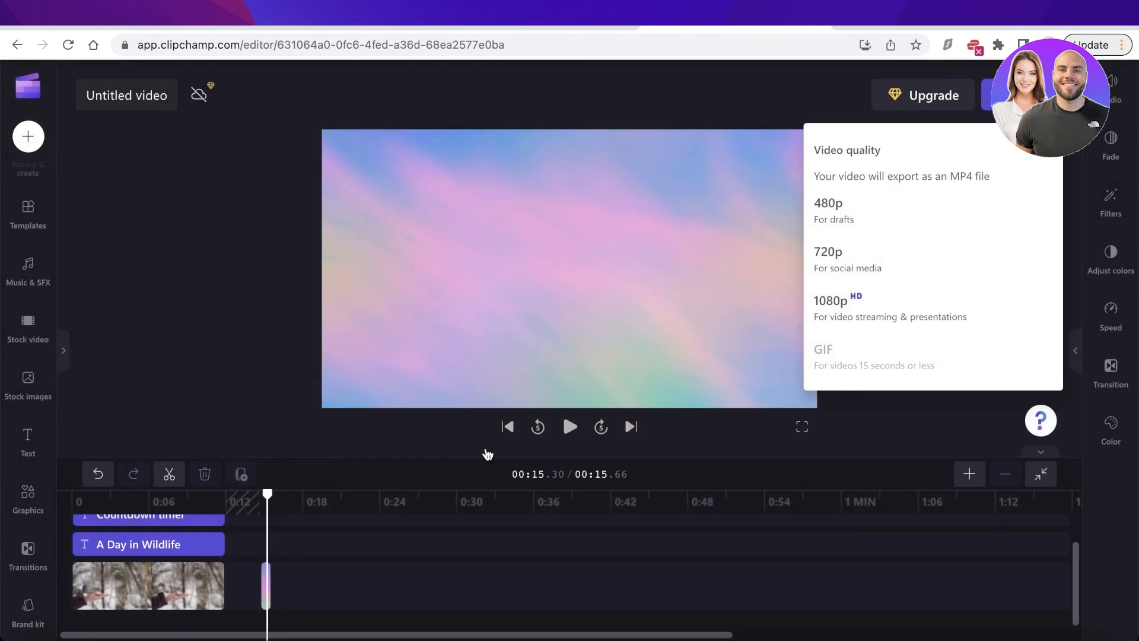
pyautogui.moveTo(843, 211)
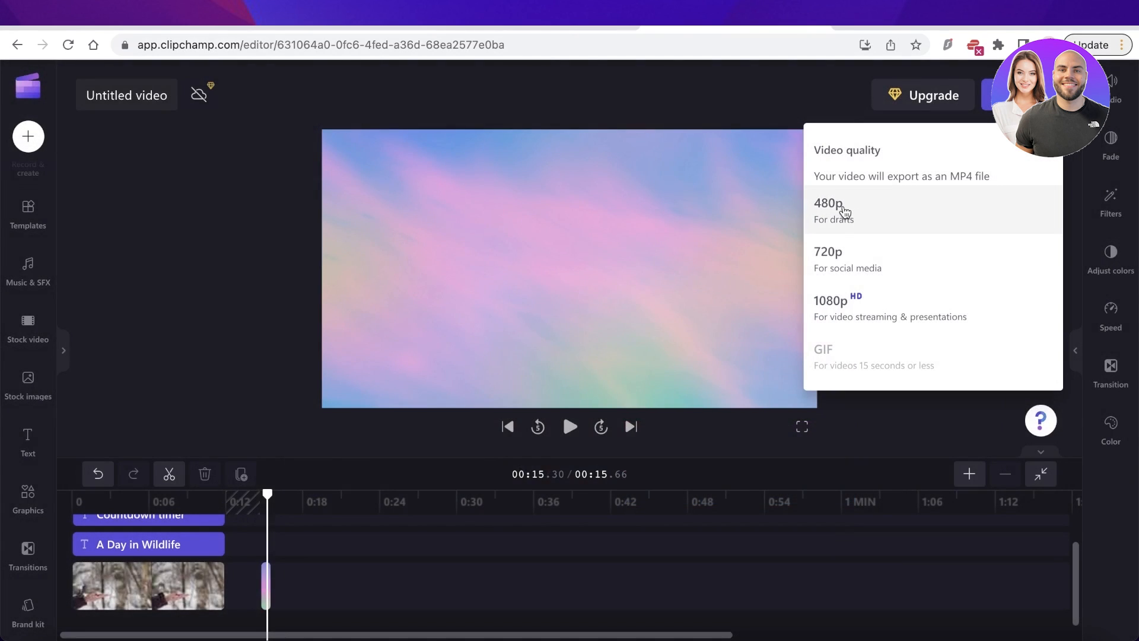
pyautogui.moveTo(831, 262)
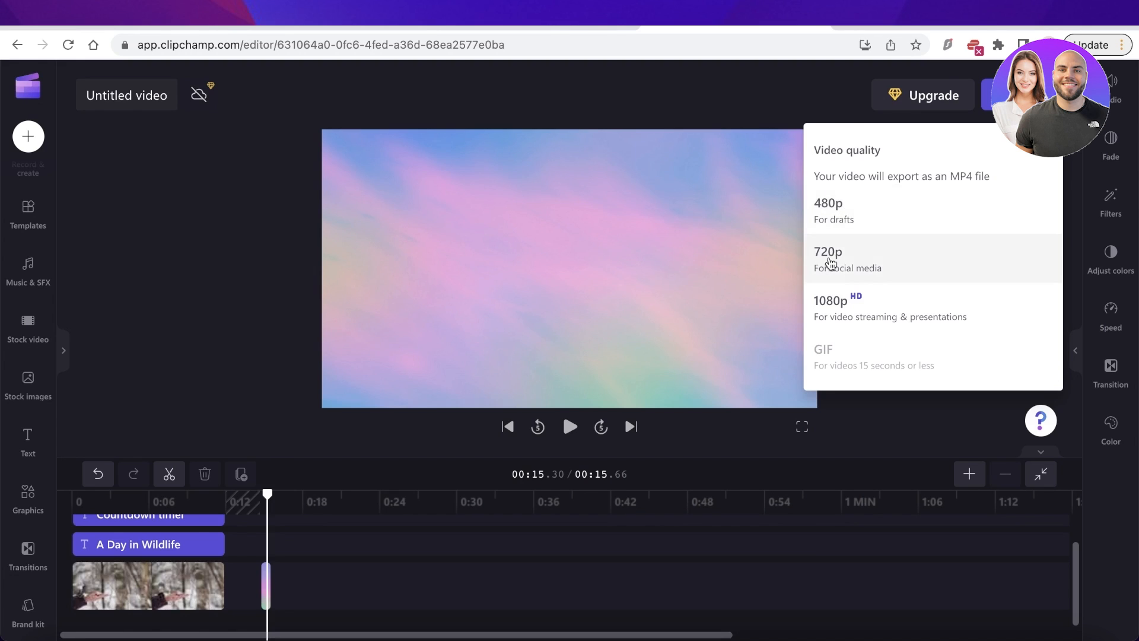
pyautogui.moveTo(836, 297)
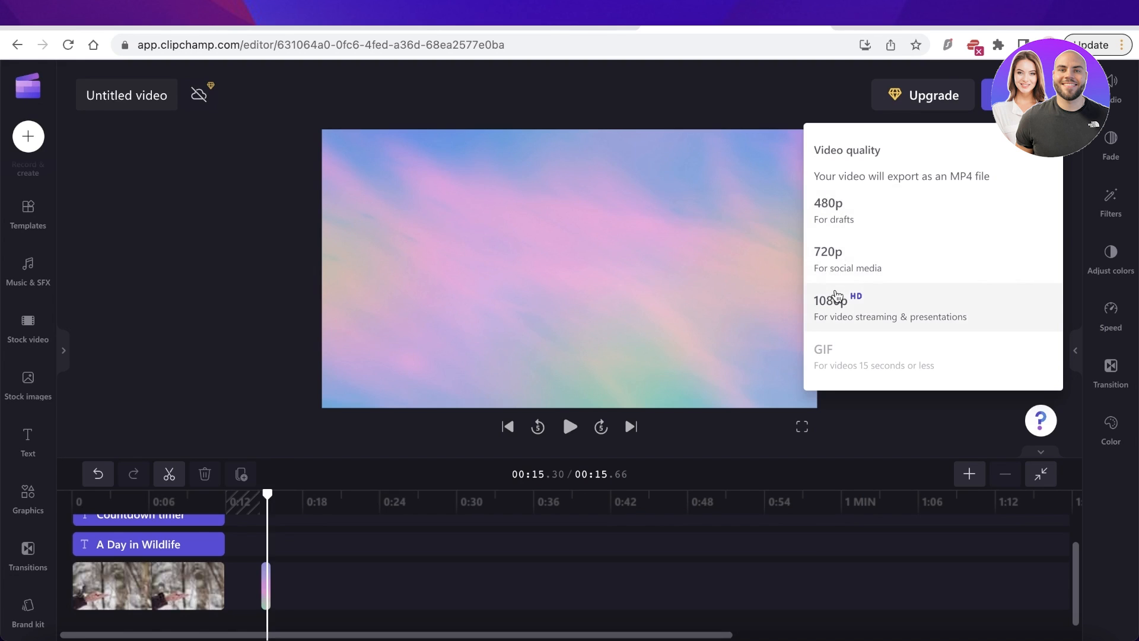